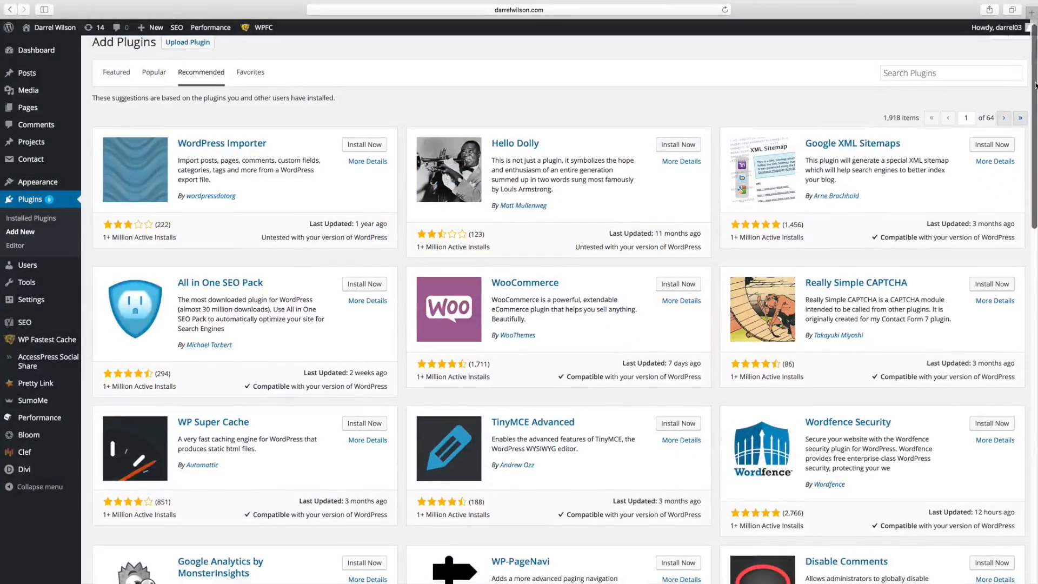
Scroll the Phones-R-Us storefront down to the footer's Facebook, LinkedIn and YouTube icons
scroll(down, 3)
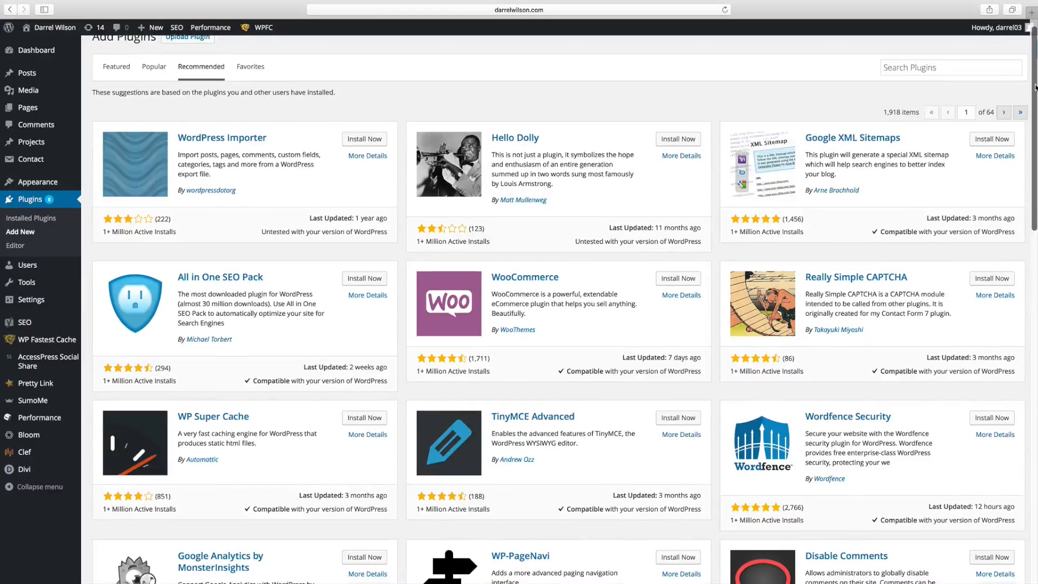
scroll(down, 3)
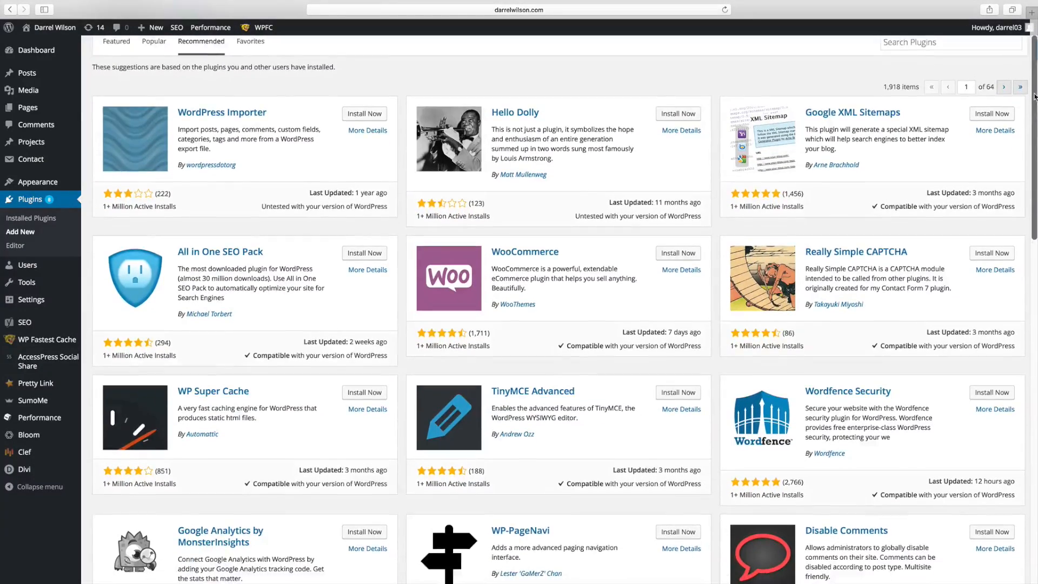
scroll(down, 3)
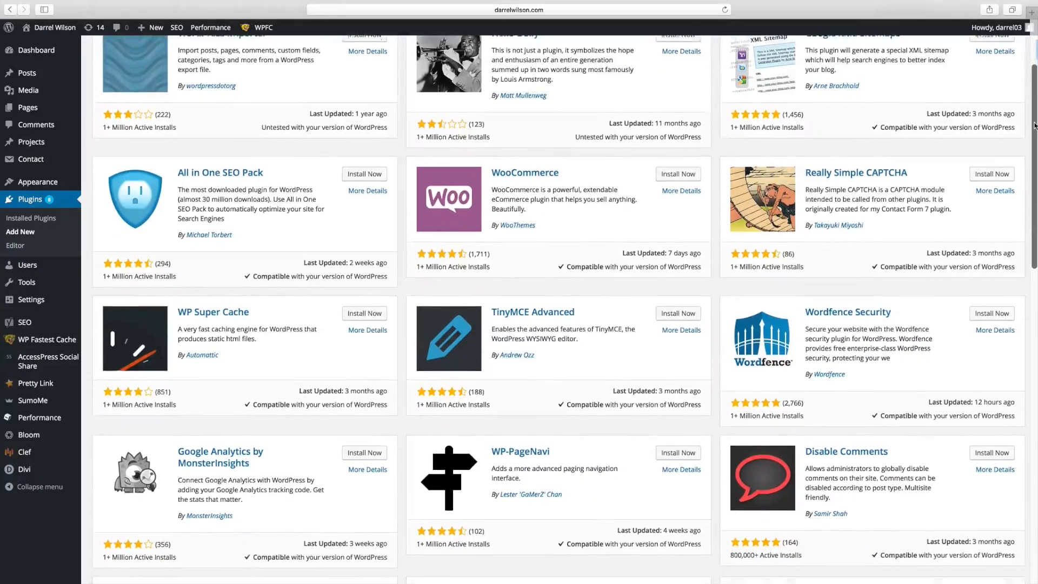
scroll(down, 3)
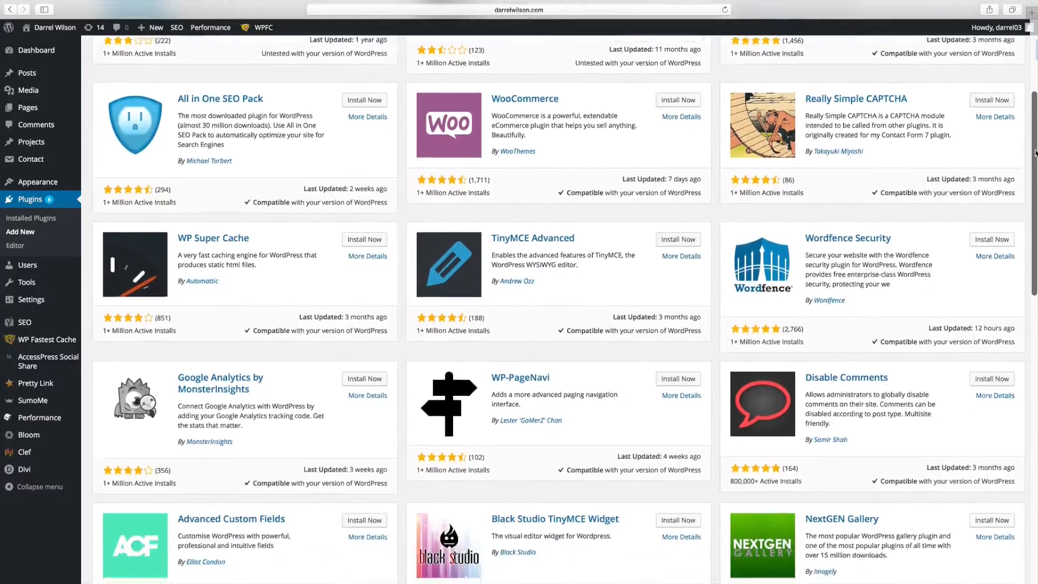
scroll(down, 3)
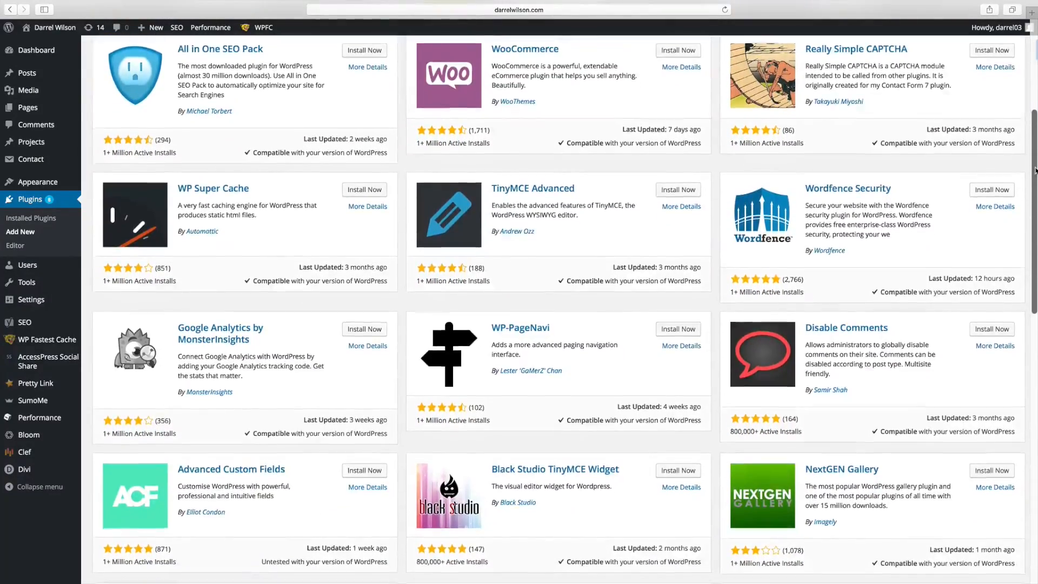
scroll(down, 3)
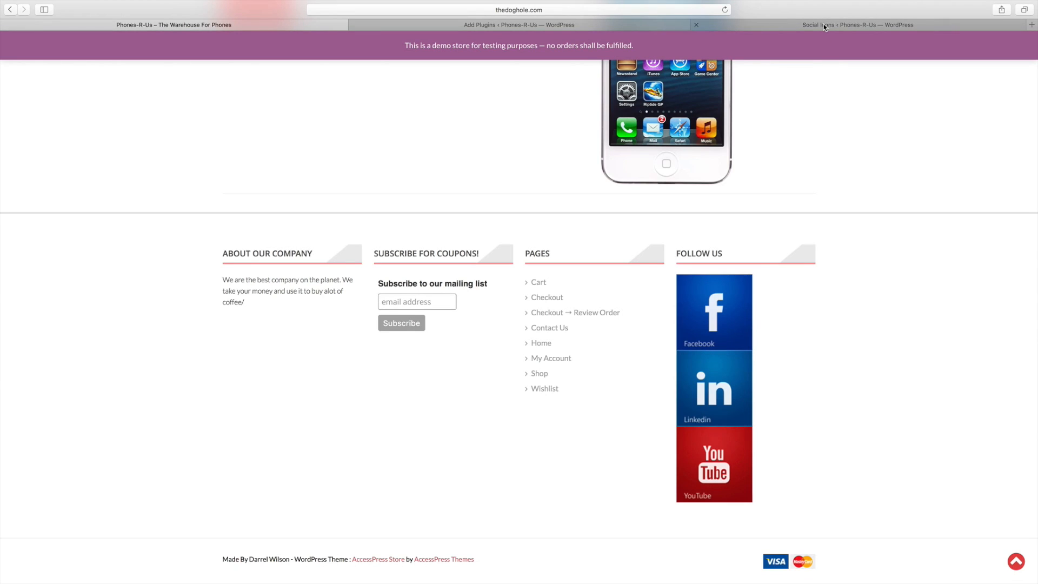
Return to the 'The Main' social icon set settings and scroll toward the theme options
click(857, 24)
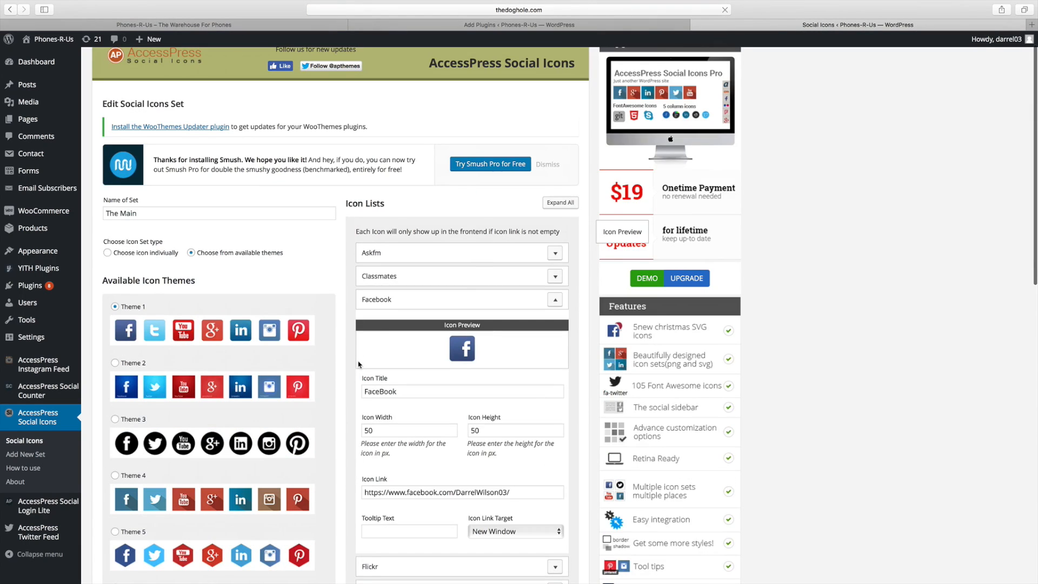
scroll(down, 3)
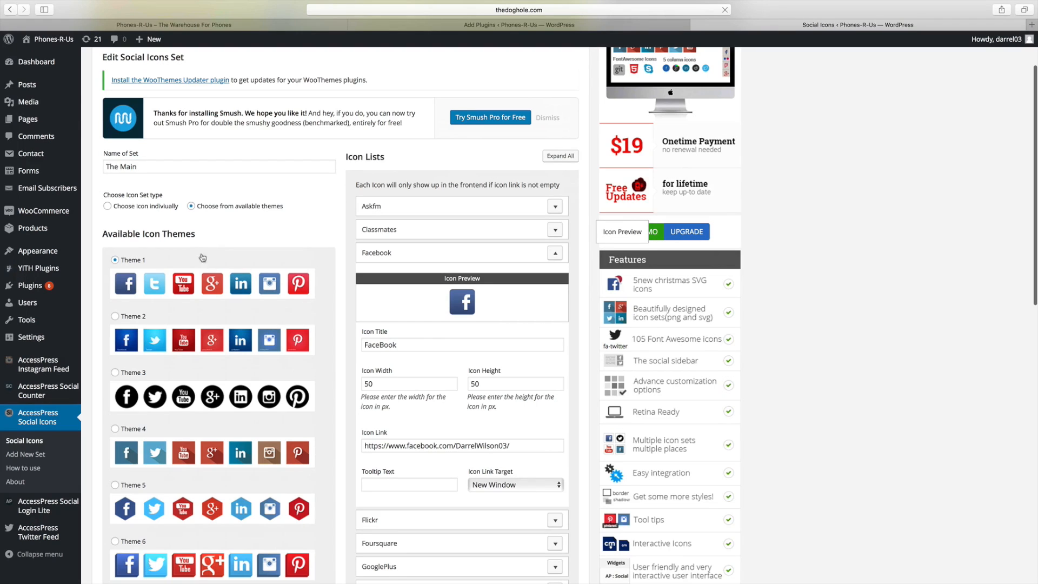
mouse_move(122, 321)
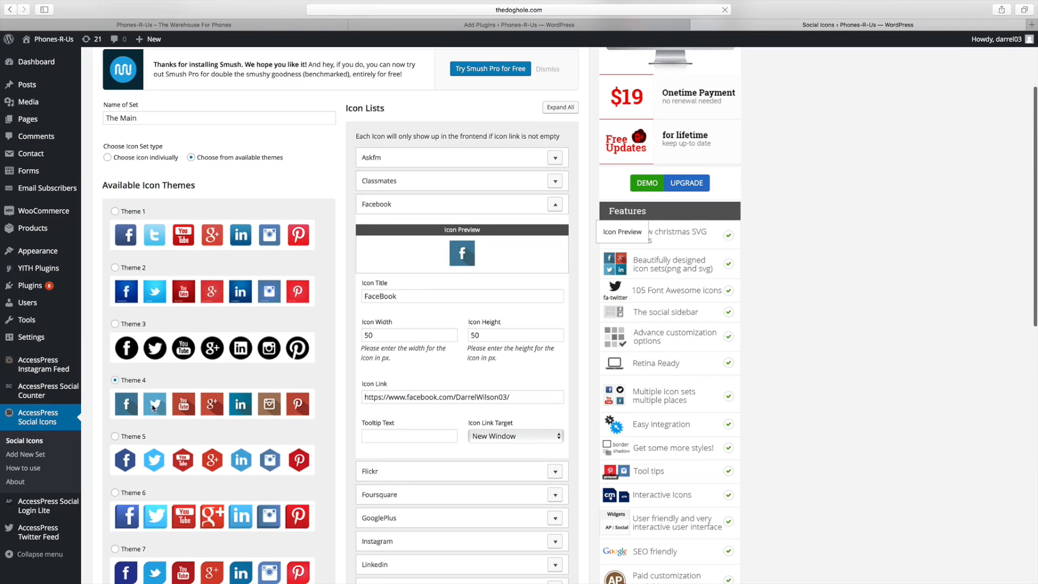
mouse_move(305, 390)
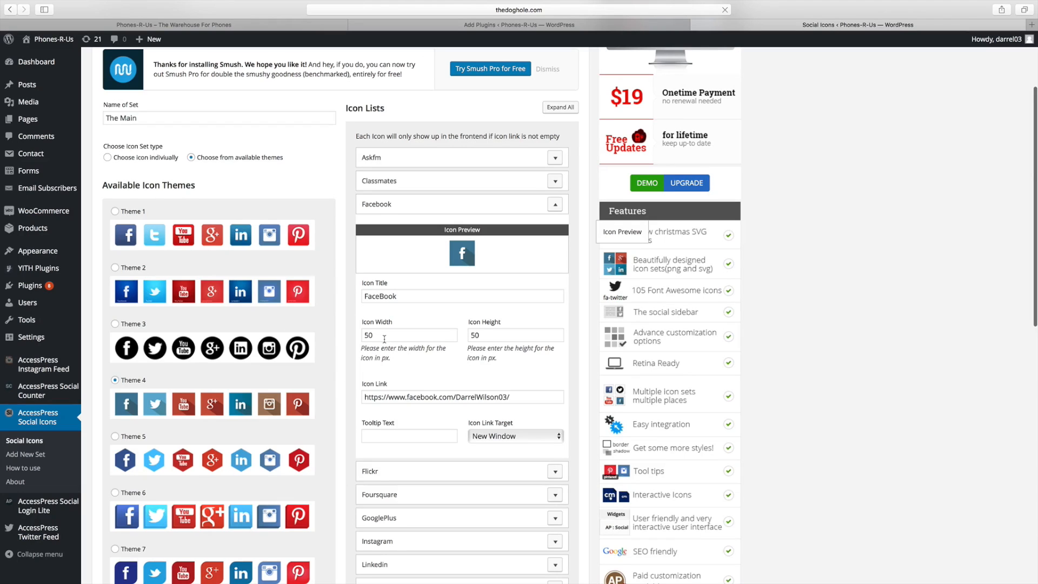
Enter 100 for icon width and height, then show the Icons Animation choices
text(100)
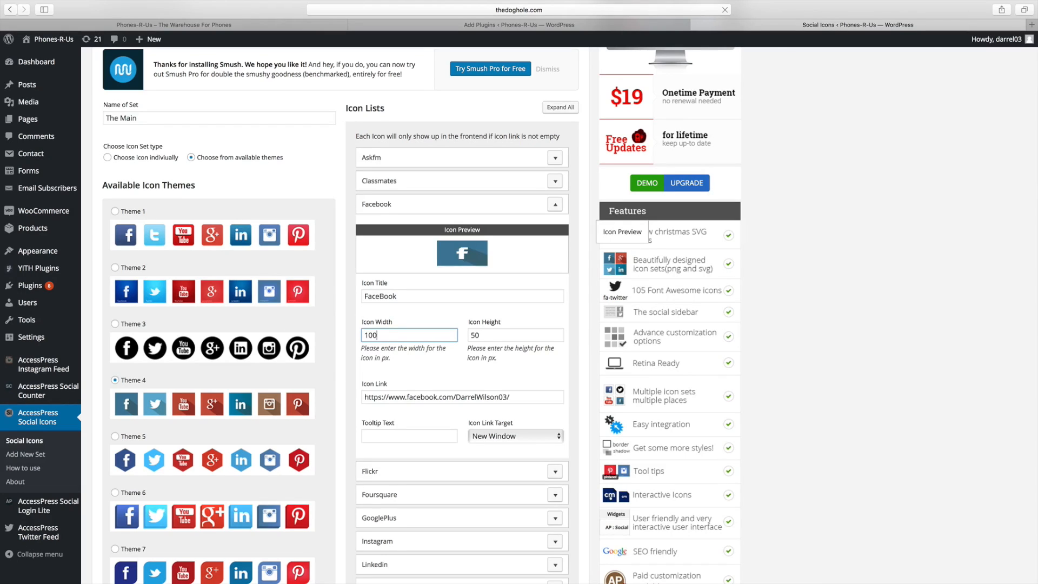
text(100)
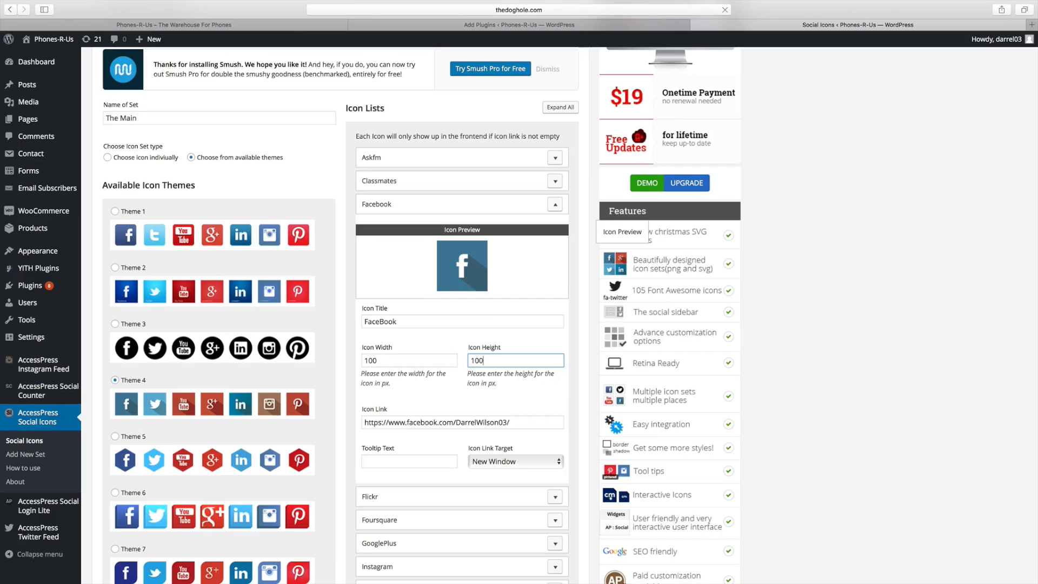
scroll(down, 3)
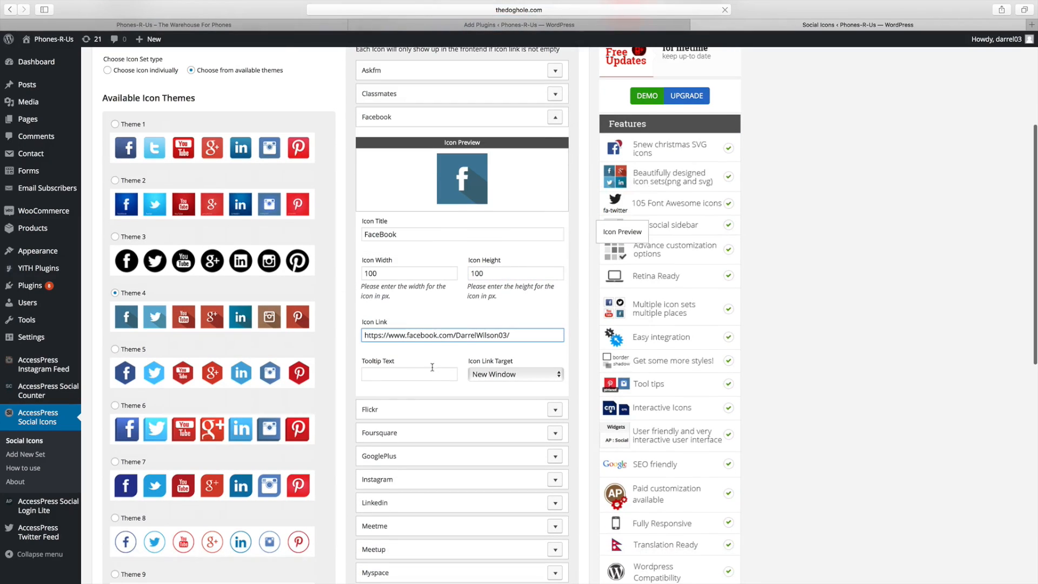
scroll(down, 3)
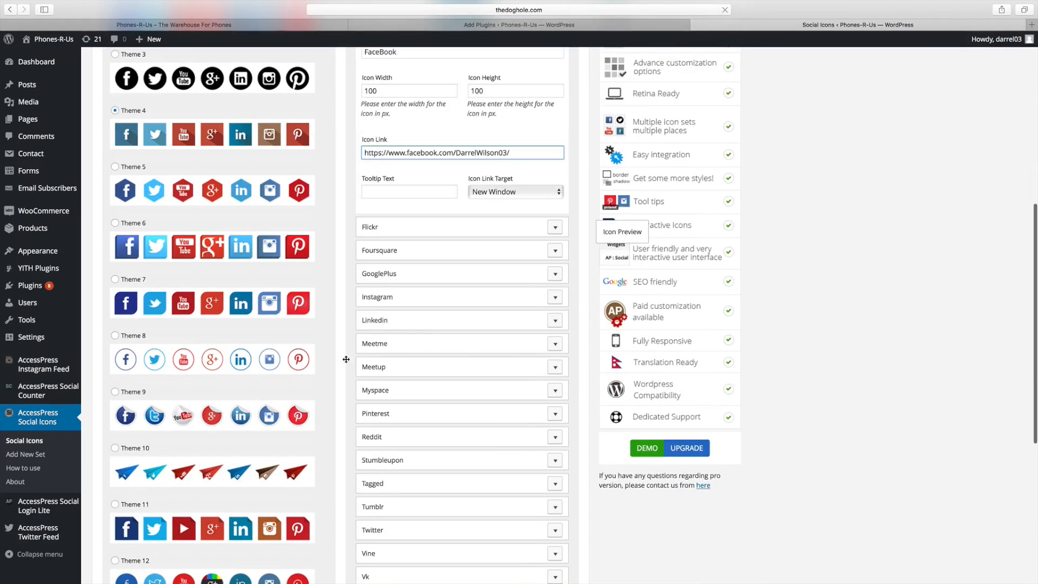
scroll(down, 3)
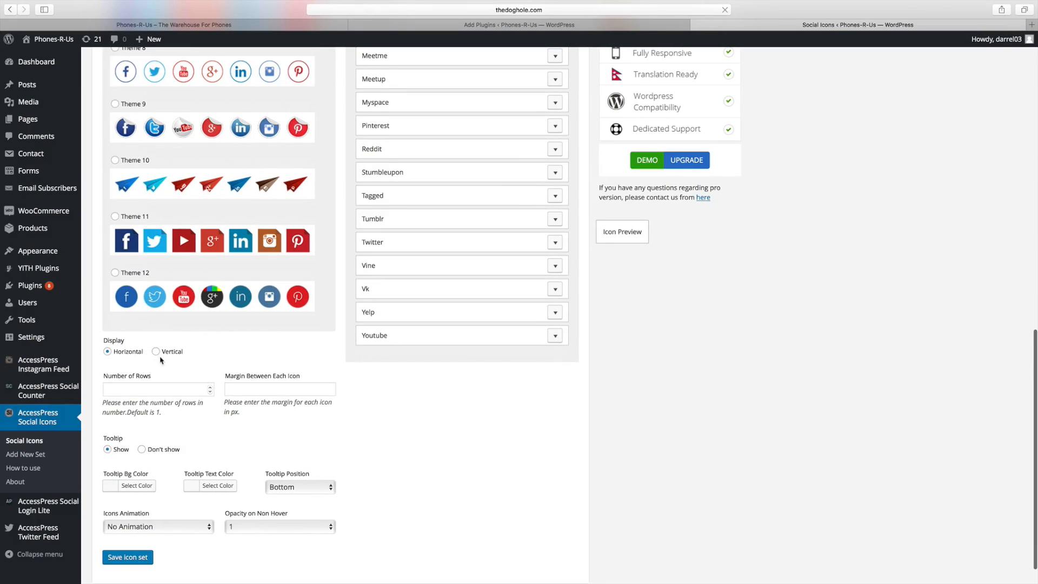
mouse_move(163, 364)
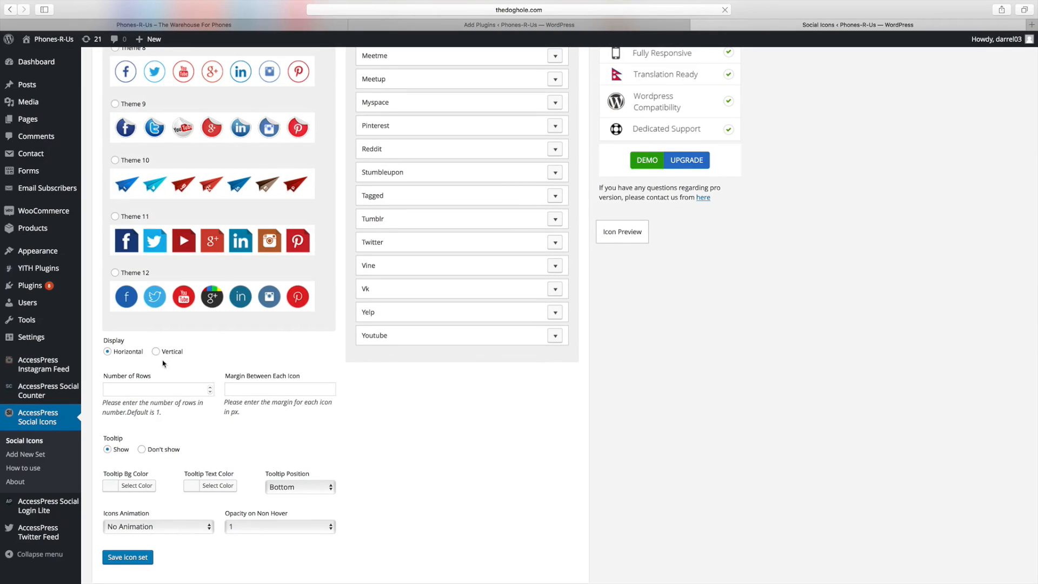
scroll(down, 3)
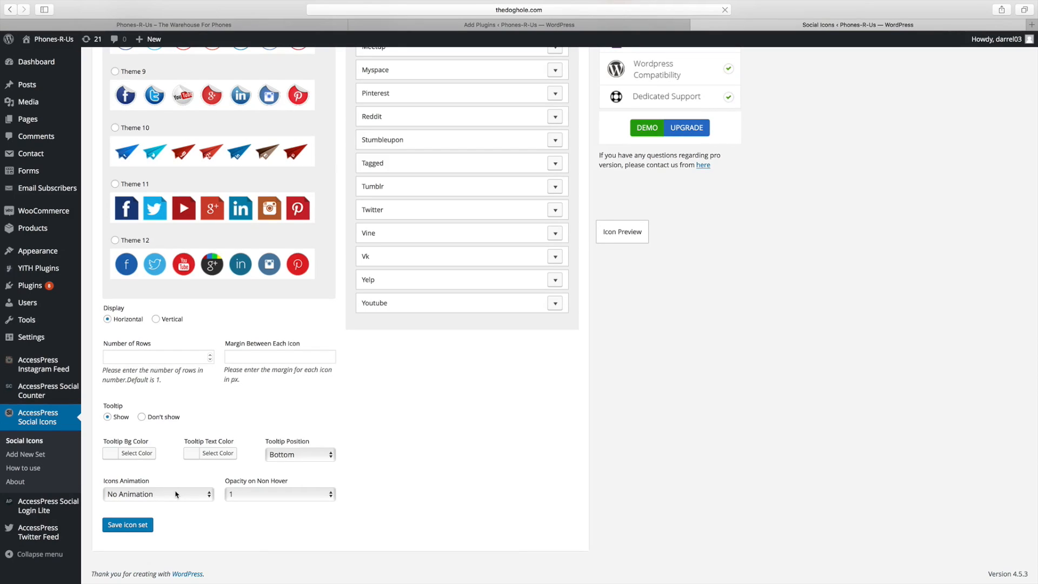
click(157, 494)
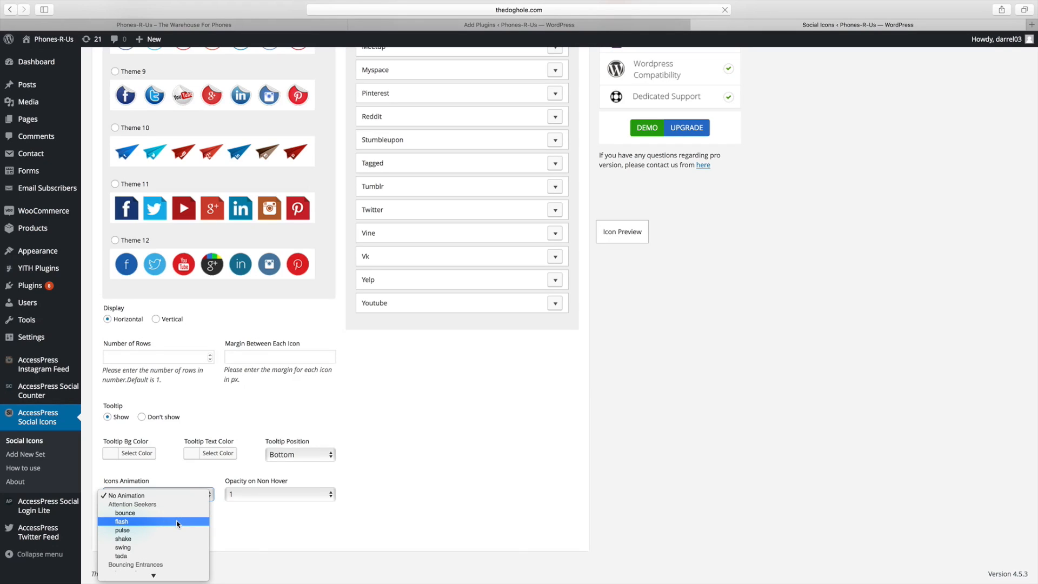
mouse_move(177, 519)
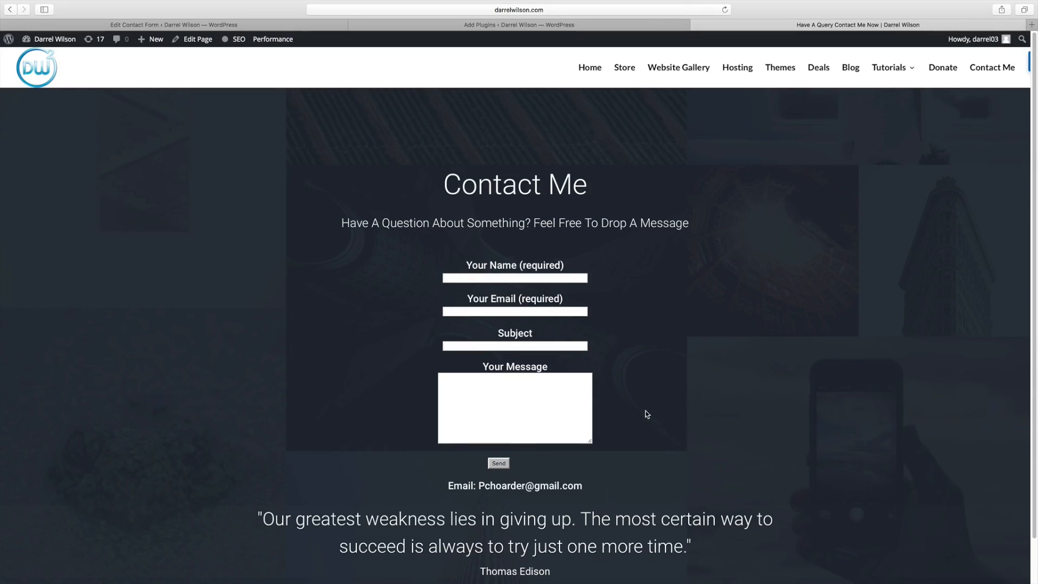
Bring up the Contact form 1 editor with name, email, subject and message fields
double_click(549, 265)
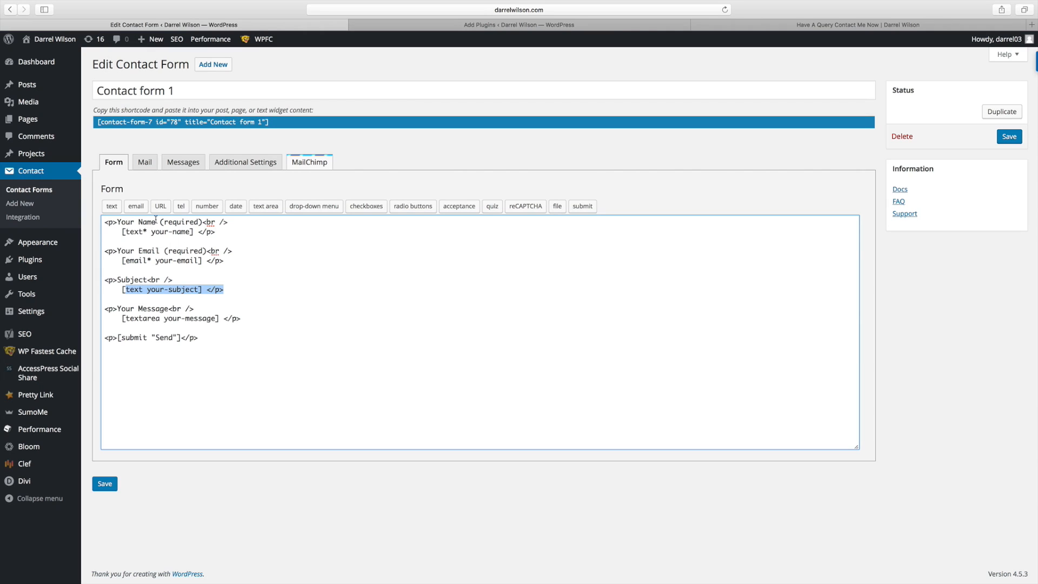
Prepare a required telephone field tag named tel-311 for Contact form 1
click(181, 206)
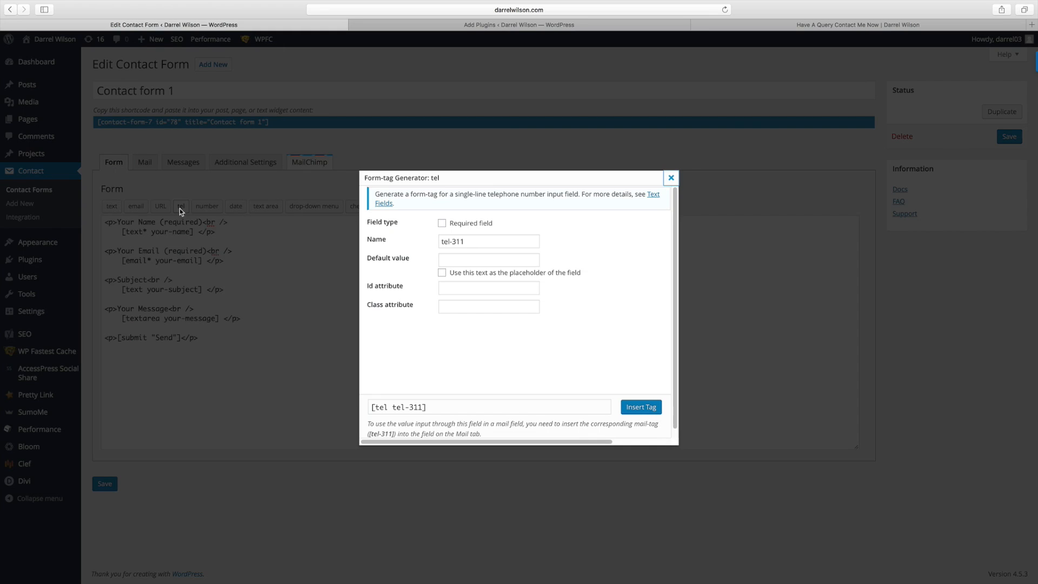
click(489, 240)
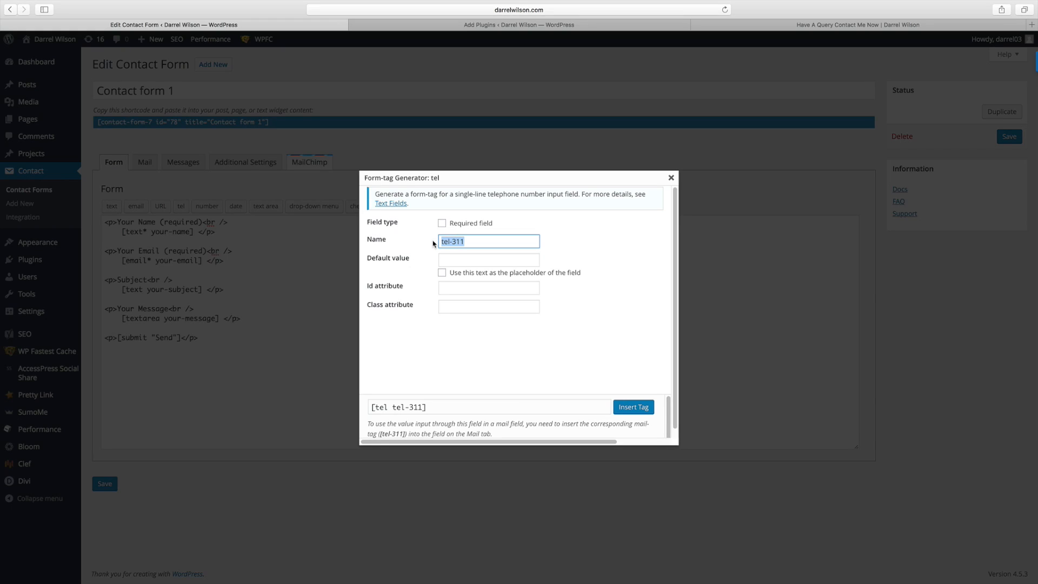
mouse_move(443, 228)
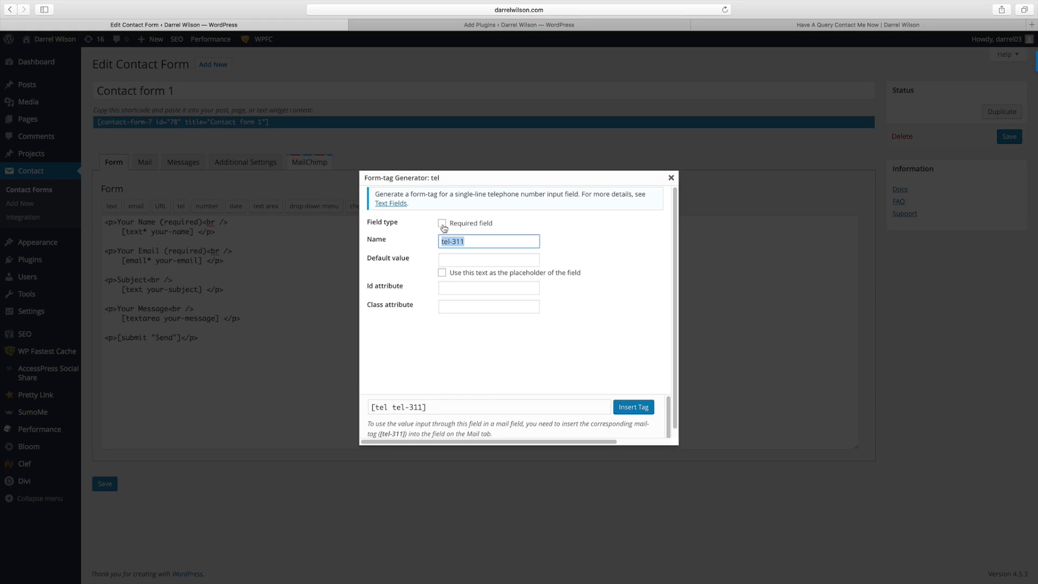
click(442, 222)
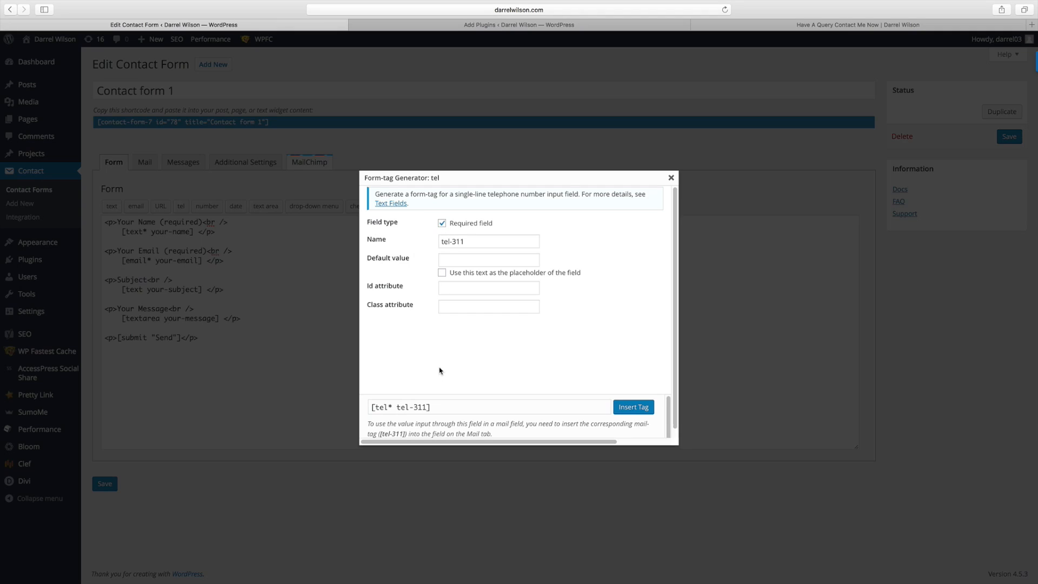
mouse_move(442, 372)
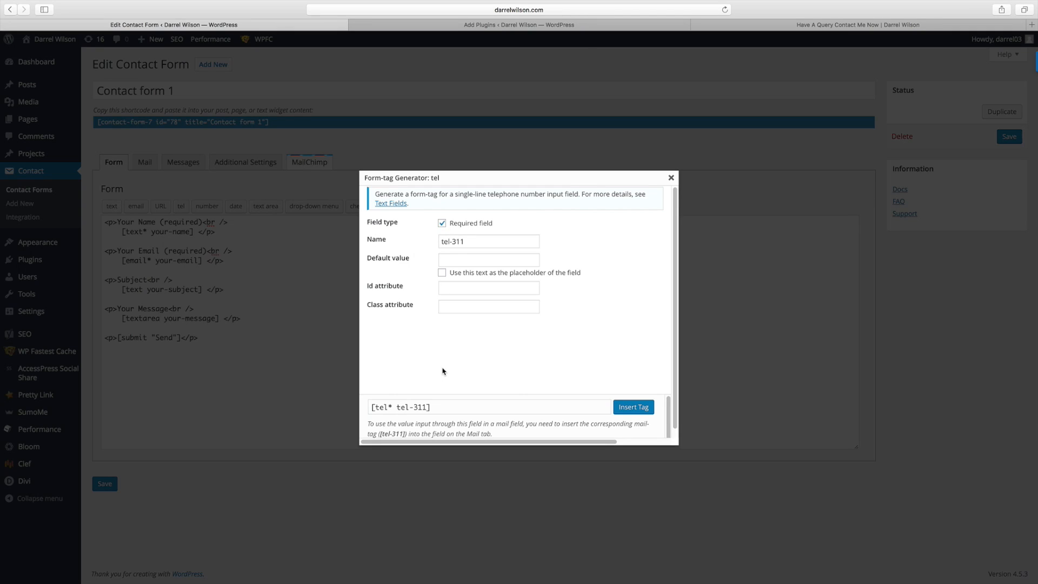
mouse_move(507, 389)
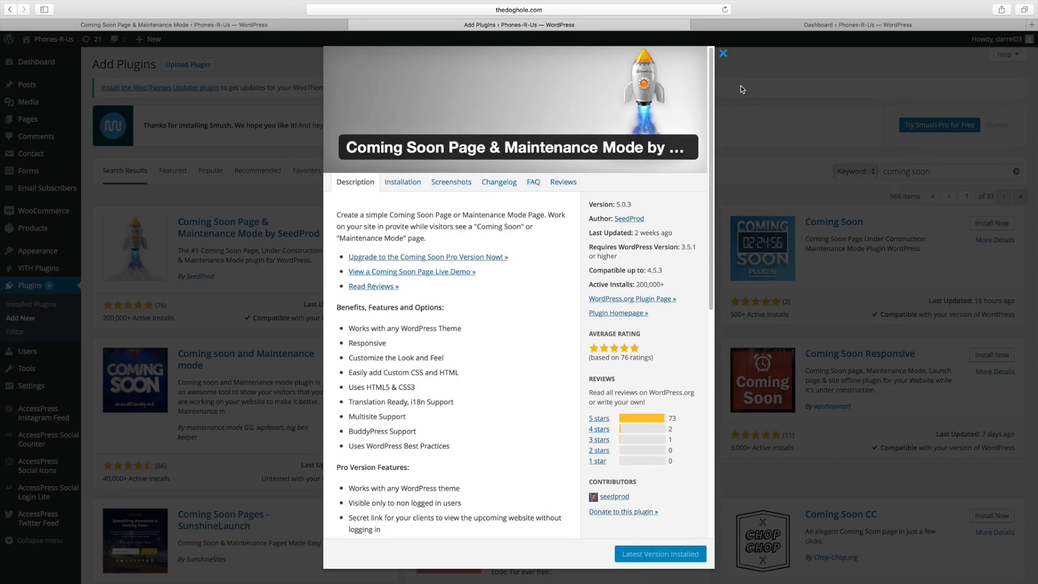
mouse_move(698, 106)
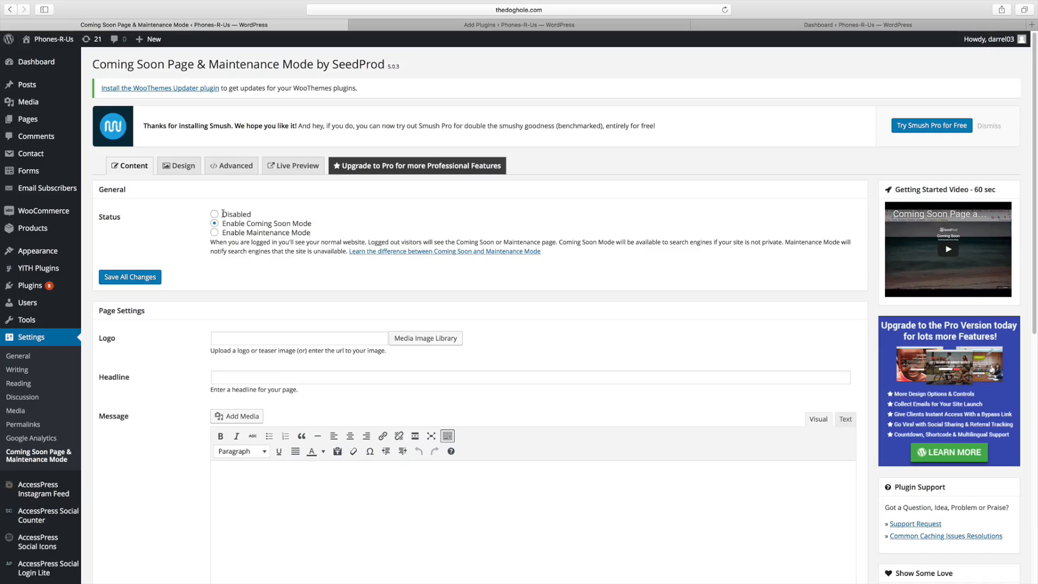
click(215, 214)
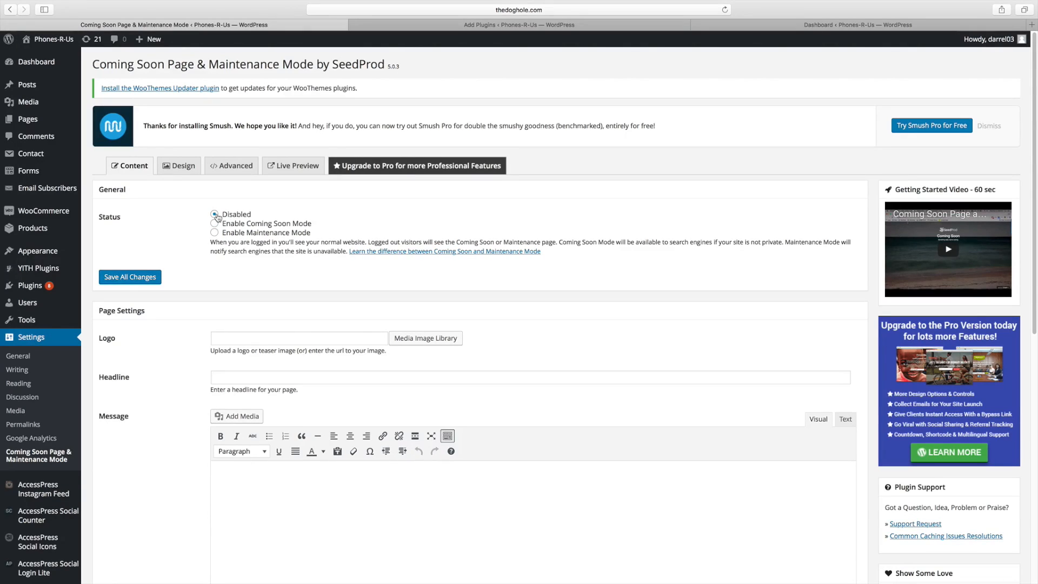
click(214, 216)
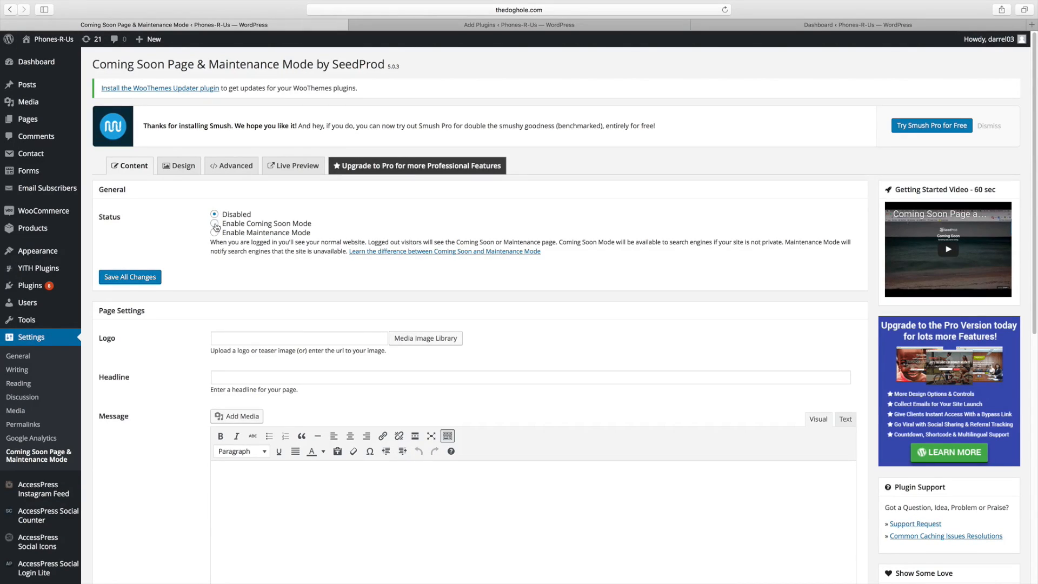
click(215, 223)
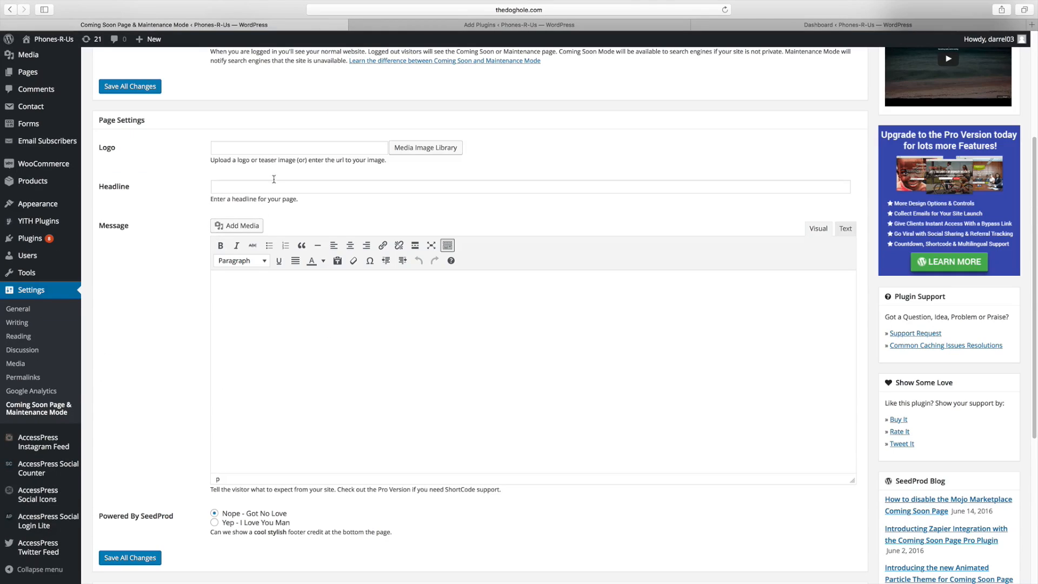
click(298, 147)
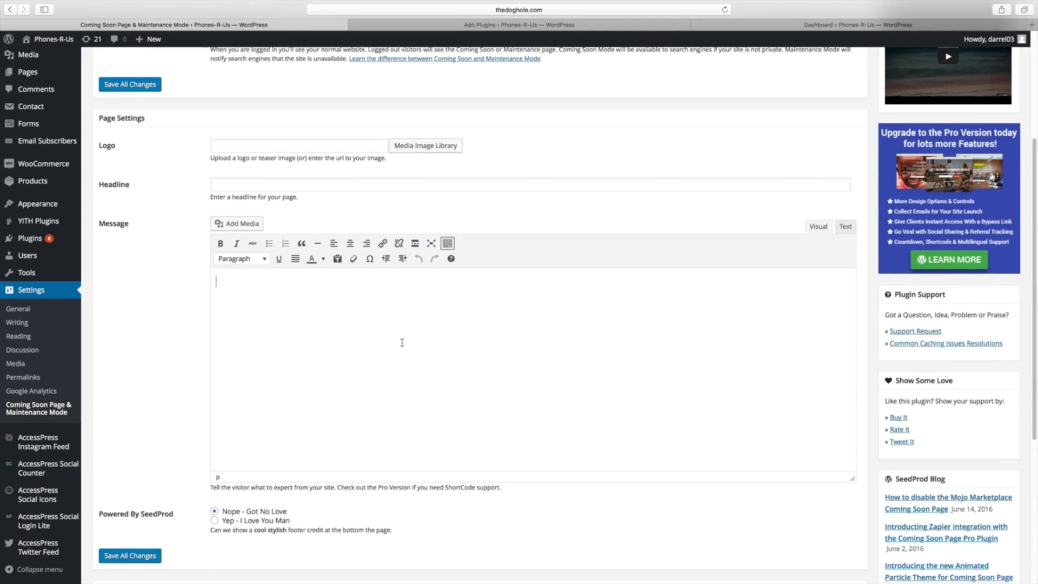
scroll(down, 3)
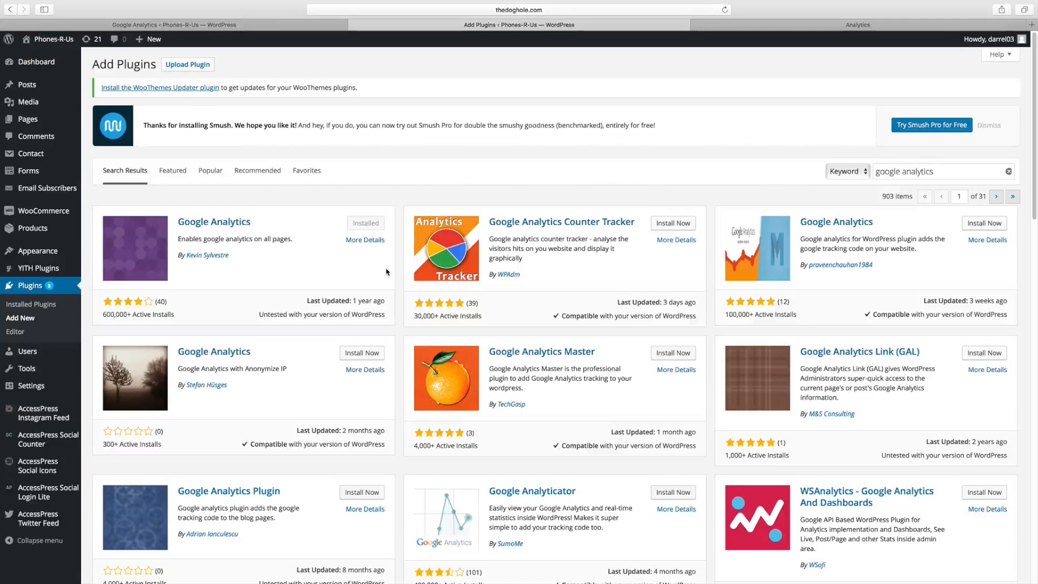
mouse_move(254, 264)
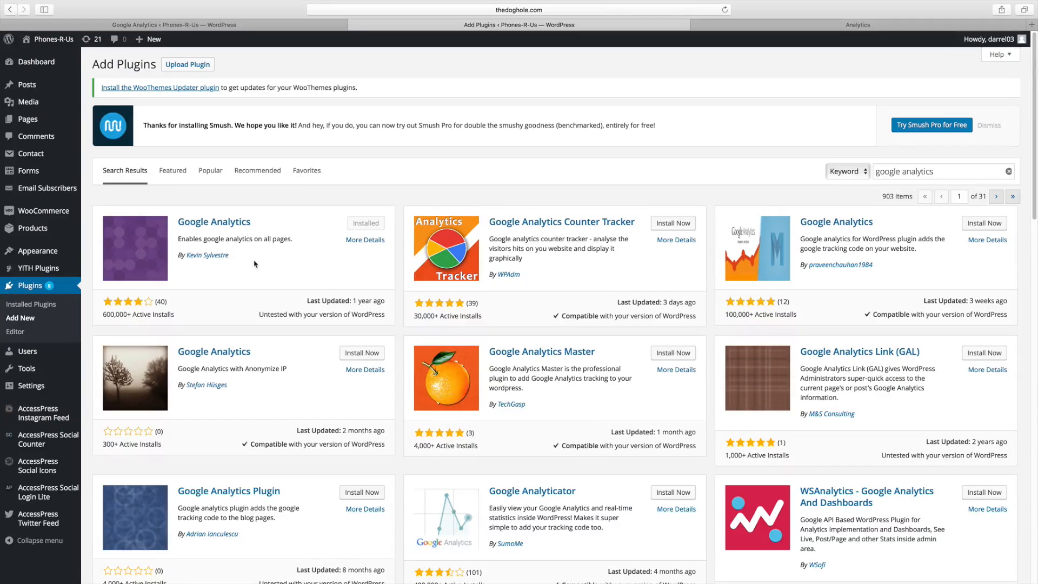
mouse_move(195, 315)
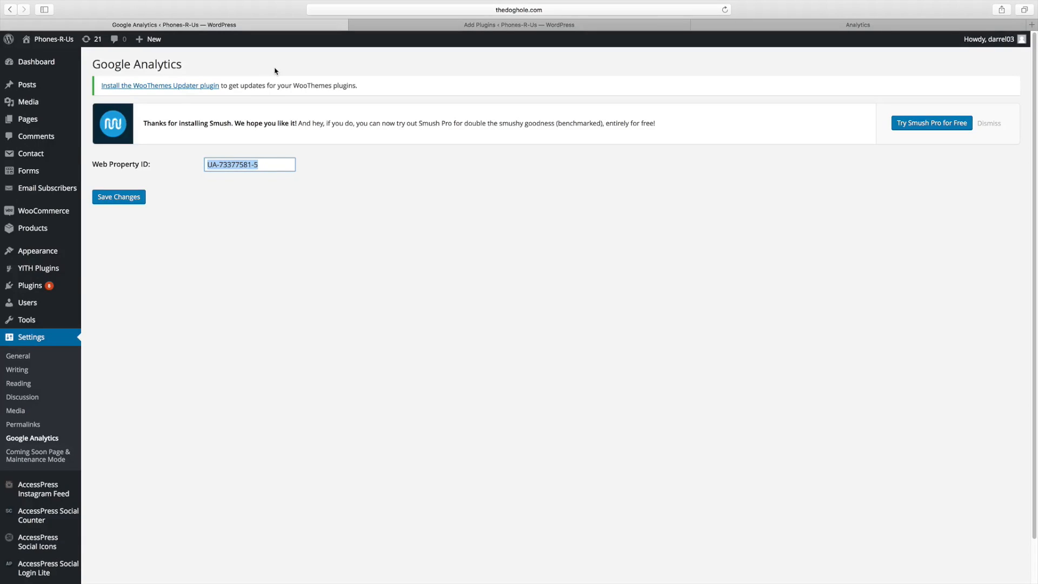
Copy tracking ID UA-73377581-5 from Google Analytics into the Web Property ID field
click(250, 164)
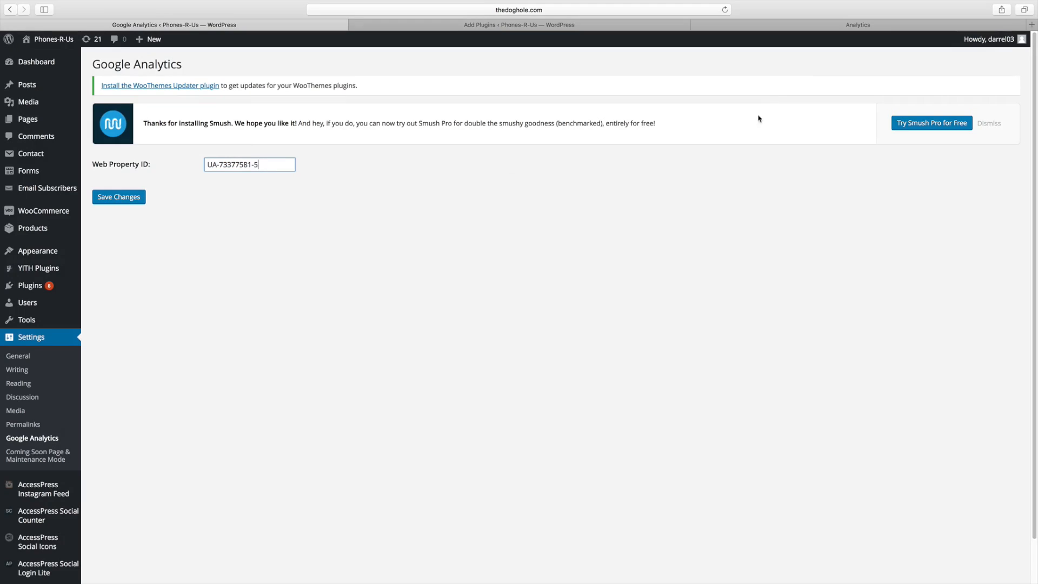
click(858, 25)
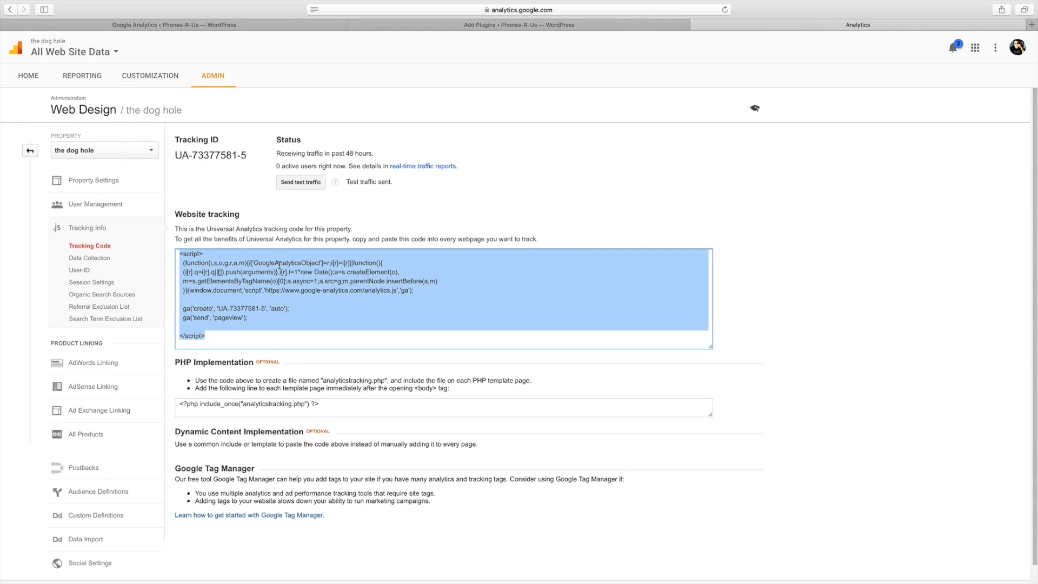
click(256, 163)
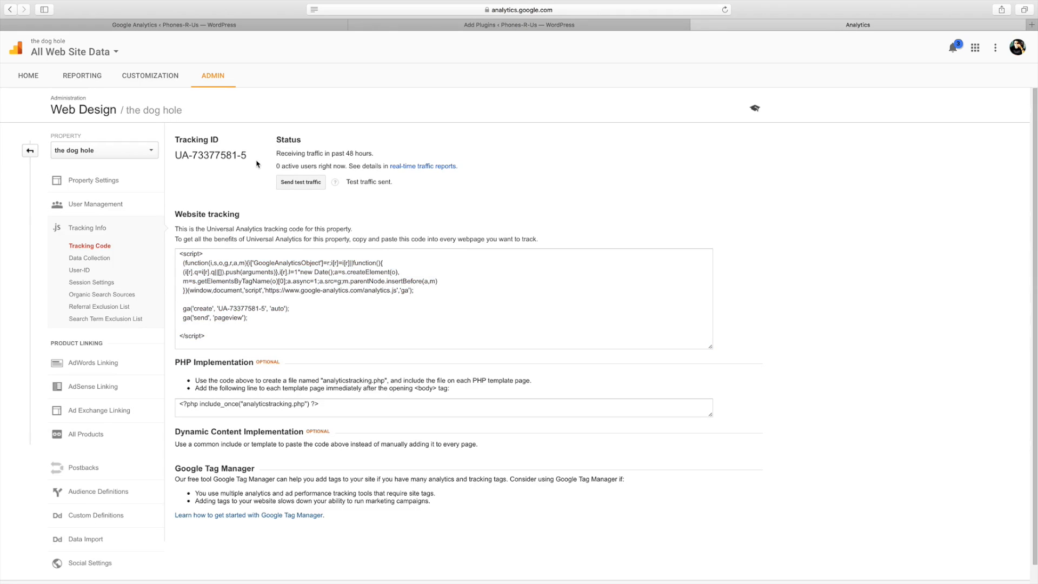
right_click(211, 156)
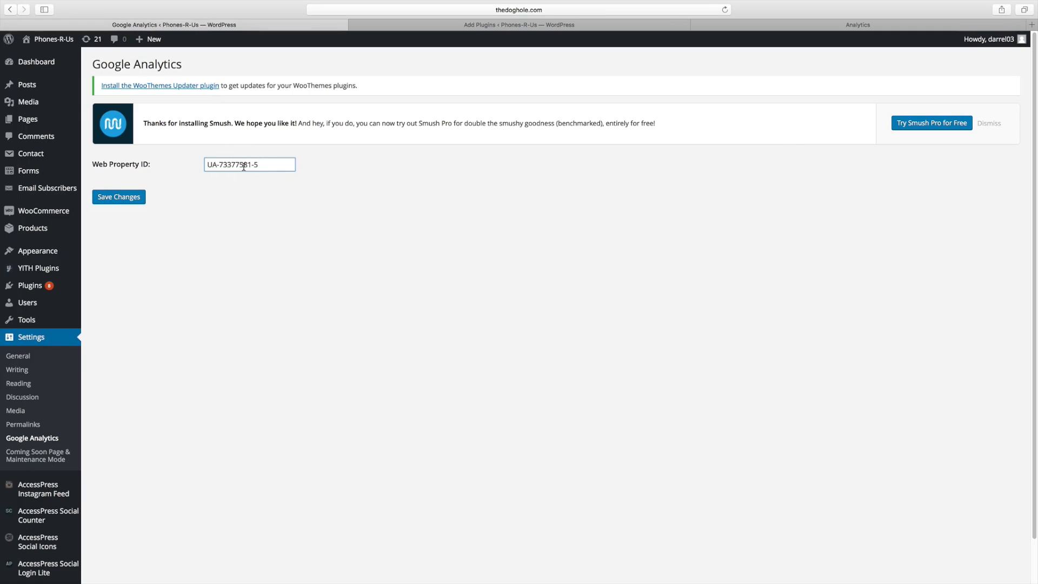
right_click(249, 165)
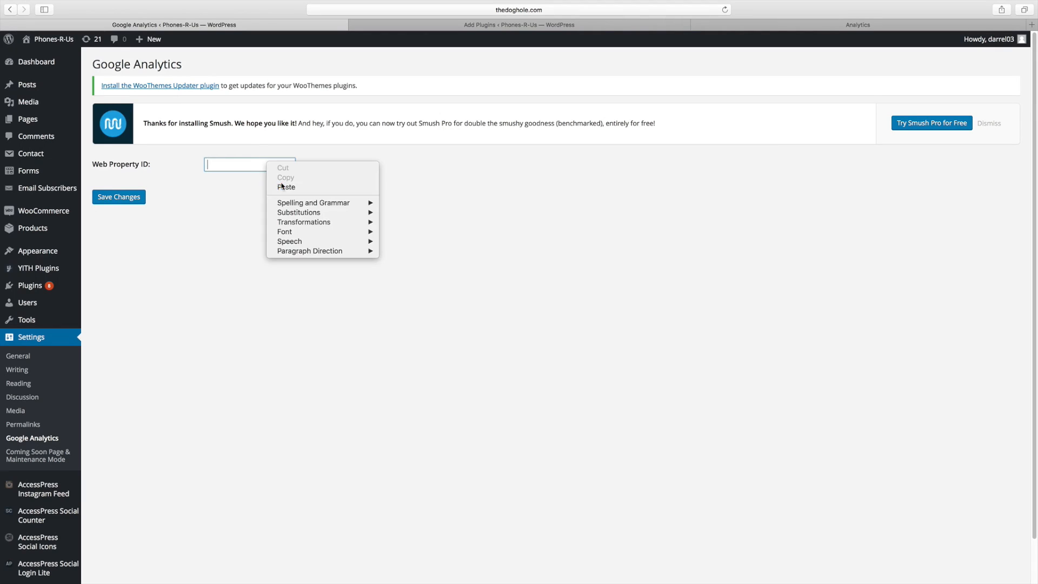
text(UA-73377581-5)
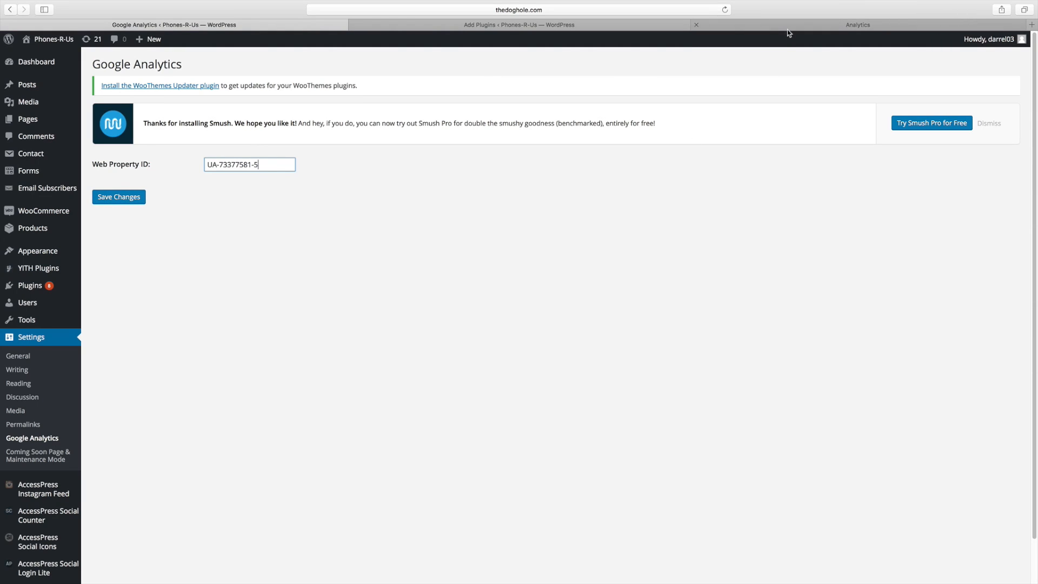
click(856, 24)
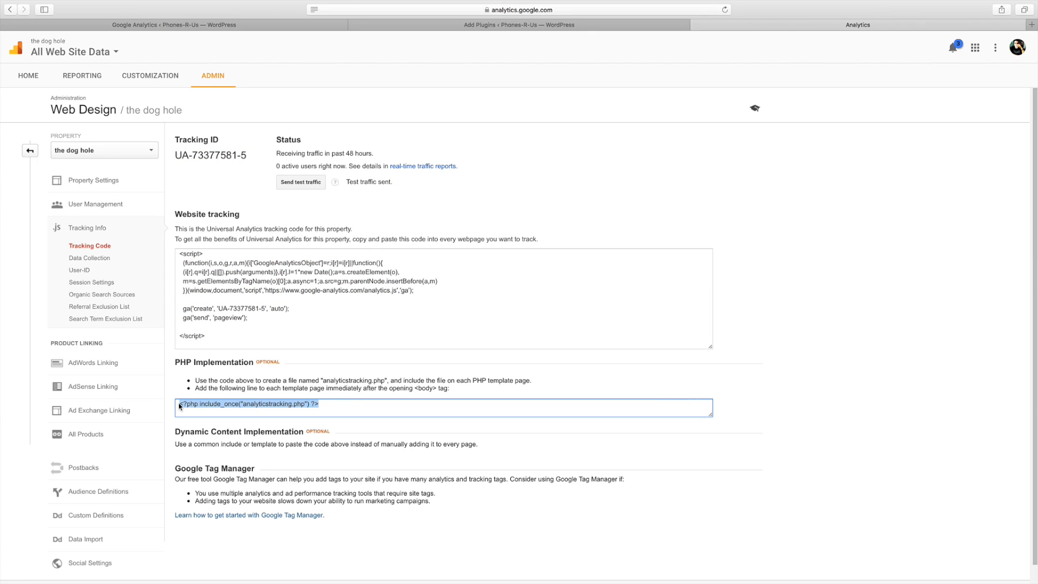
mouse_move(381, 122)
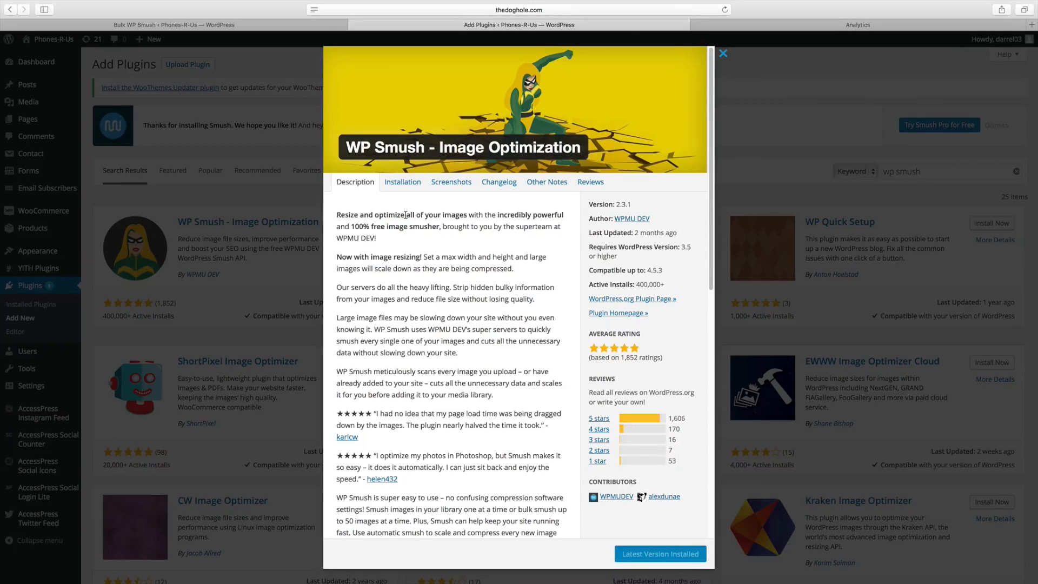
mouse_move(398, 208)
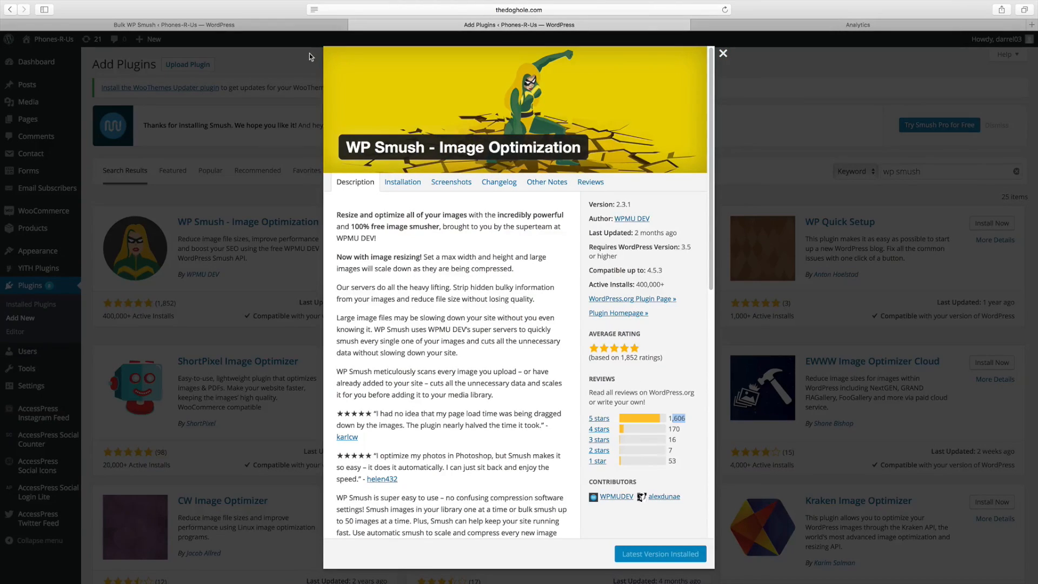
Open the Bulk WP Smush page showing 31 images to smush and compression stats
click(723, 53)
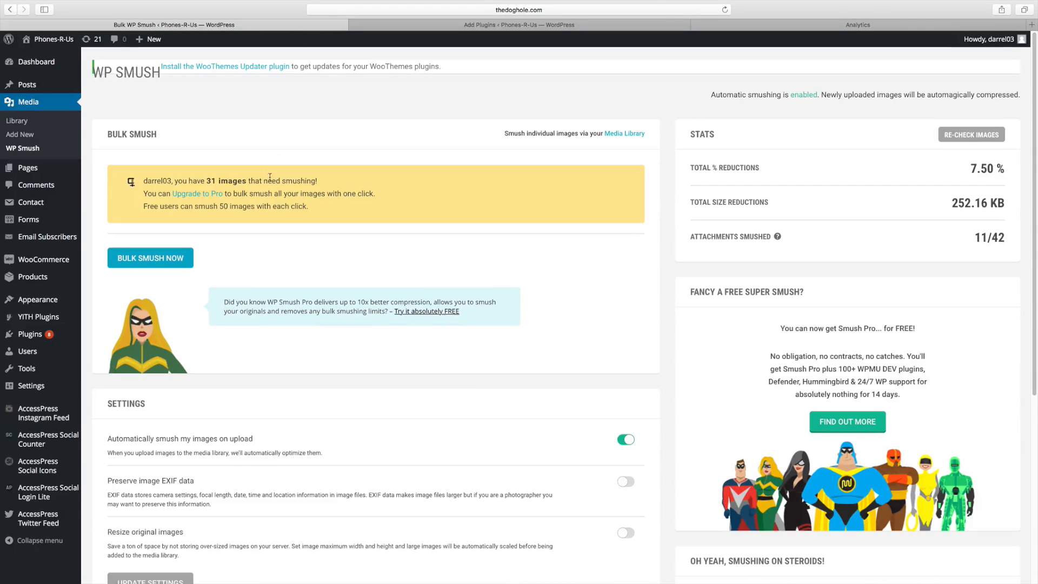
double_click(303, 180)
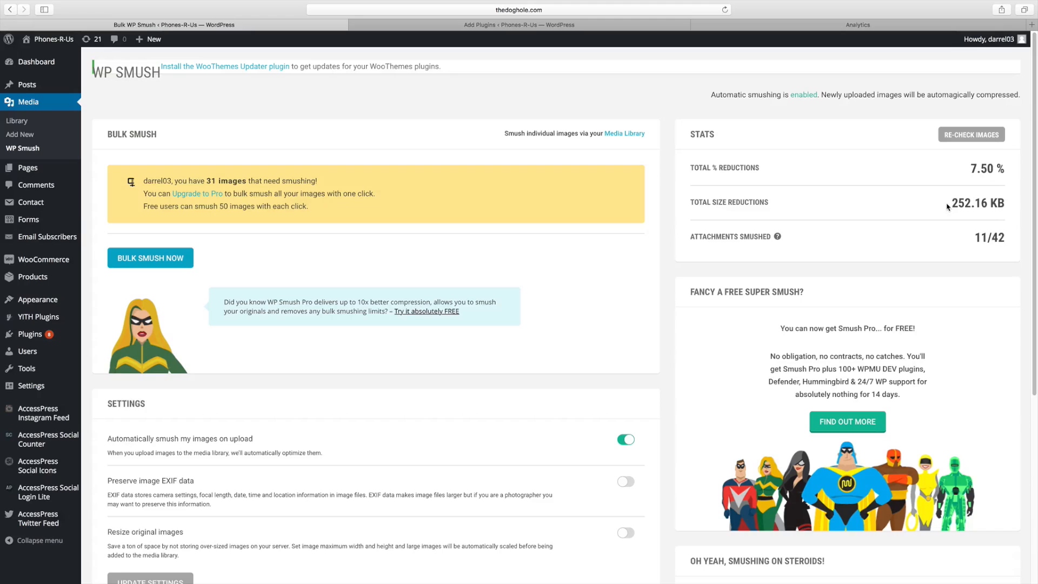
click(149, 257)
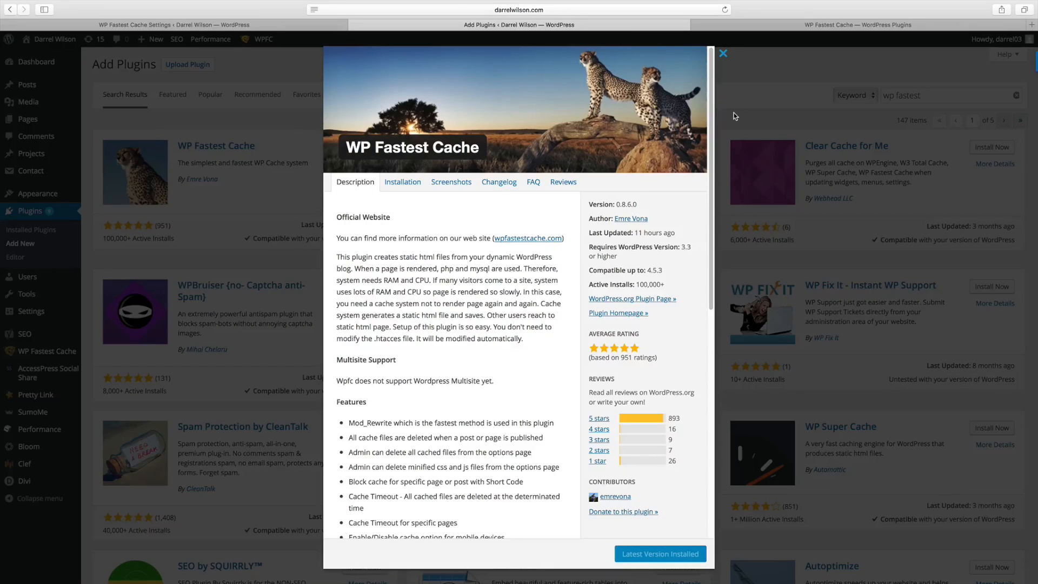
mouse_move(741, 121)
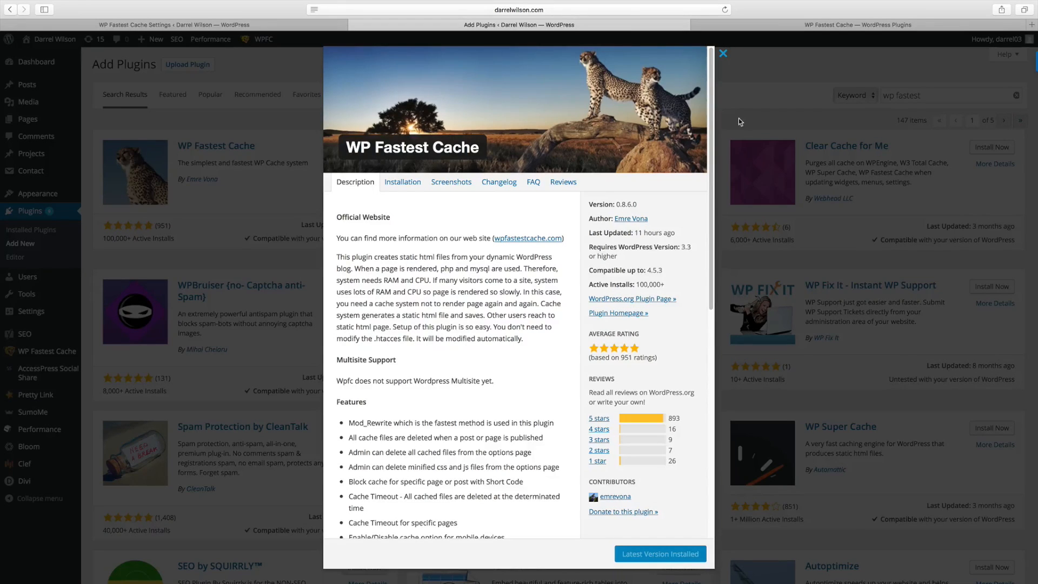
Compare the WP Fastest Cache and WP Super Cache details windows, closing each after viewing
click(723, 54)
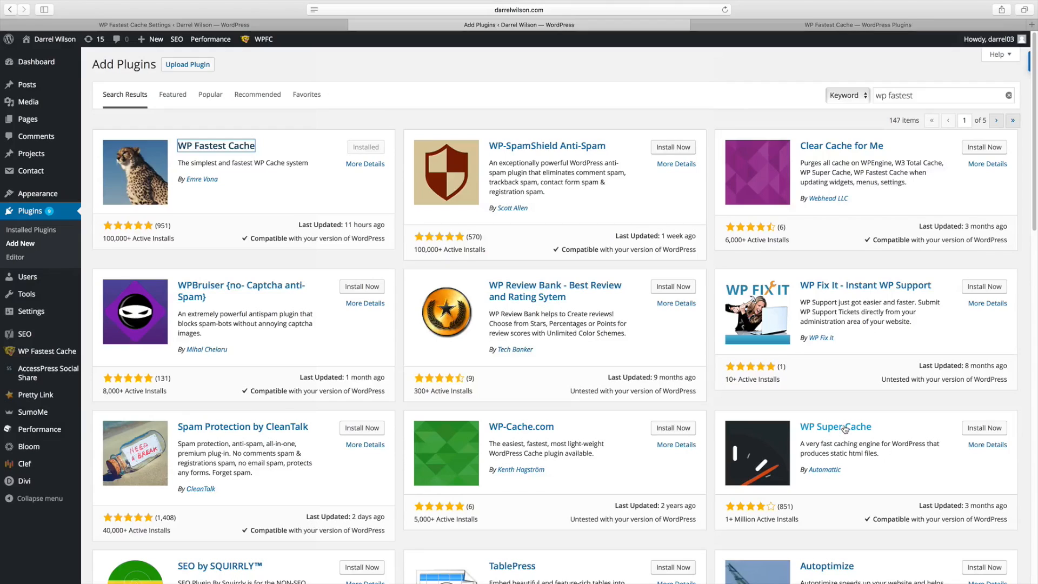
click(365, 163)
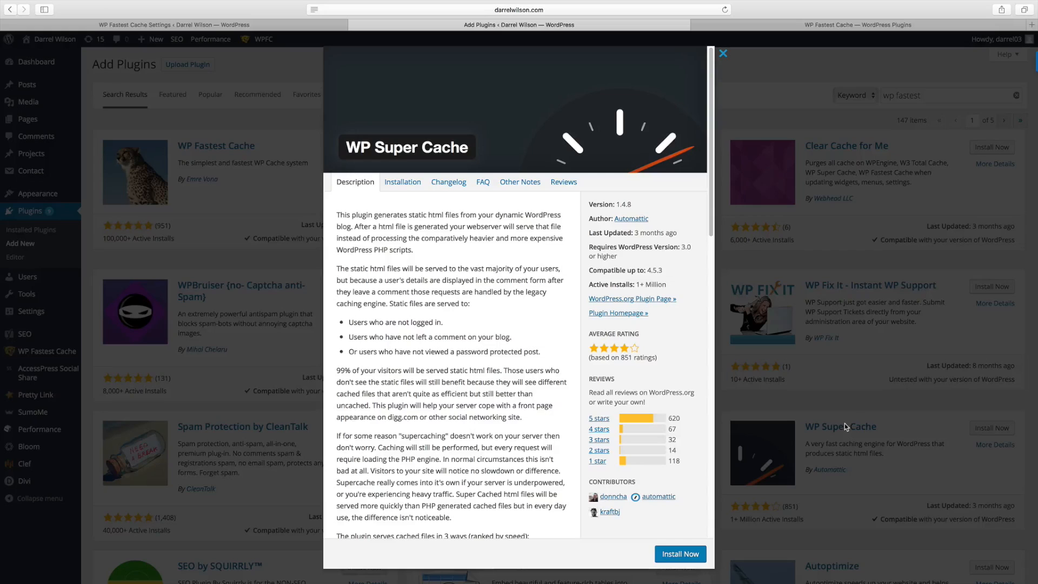
mouse_move(640, 488)
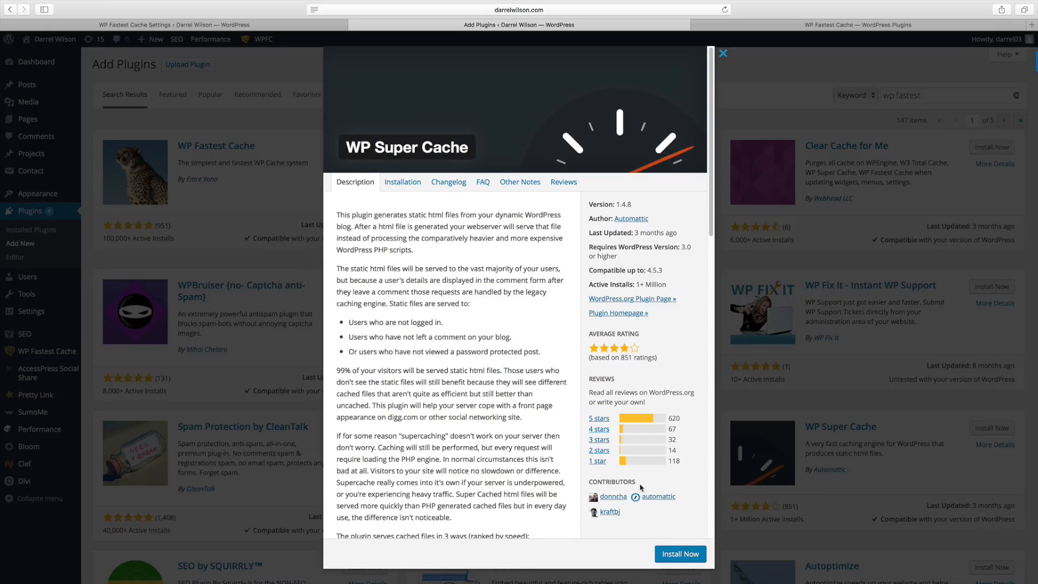
mouse_move(628, 467)
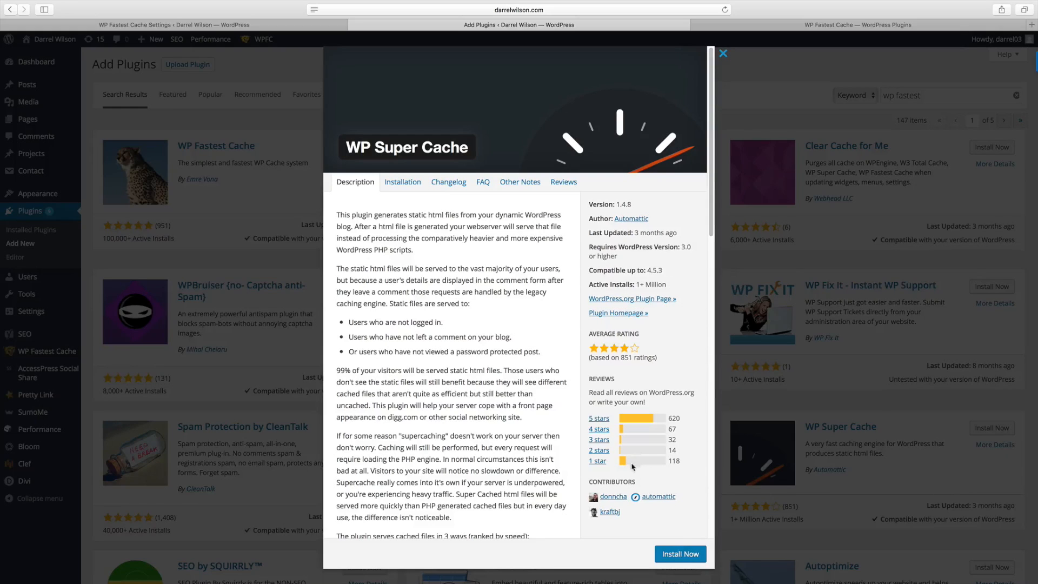
click(723, 53)
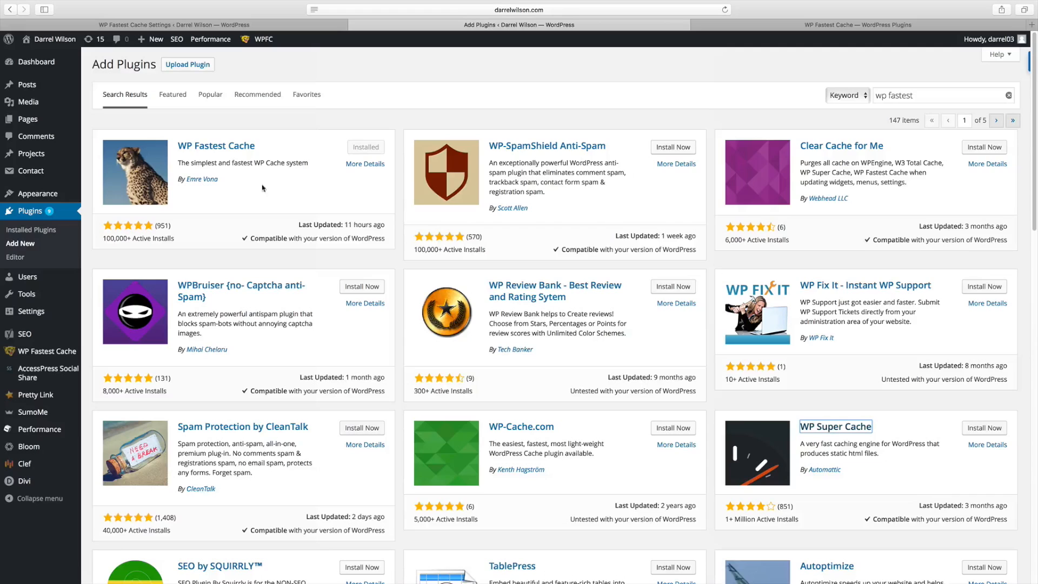
click(216, 145)
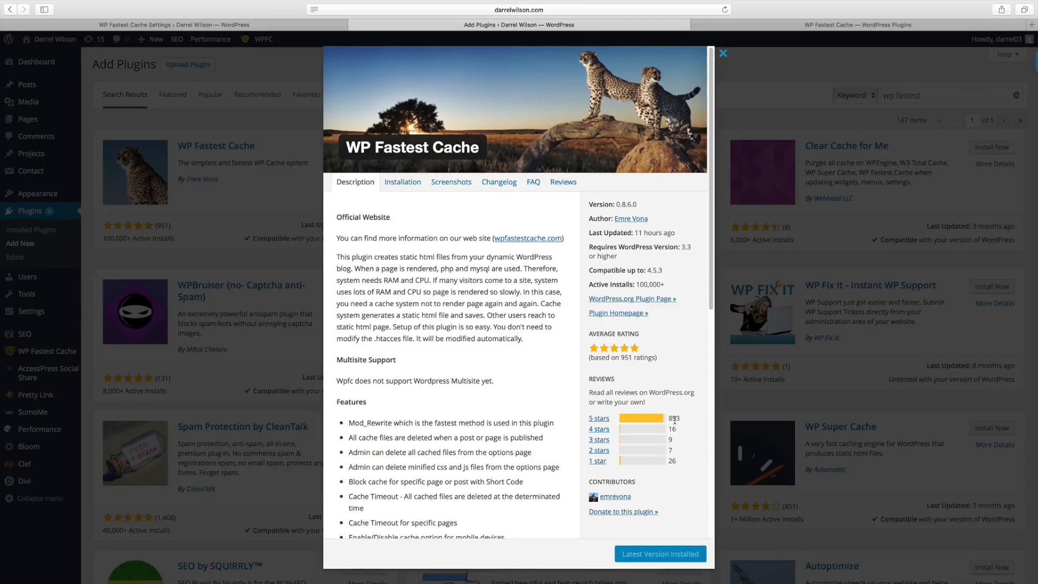
mouse_move(667, 450)
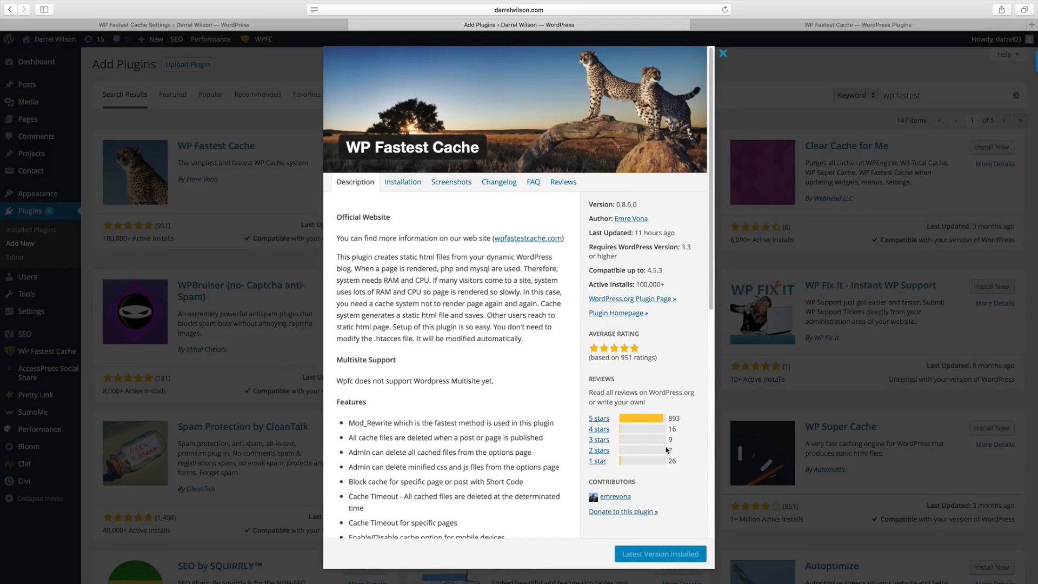
click(722, 53)
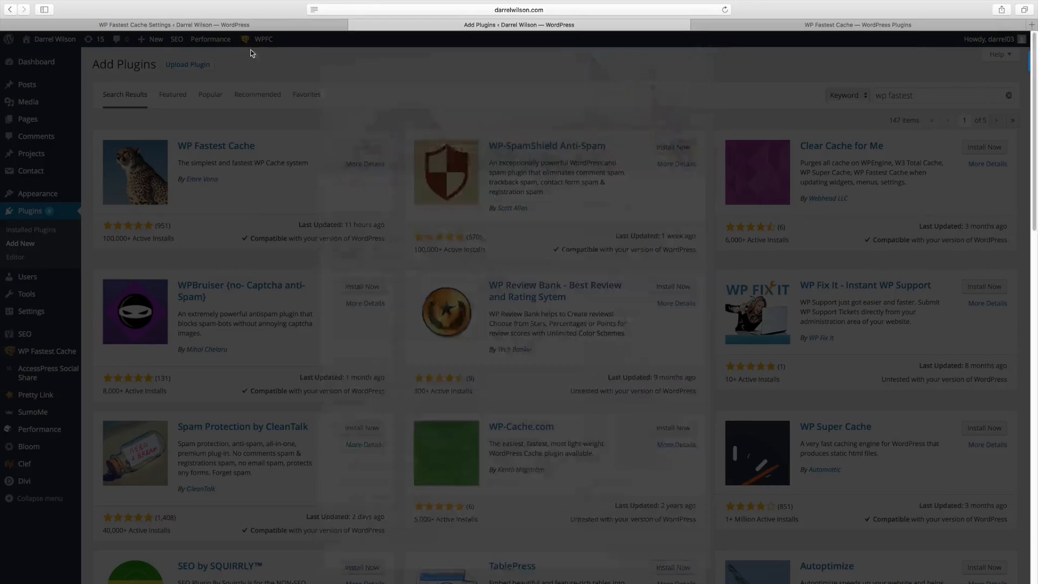
Save the WP Fastest Cache settings with caching enabled and view the Delete Cache options
click(172, 24)
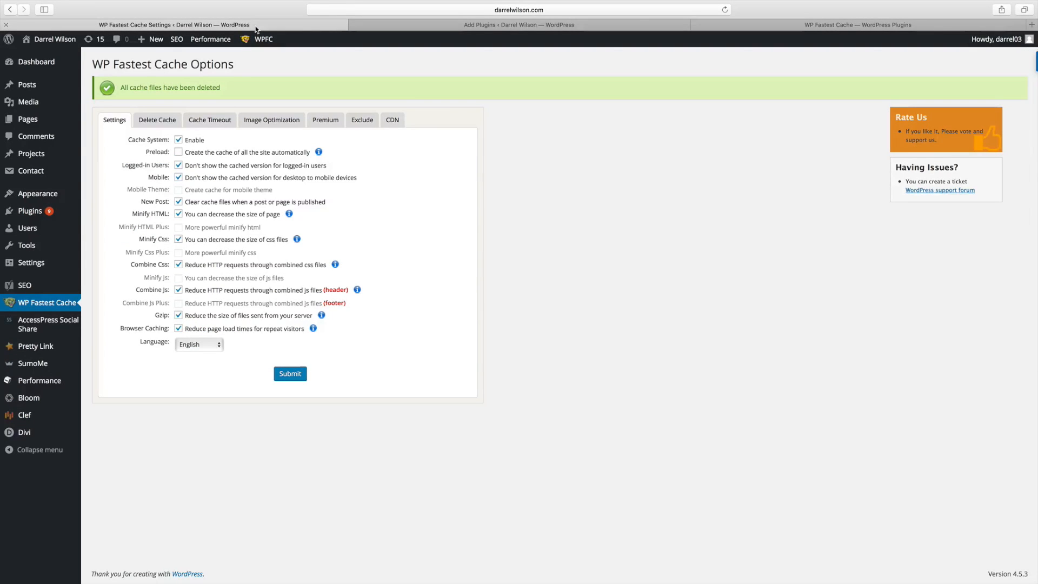
click(179, 139)
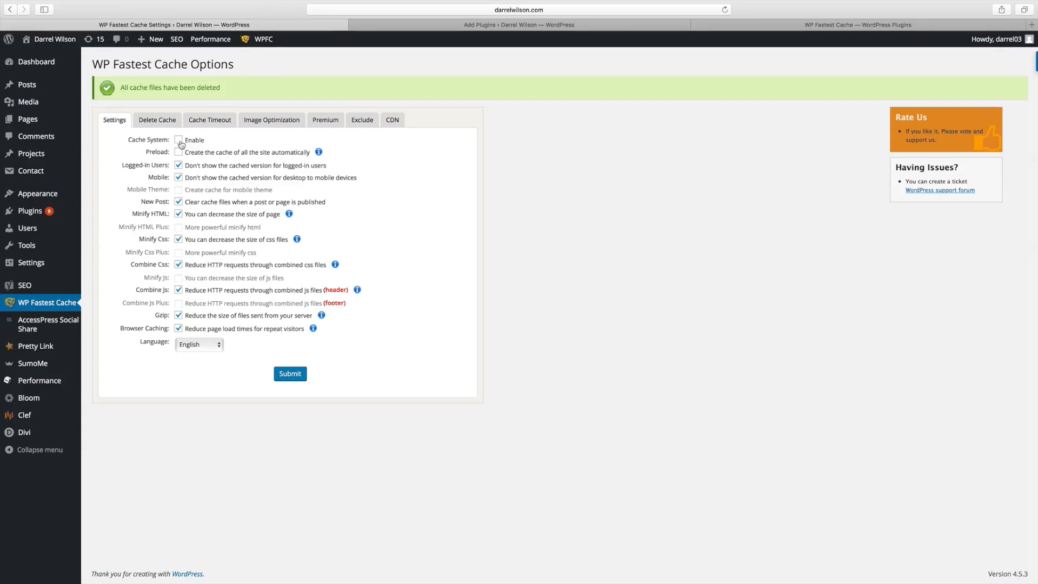
click(178, 139)
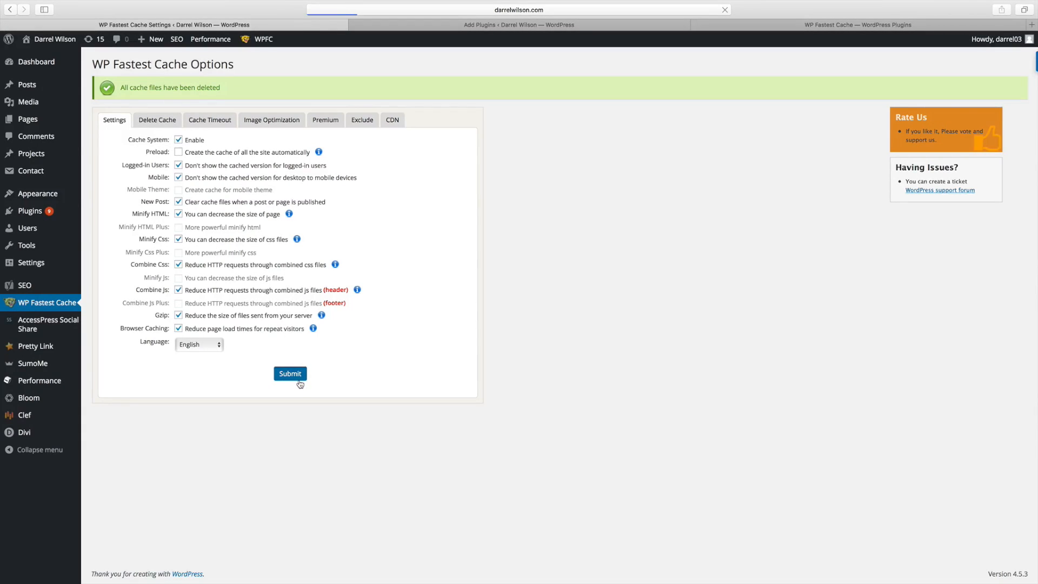
click(290, 374)
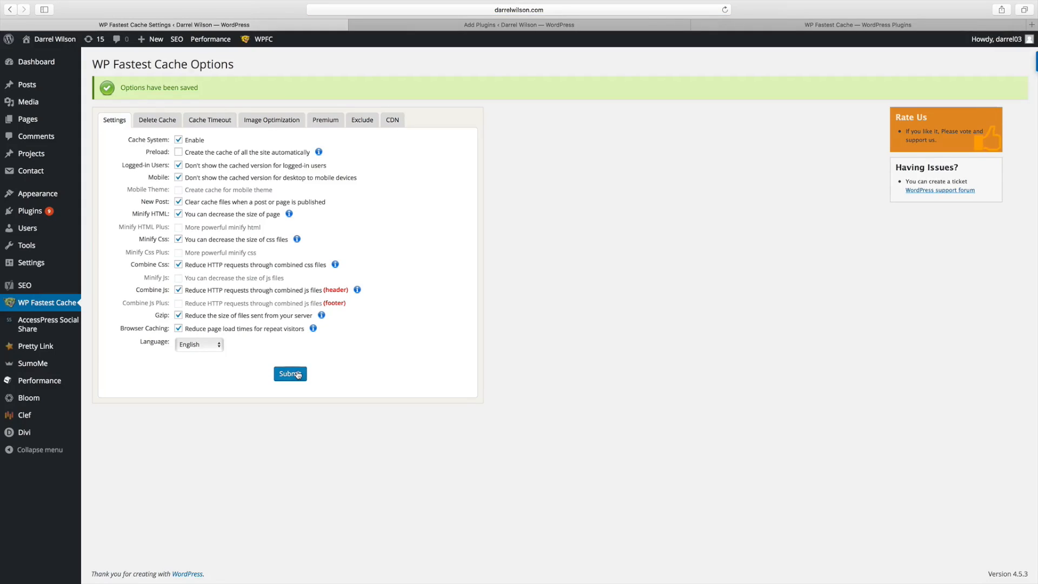
mouse_move(175, 124)
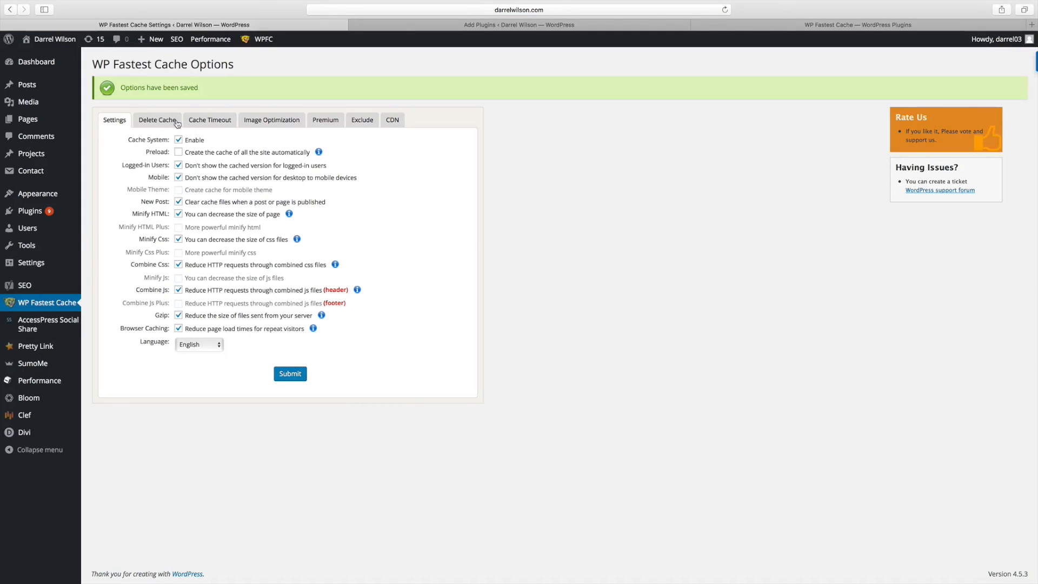
click(156, 120)
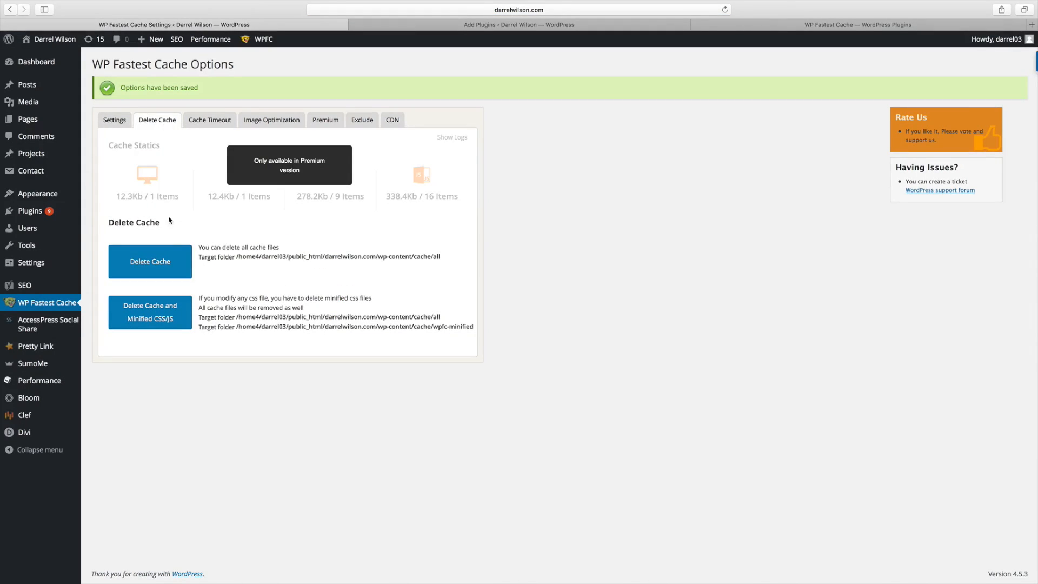
mouse_move(150, 262)
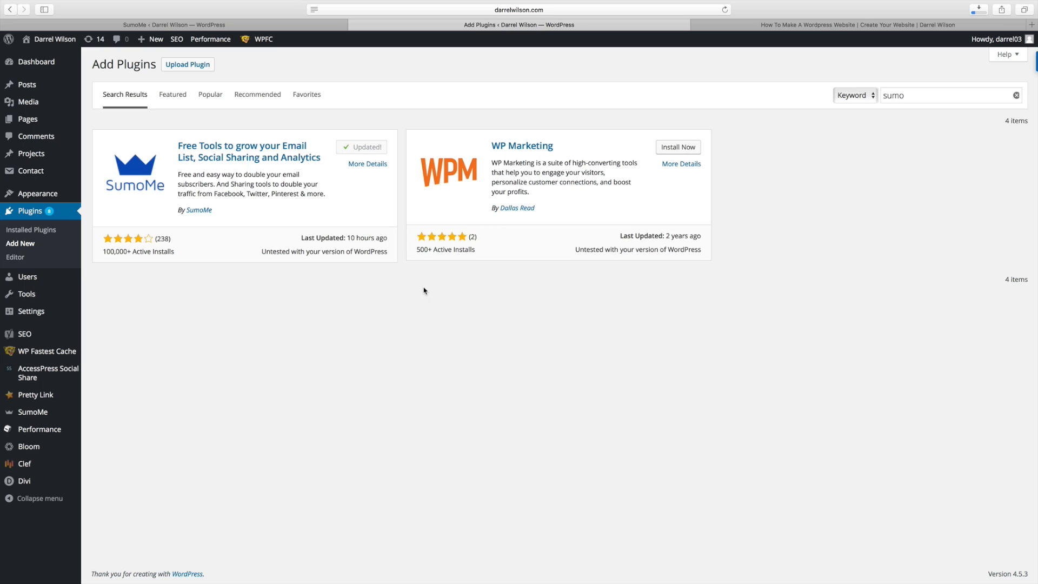
mouse_move(728, 67)
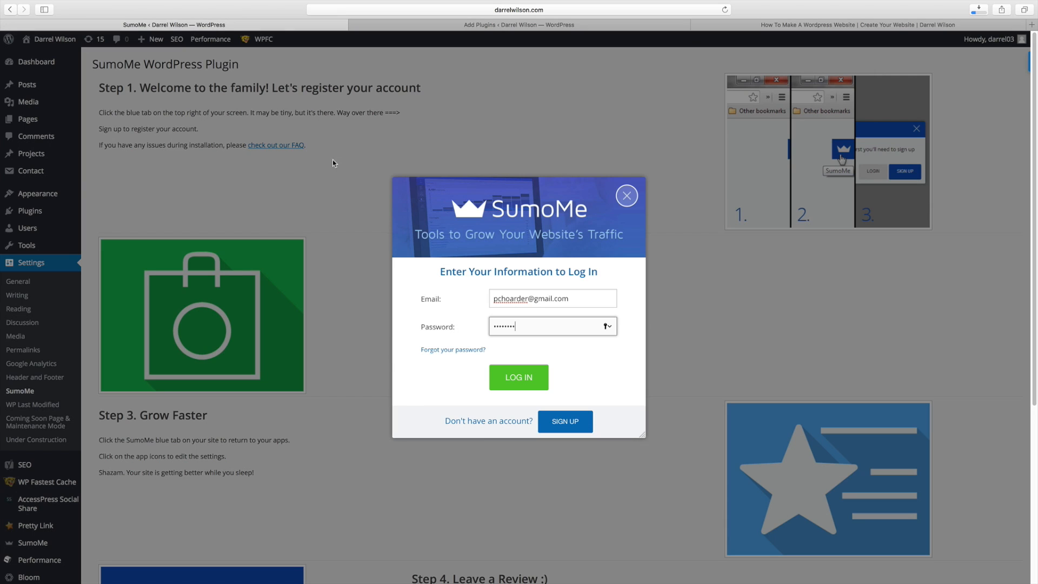
Log in to SumoMe, then open and close the recent subscriber notifications
click(518, 377)
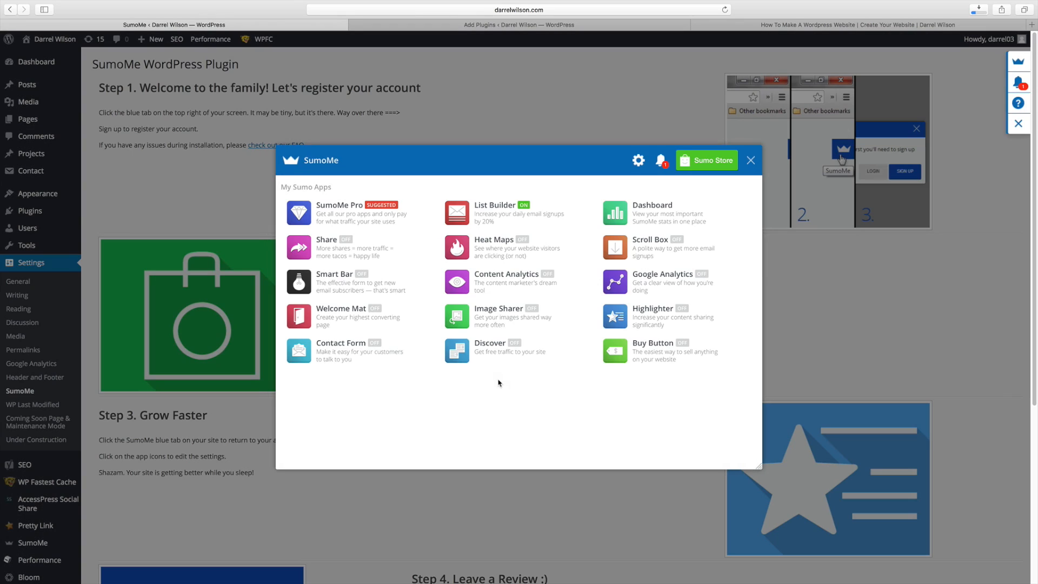
mouse_move(611, 171)
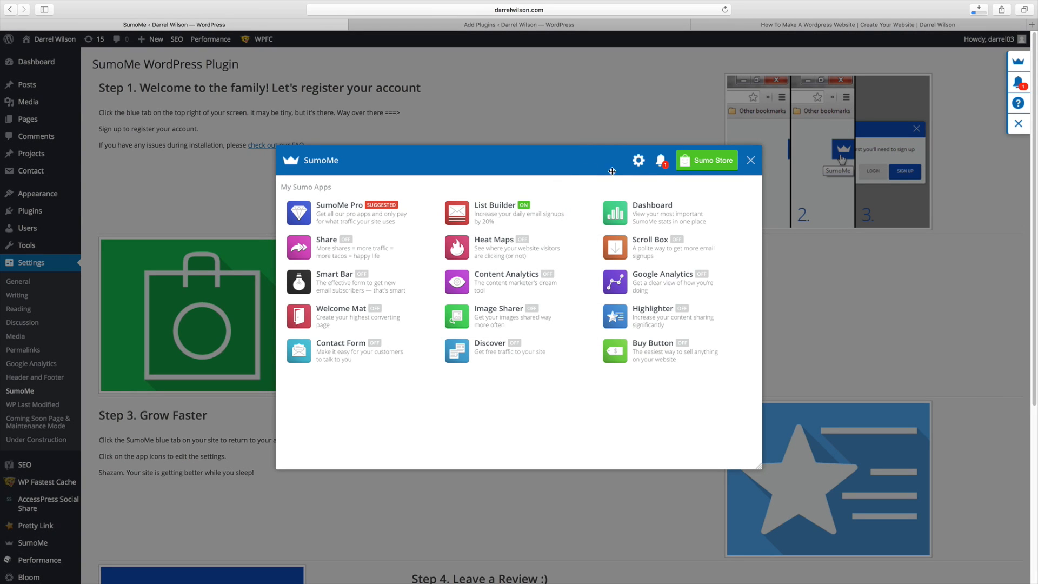
mouse_move(664, 164)
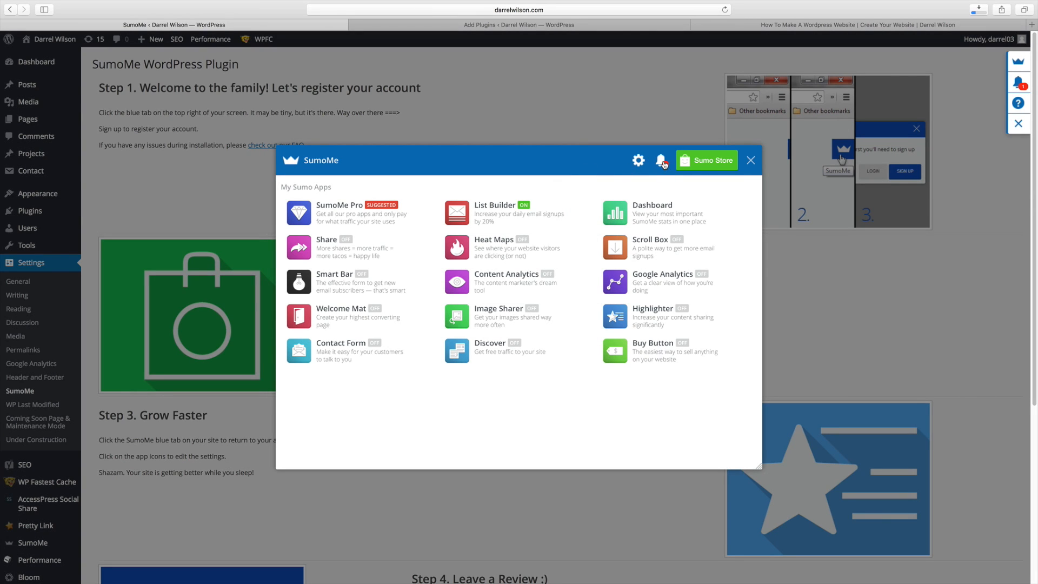
click(661, 160)
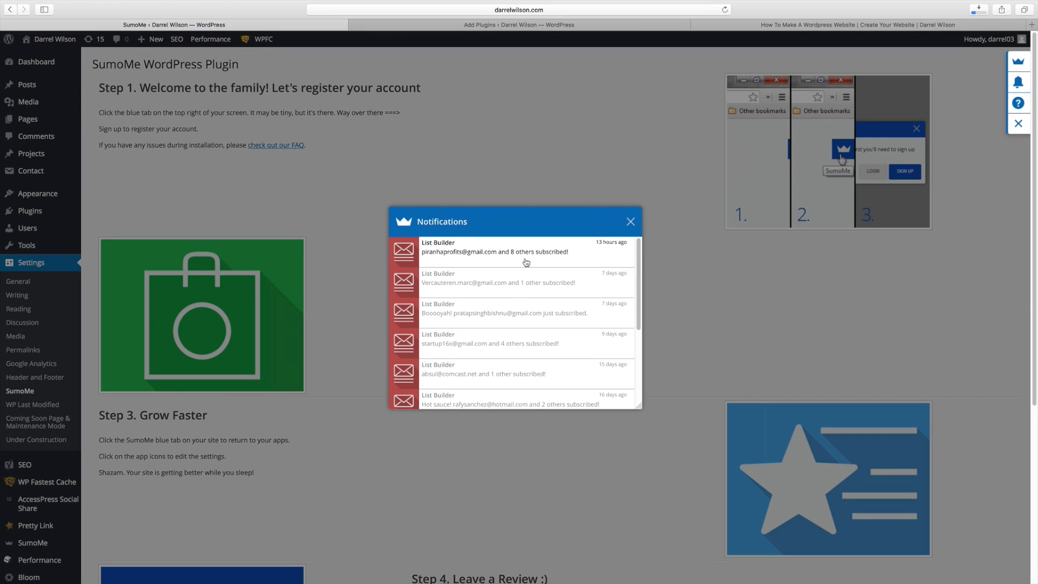
mouse_move(452, 262)
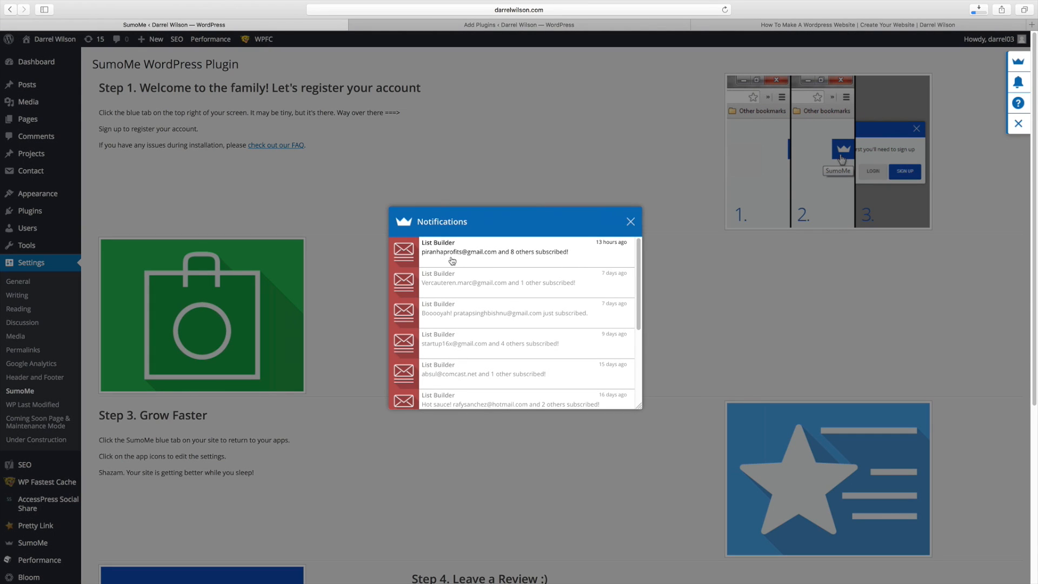
mouse_move(498, 261)
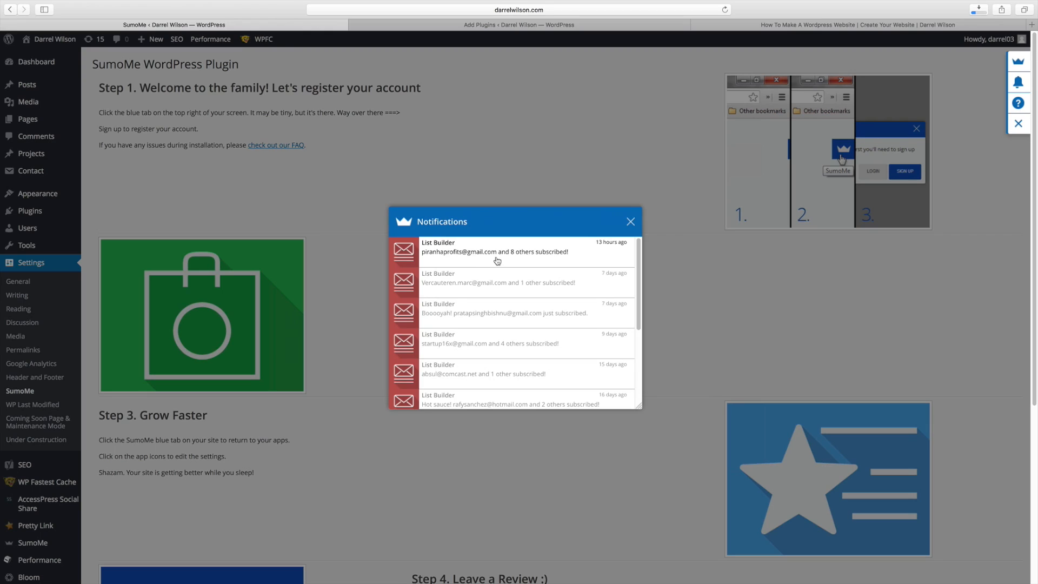
mouse_move(593, 244)
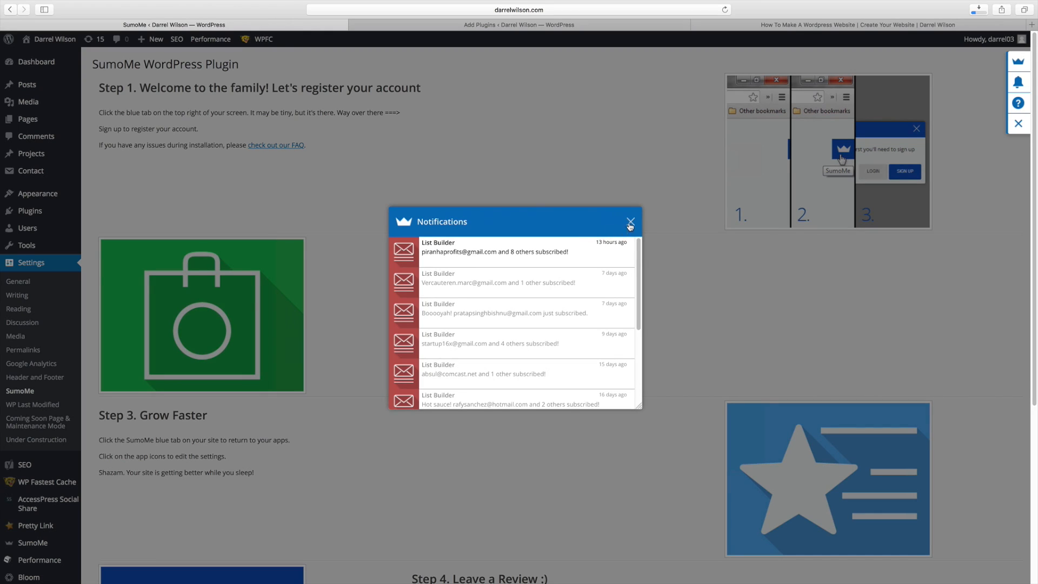
click(631, 221)
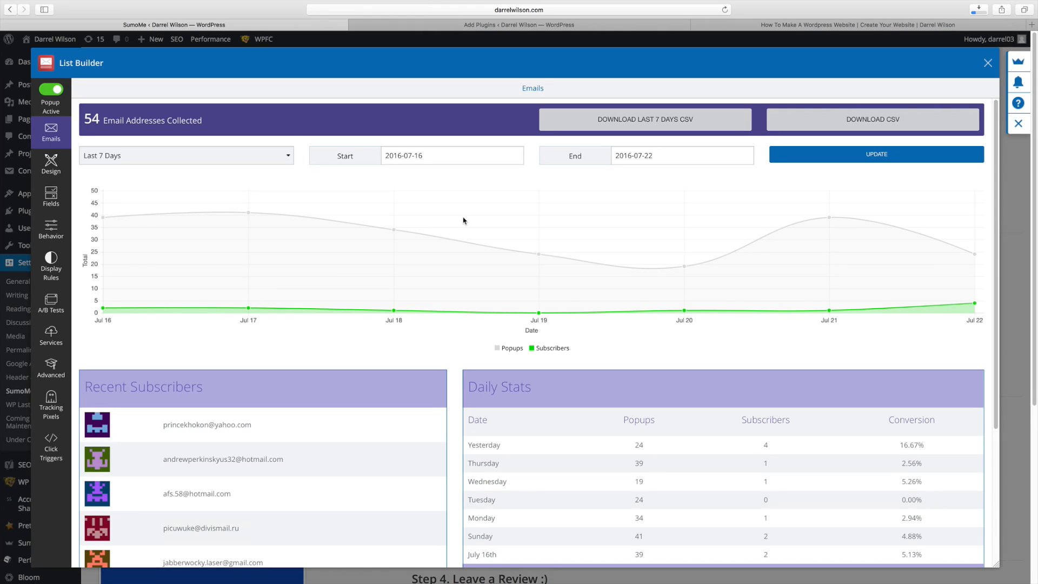
double_click(637, 444)
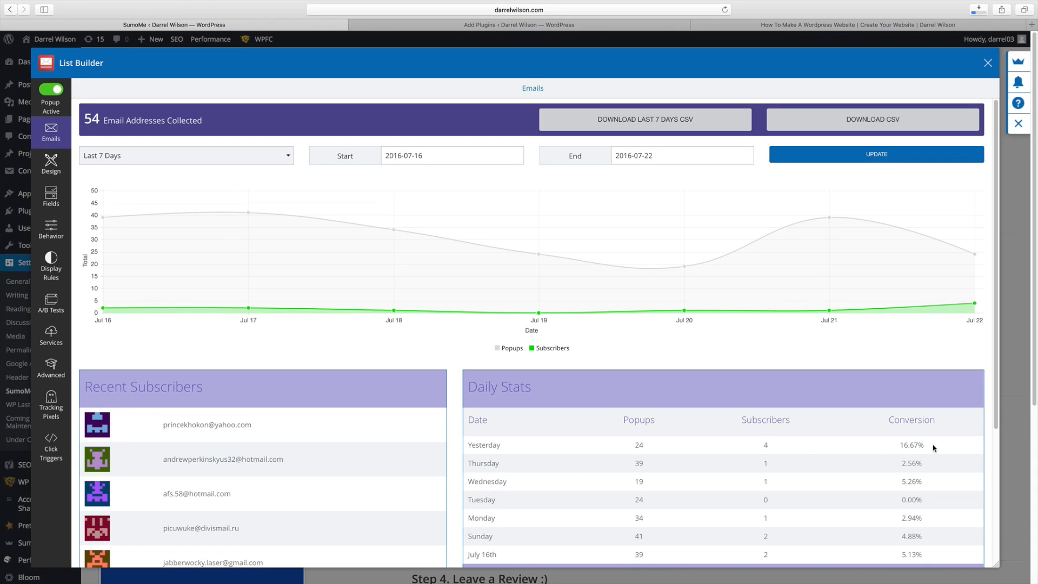
mouse_move(906, 426)
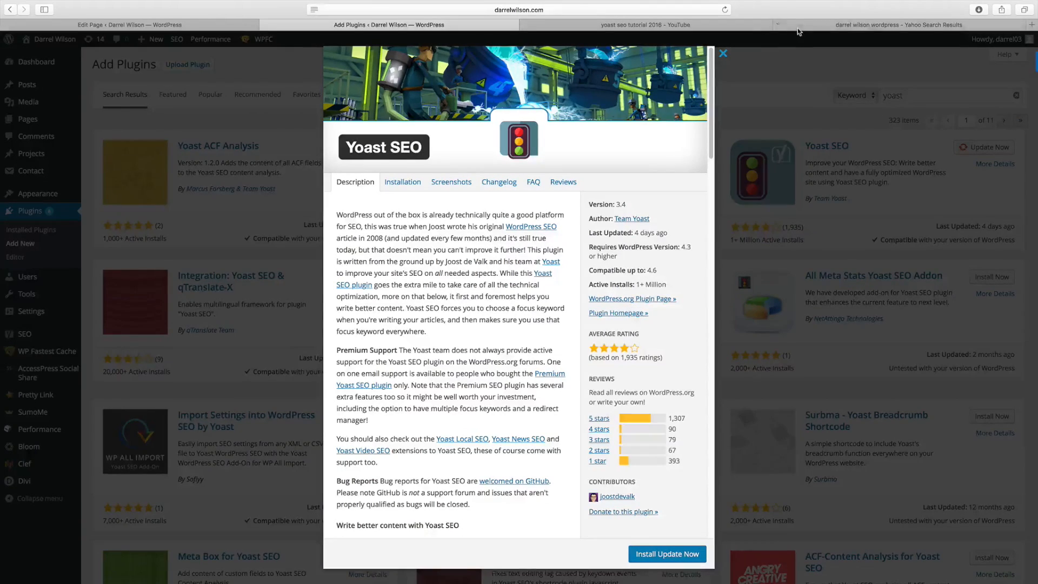
Glance at the Yahoo search results, then switch to the YouTube 'yoast seo tutorial 2016' results
click(897, 25)
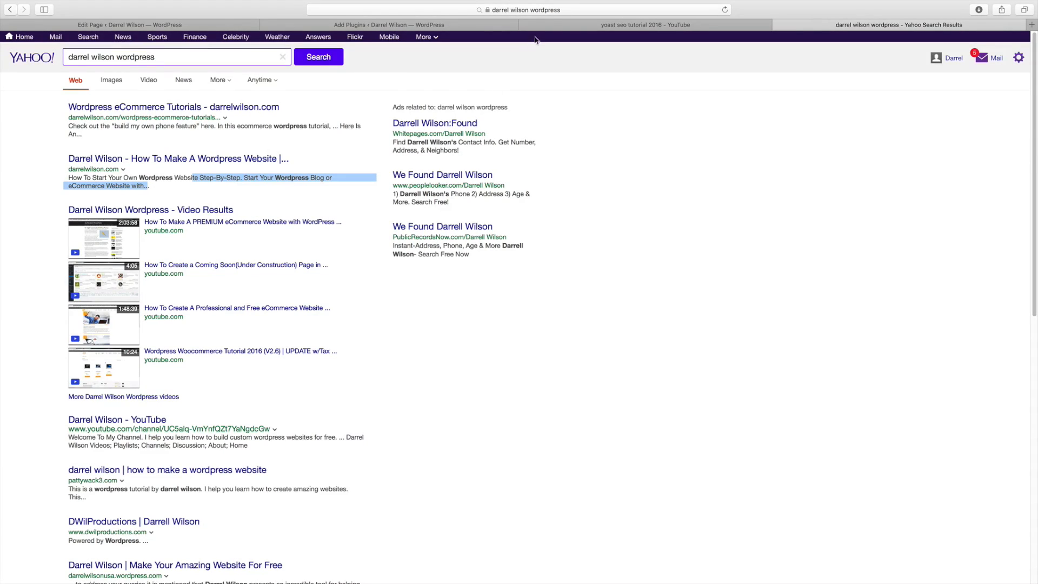
click(643, 24)
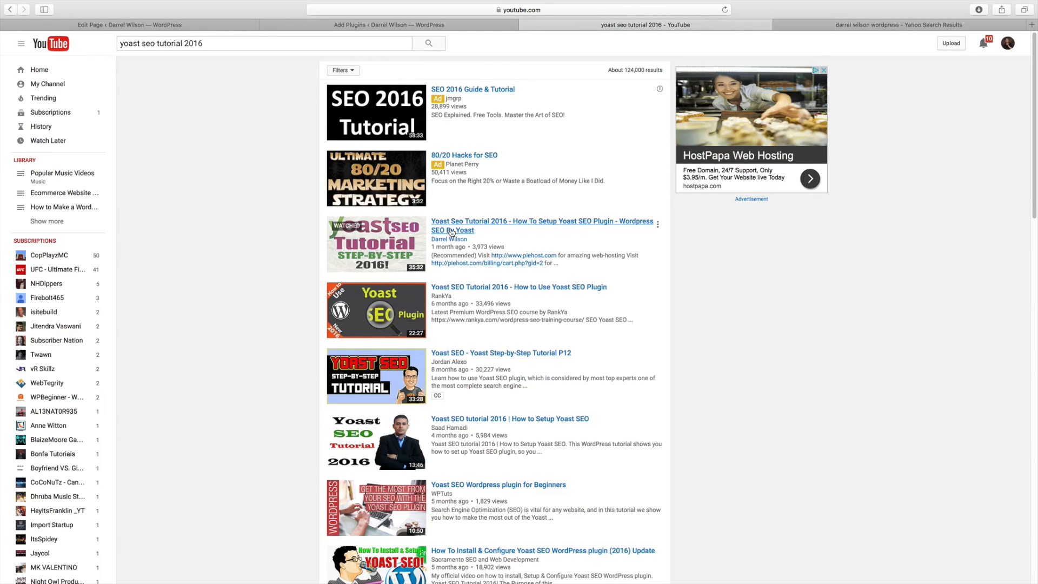
mouse_move(467, 226)
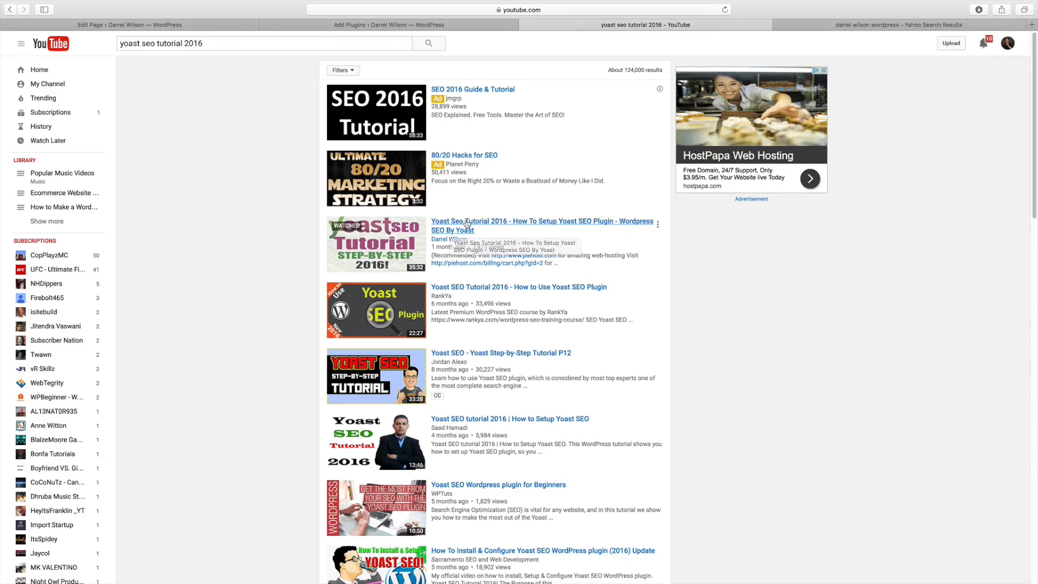
mouse_move(467, 231)
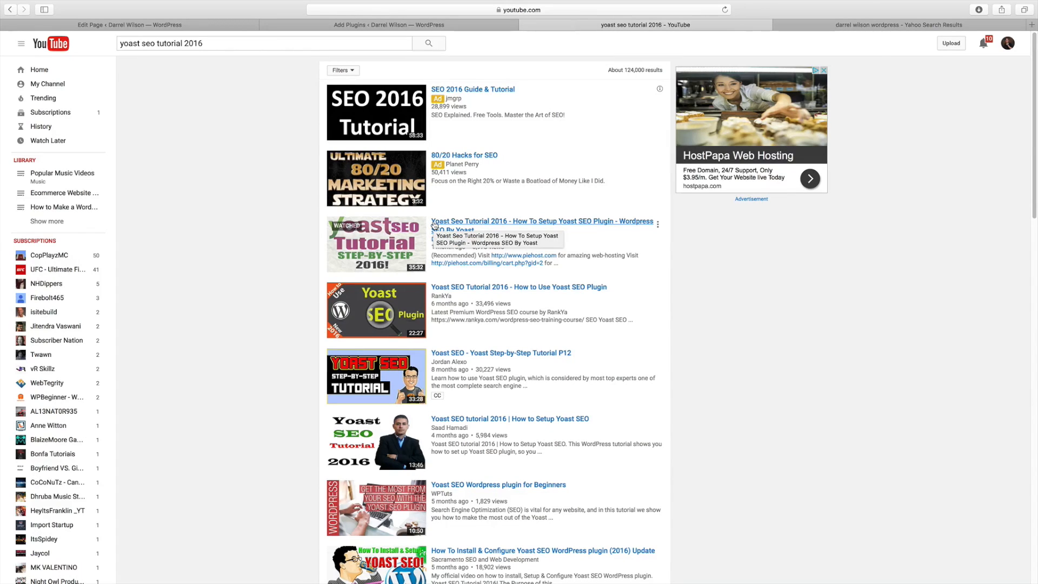
Review the Home page's Yoast meta description and content analysis (1.3% density, 376 words)
click(129, 24)
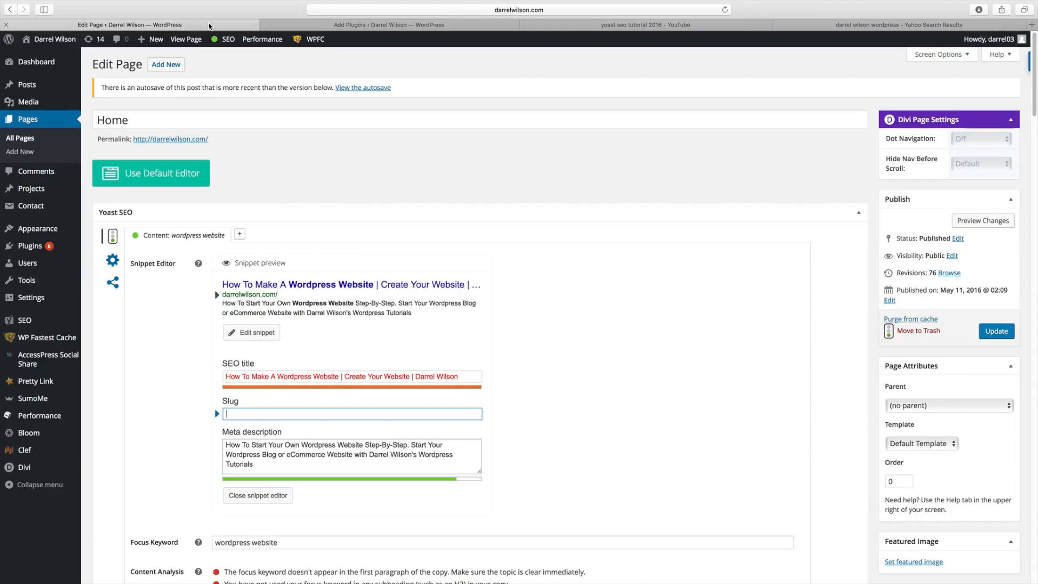
scroll(down, 3)
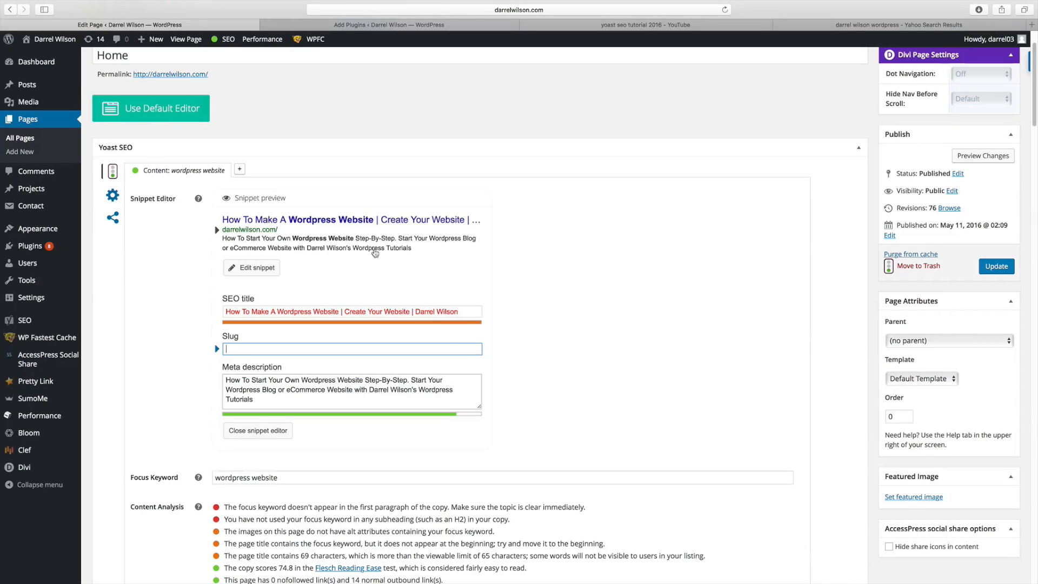
mouse_move(338, 238)
text( Website)
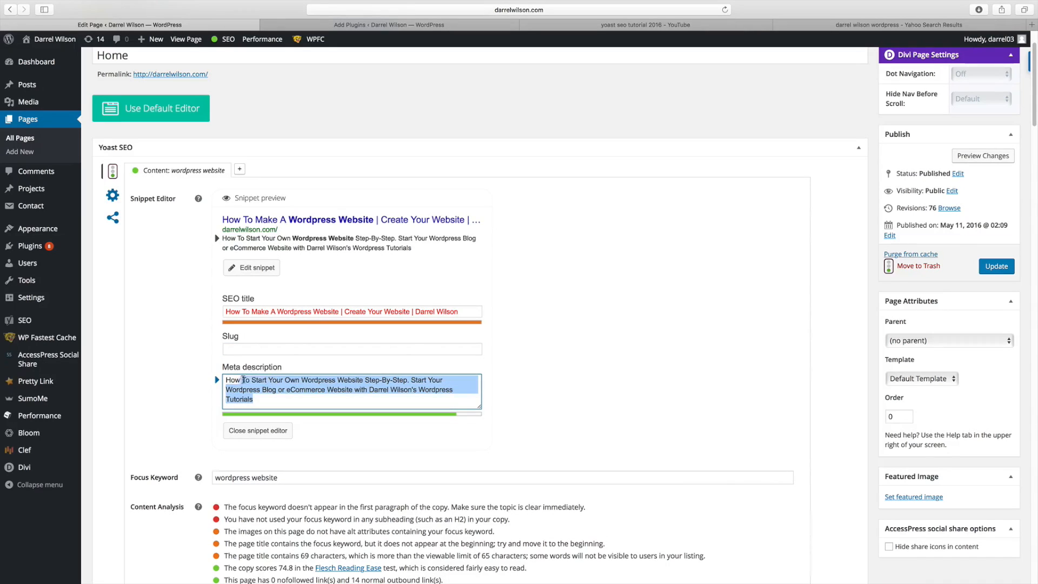
click(302, 400)
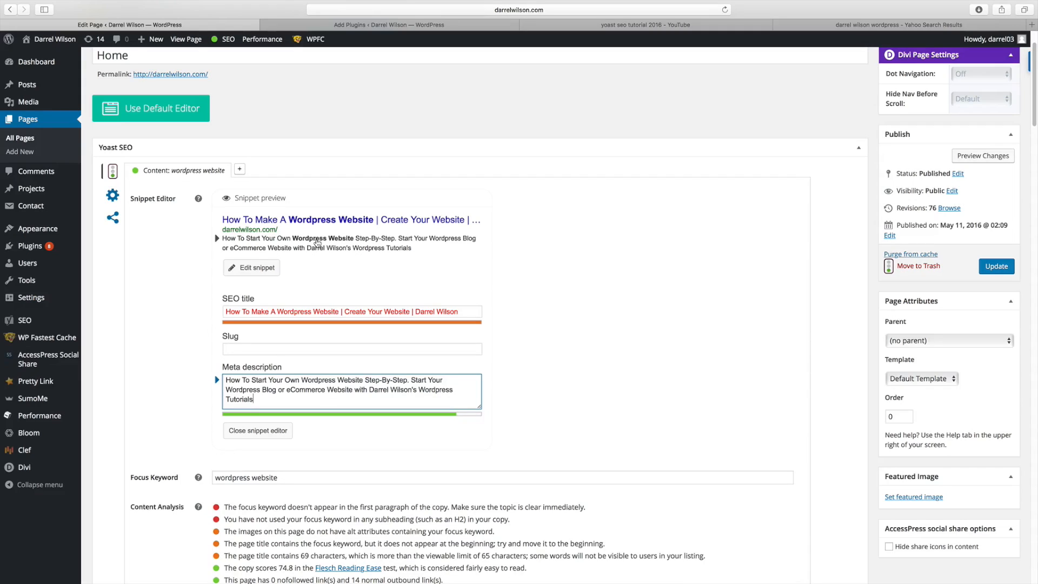
scroll(down, 3)
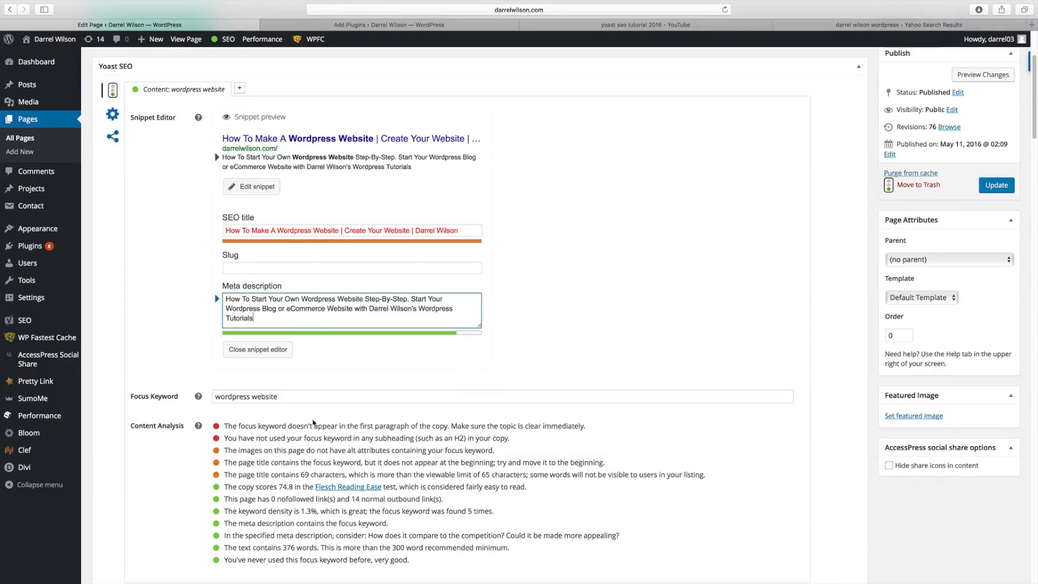
Trial focus keyword 'dog collars' at 0%, then restore 'wordpress website' and highlight its 1.3% density
text(web ho)
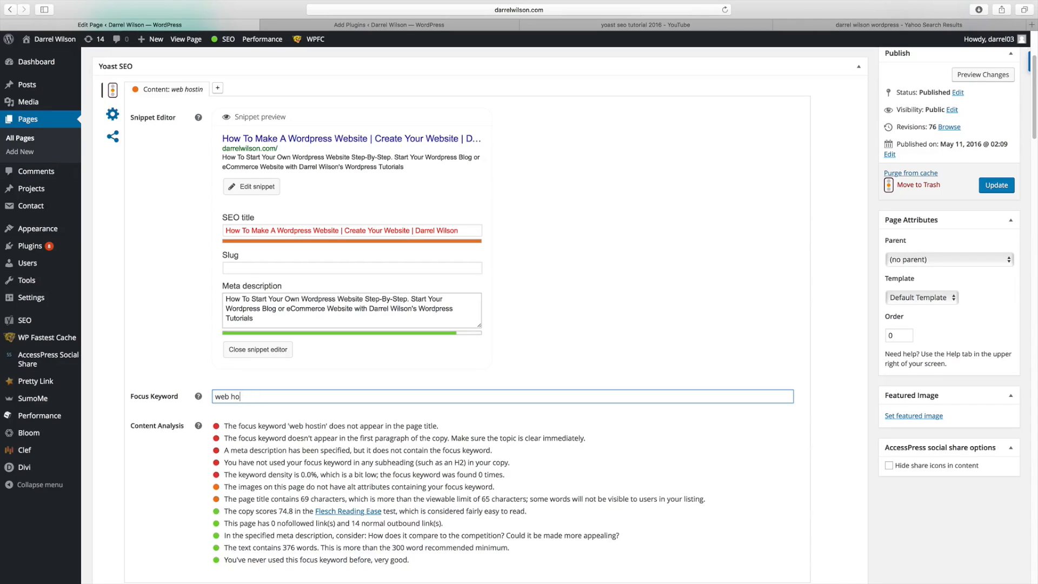
text(dog collars)
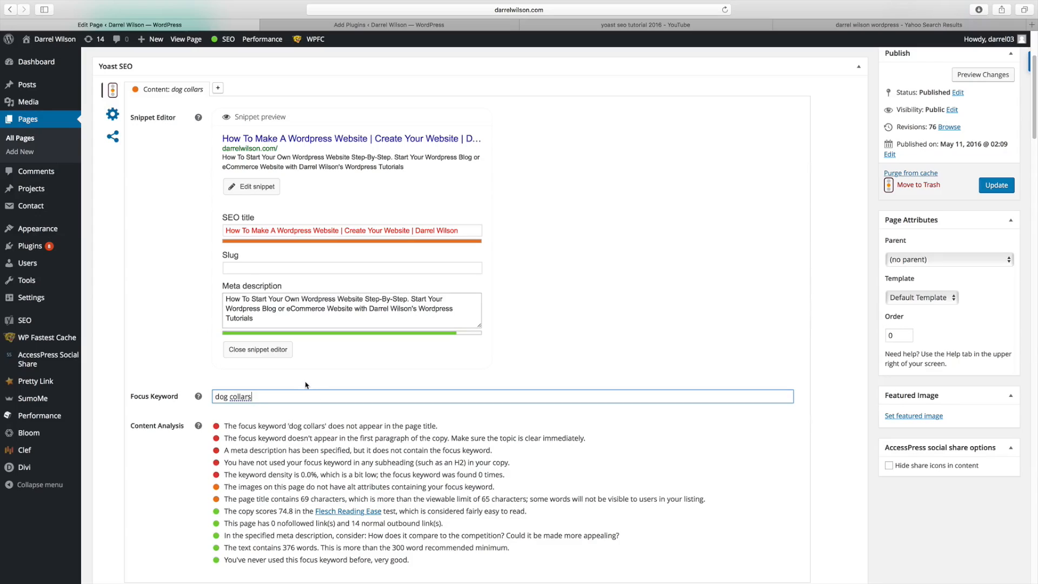
mouse_move(156, 99)
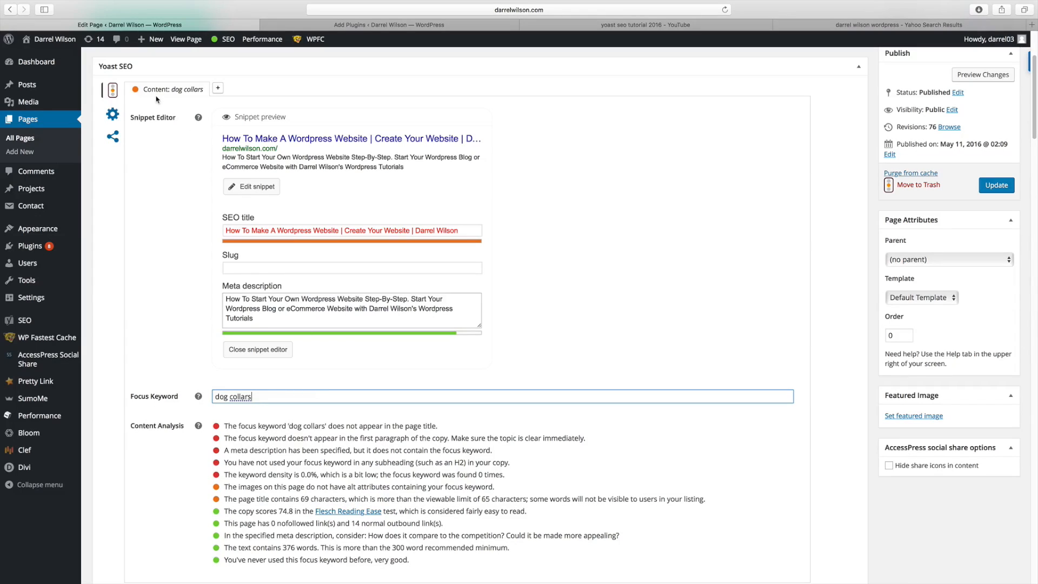
mouse_move(163, 100)
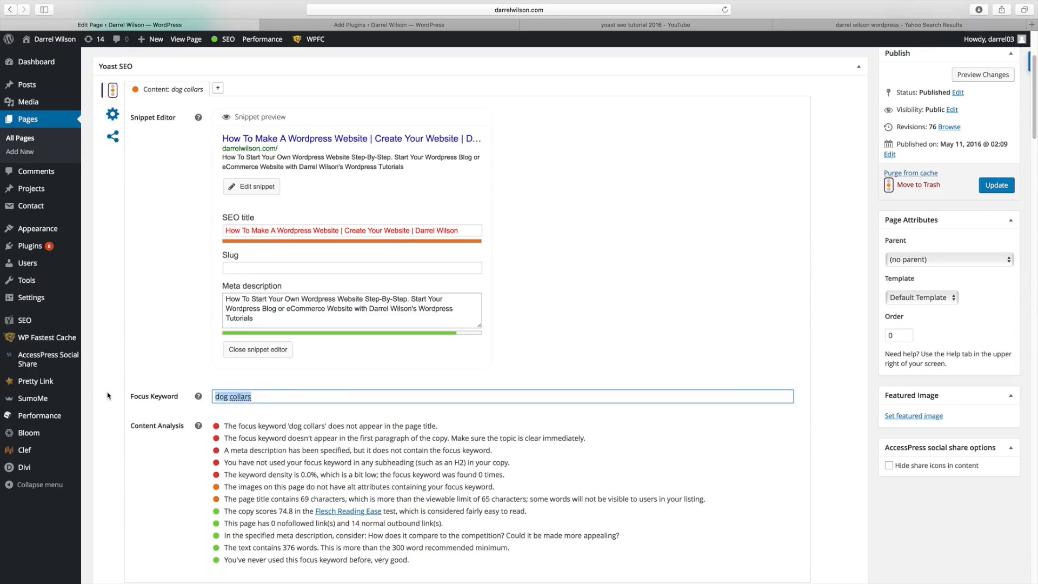
text(wordpress website)
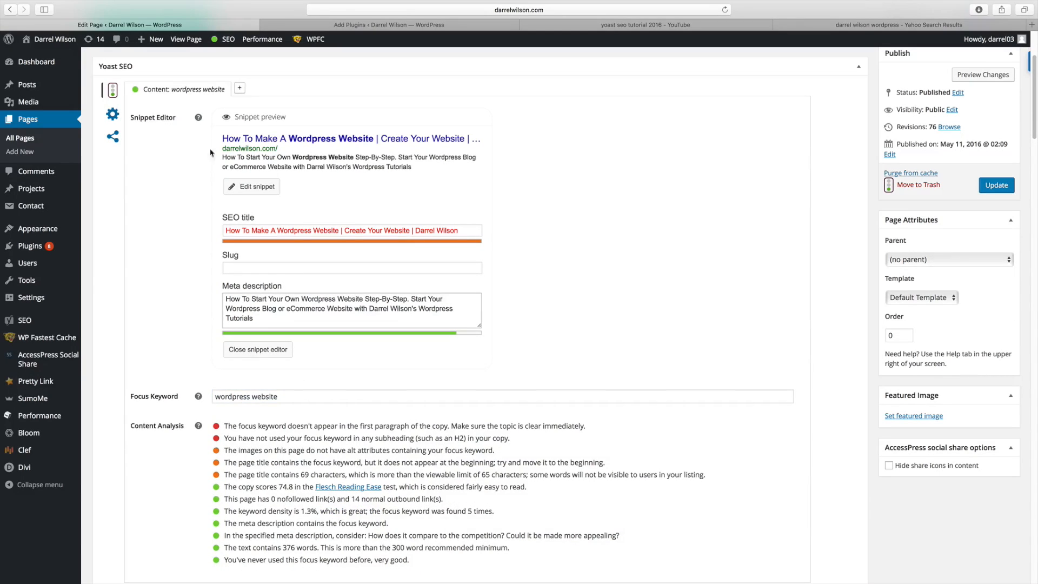
scroll(down, 3)
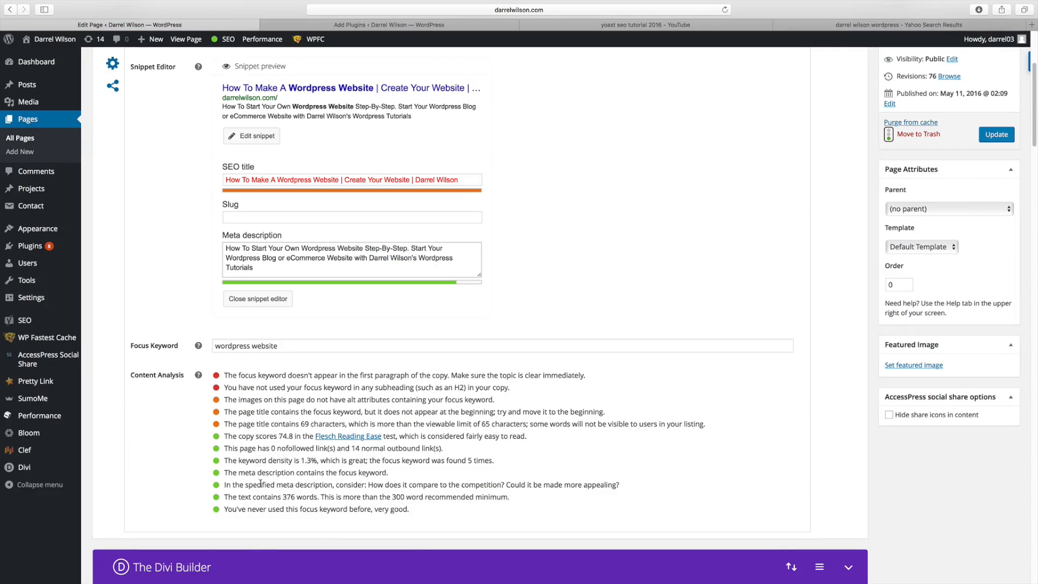
double_click(238, 461)
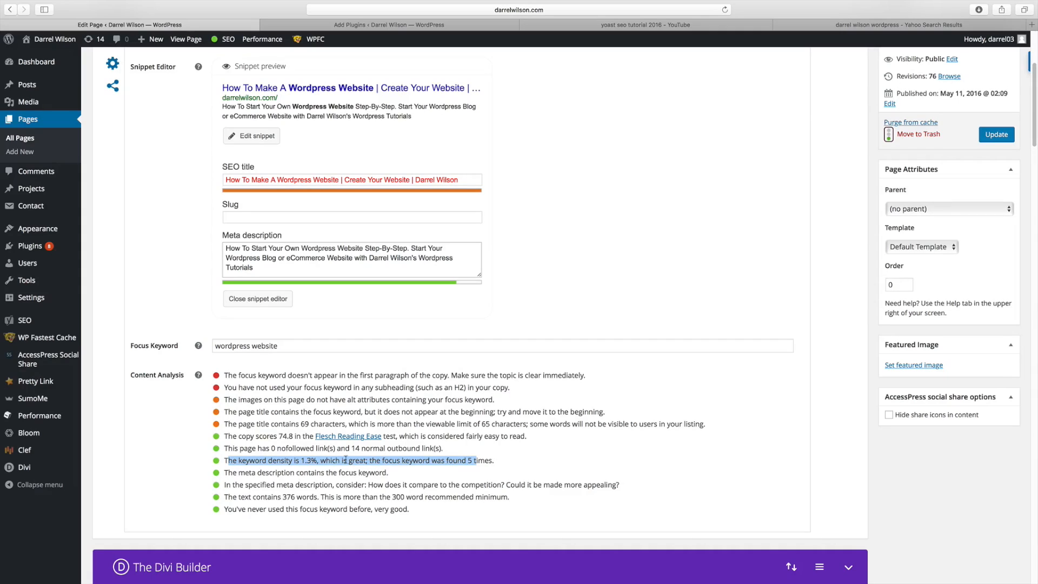
mouse_move(375, 457)
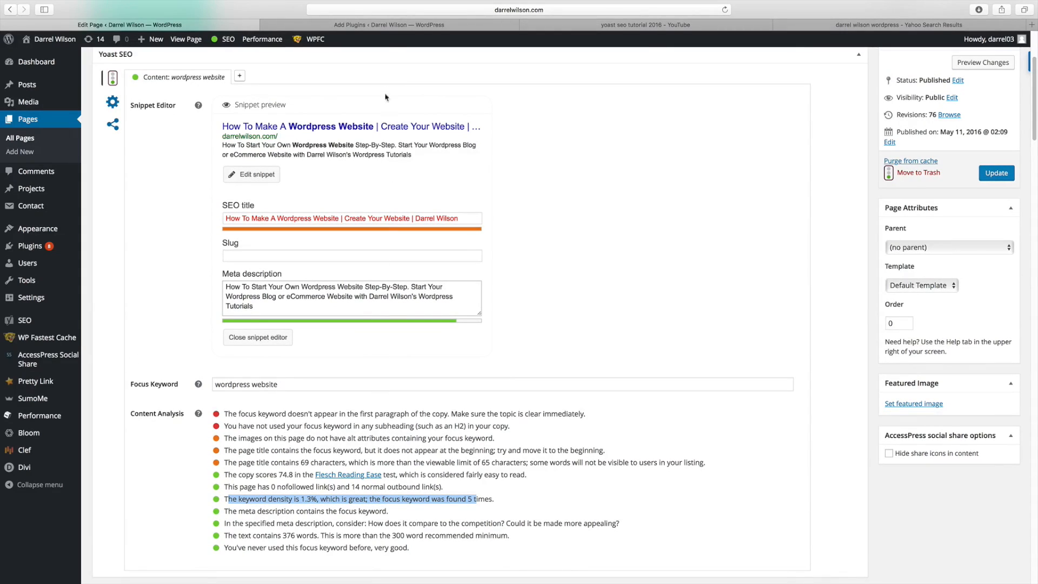
click(644, 25)
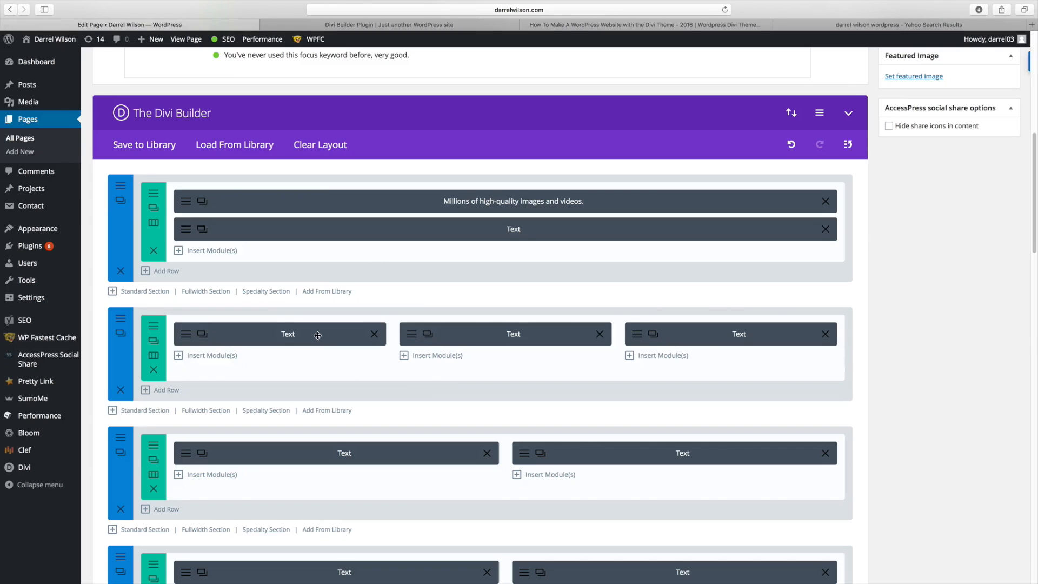
mouse_move(327, 341)
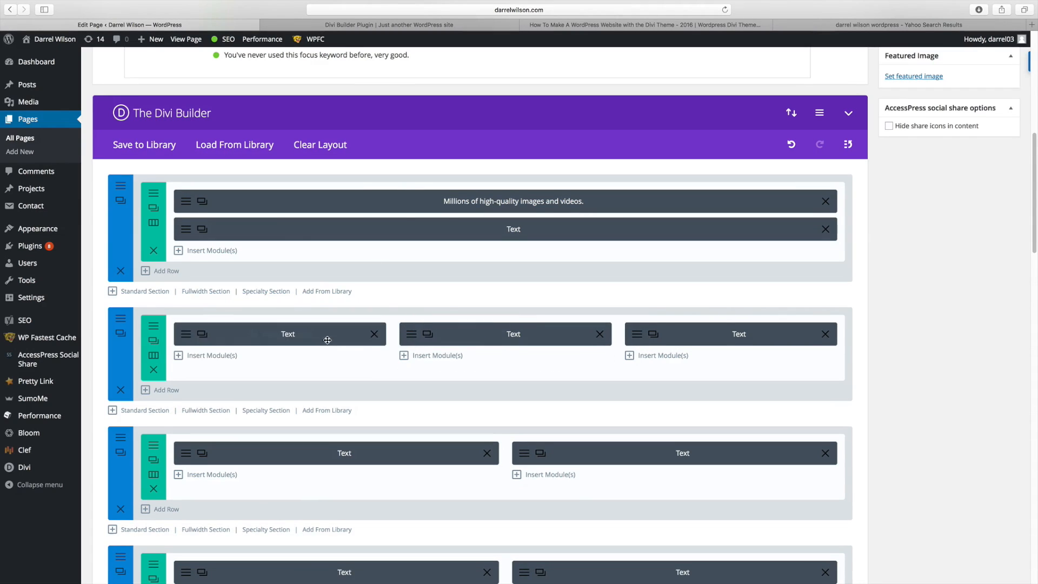
Insert and save an empty Image module in the third column, then show the Divi tutorial video
scroll(down, 3)
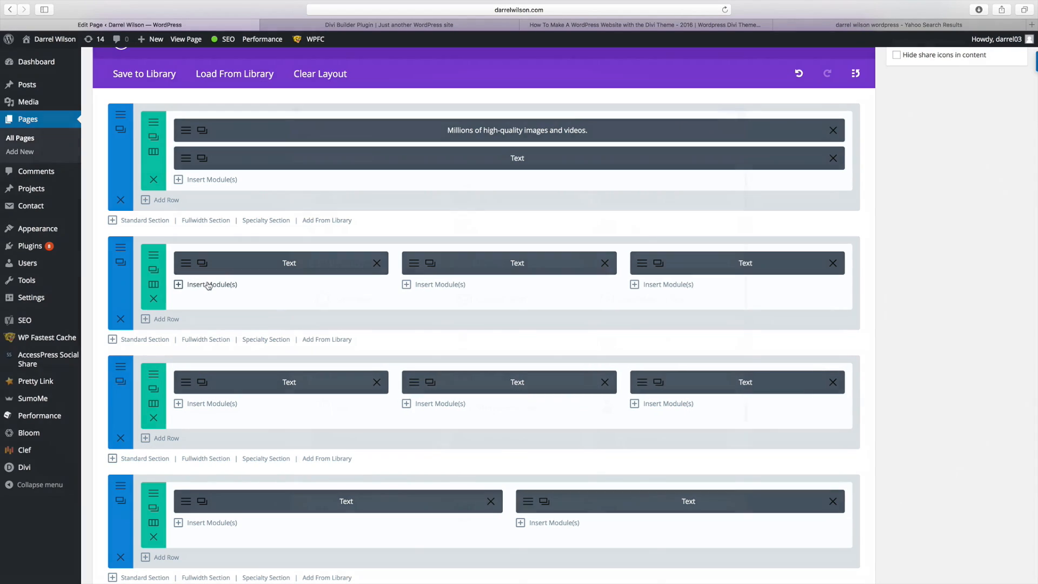
click(212, 284)
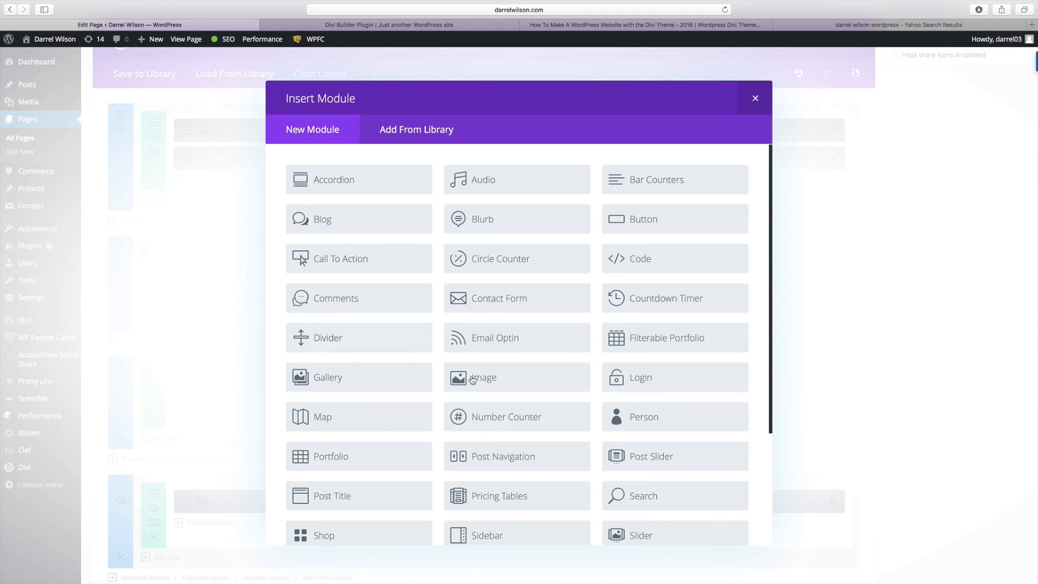
click(483, 377)
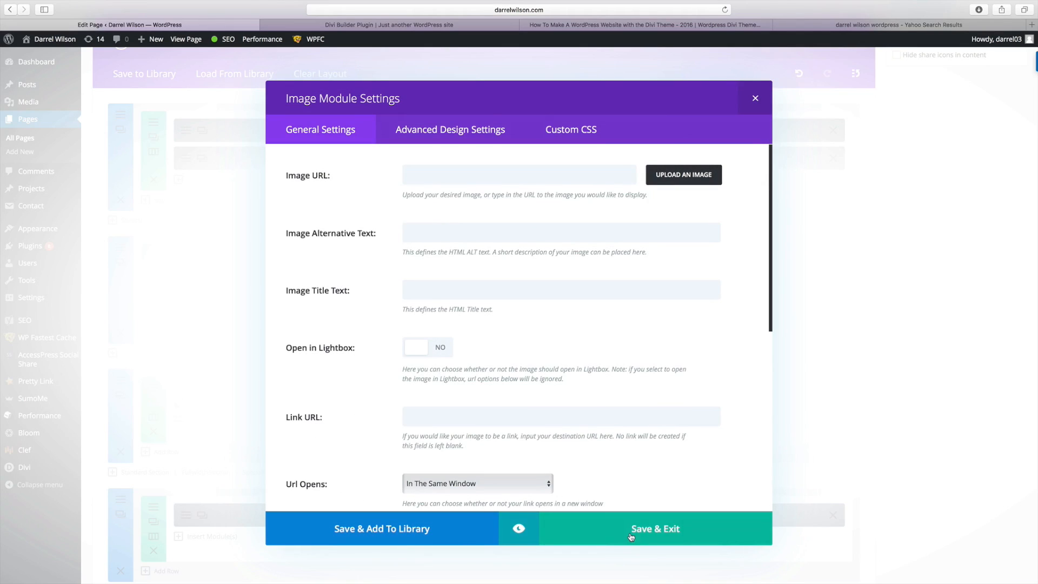
click(654, 528)
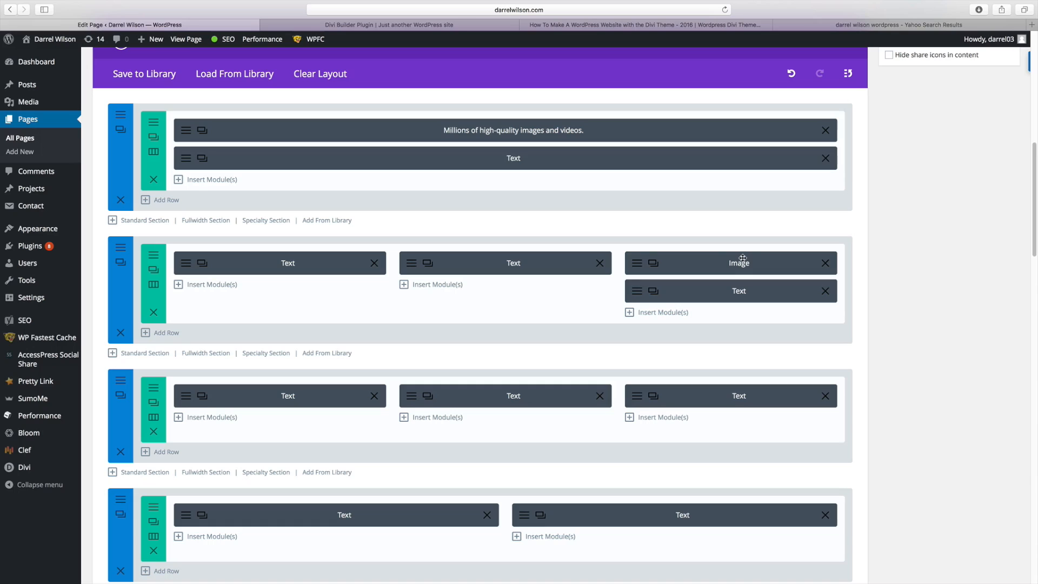
mouse_move(740, 236)
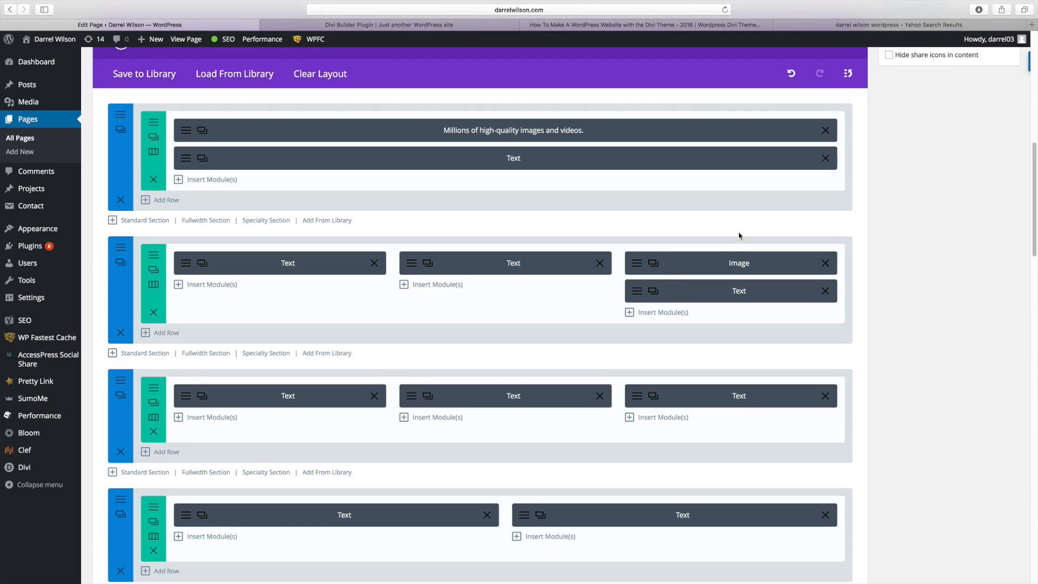
click(643, 25)
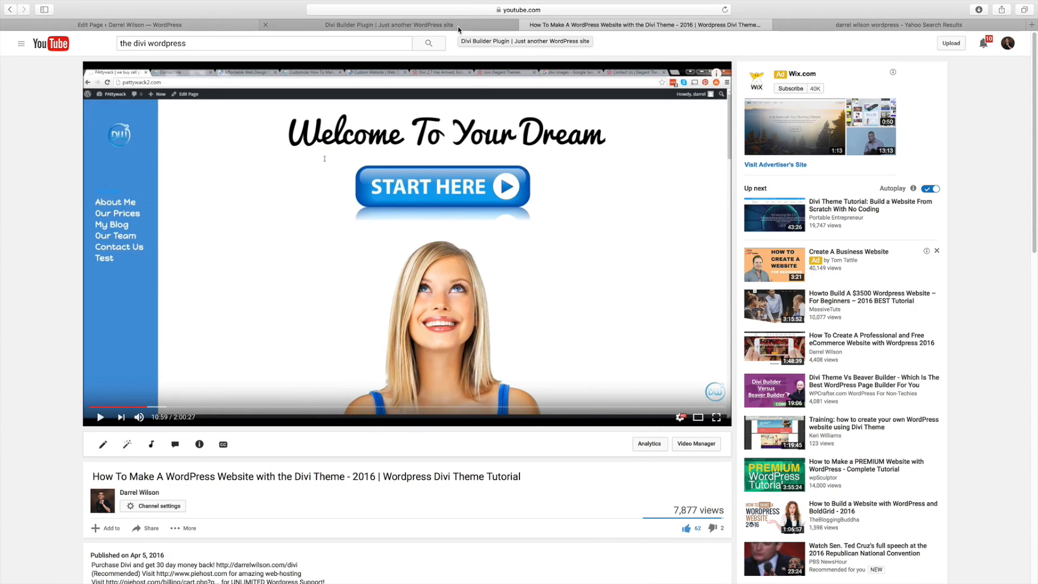
Scroll through the Divi Builder plugin page's features, content modules list and example demo layouts
click(390, 24)
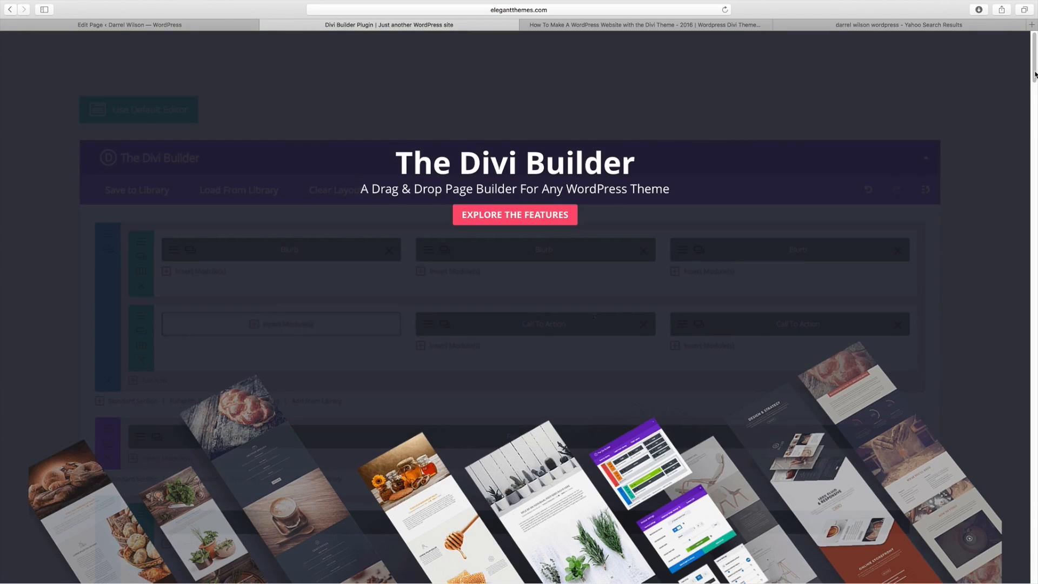
scroll(down, 3)
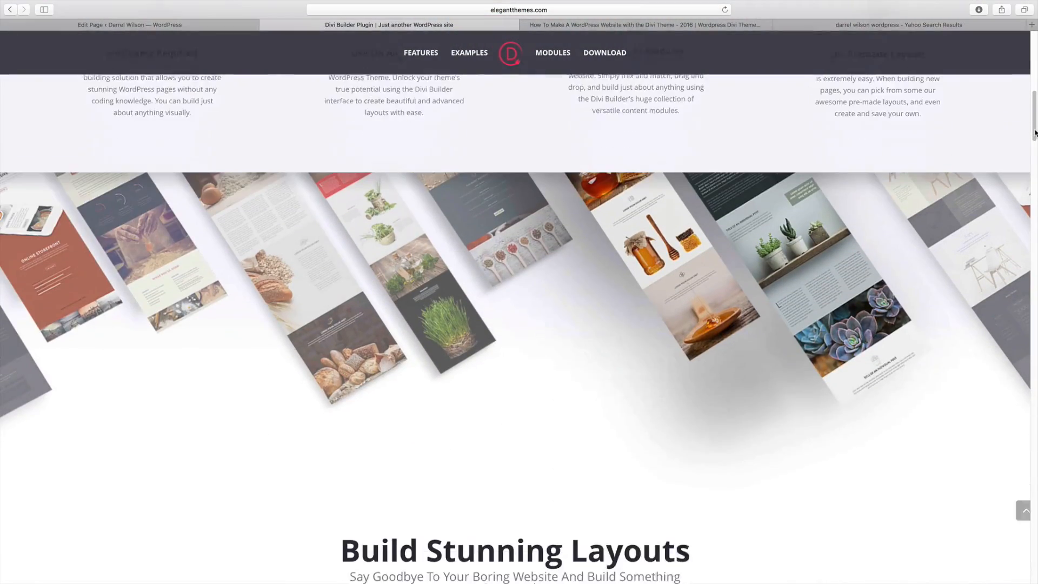
scroll(down, 3)
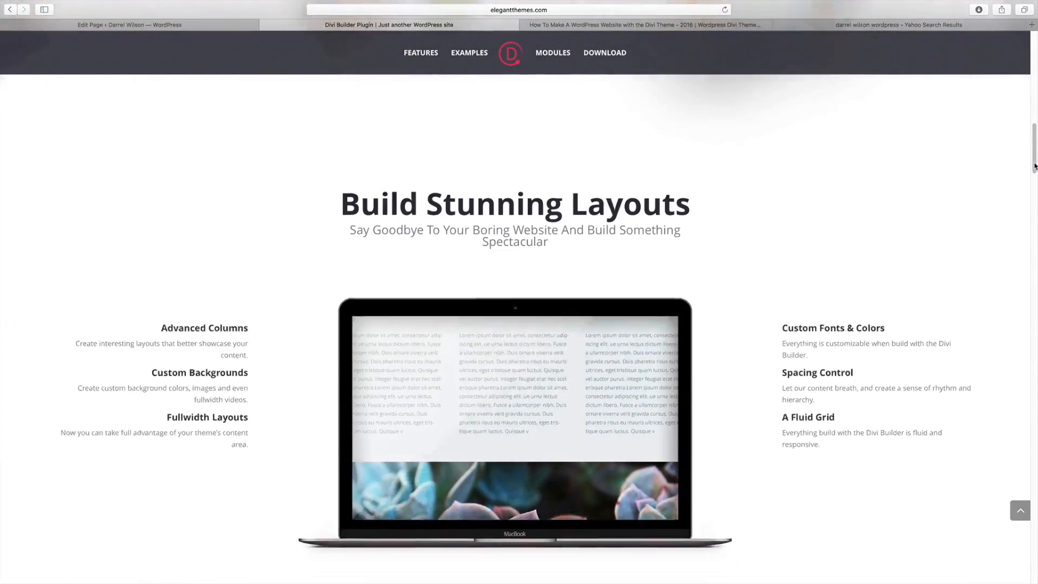
scroll(down, 3)
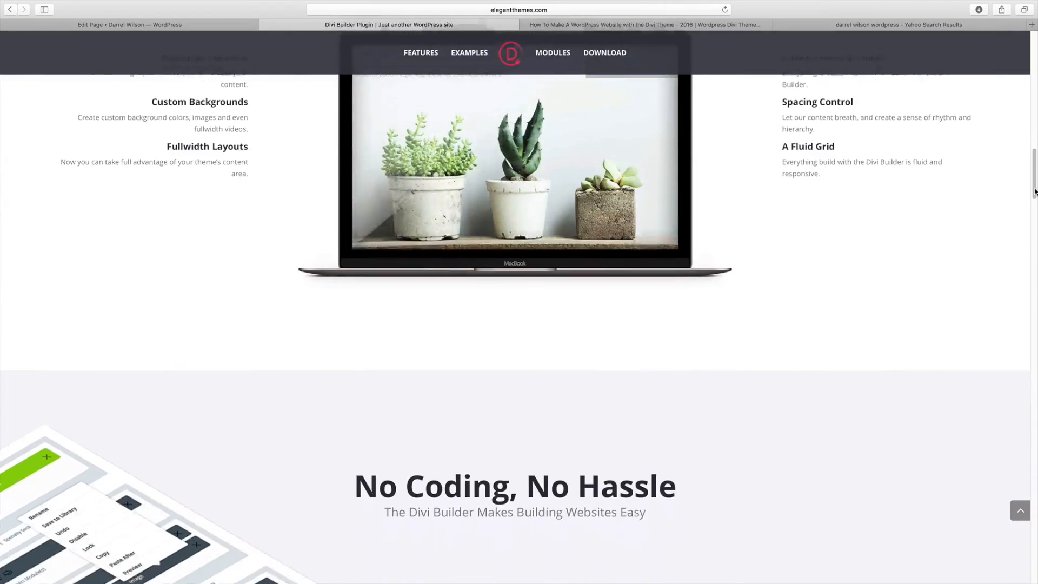
scroll(down, 3)
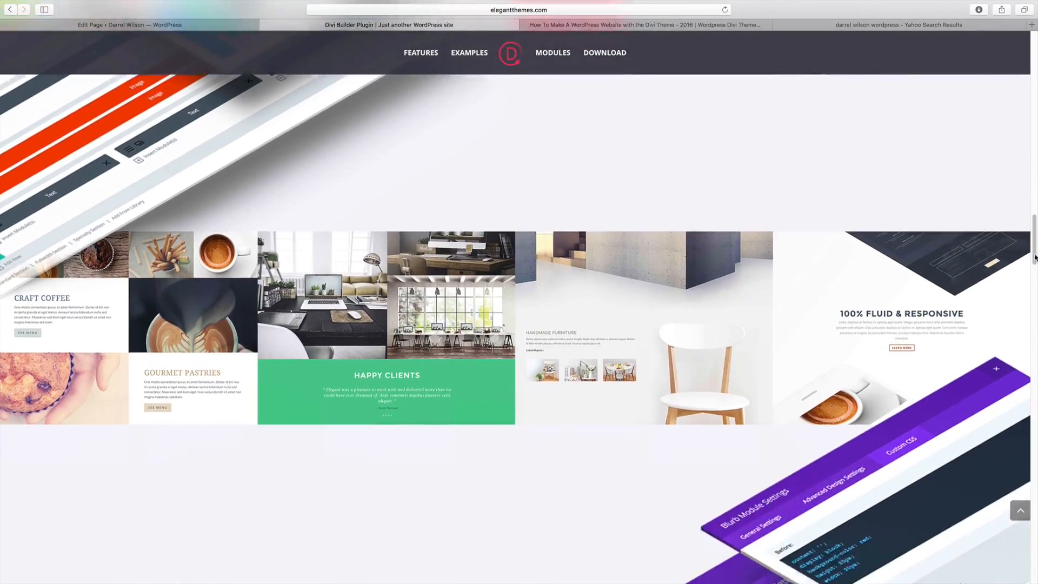
scroll(down, 3)
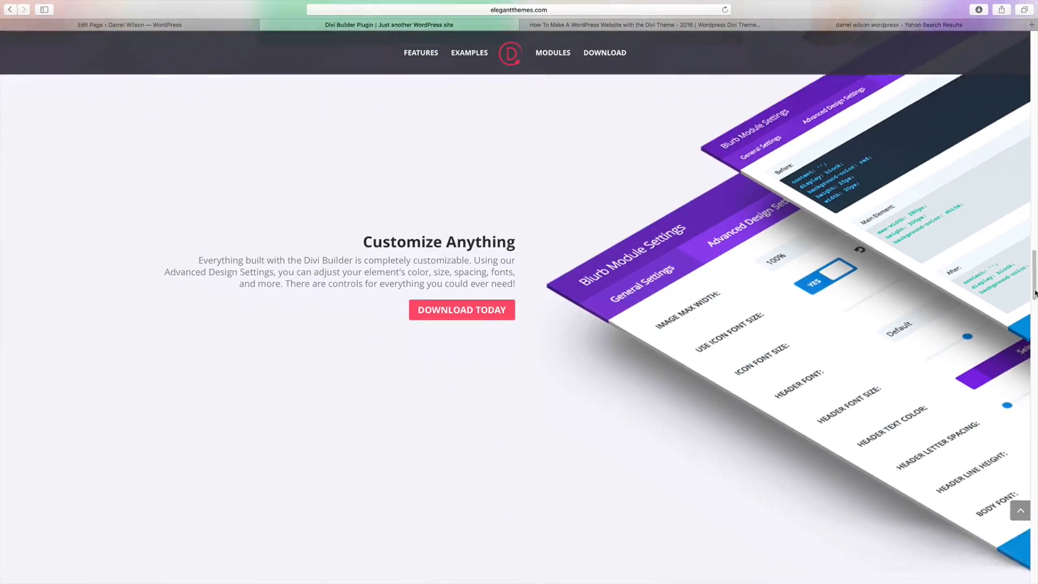
scroll(down, 3)
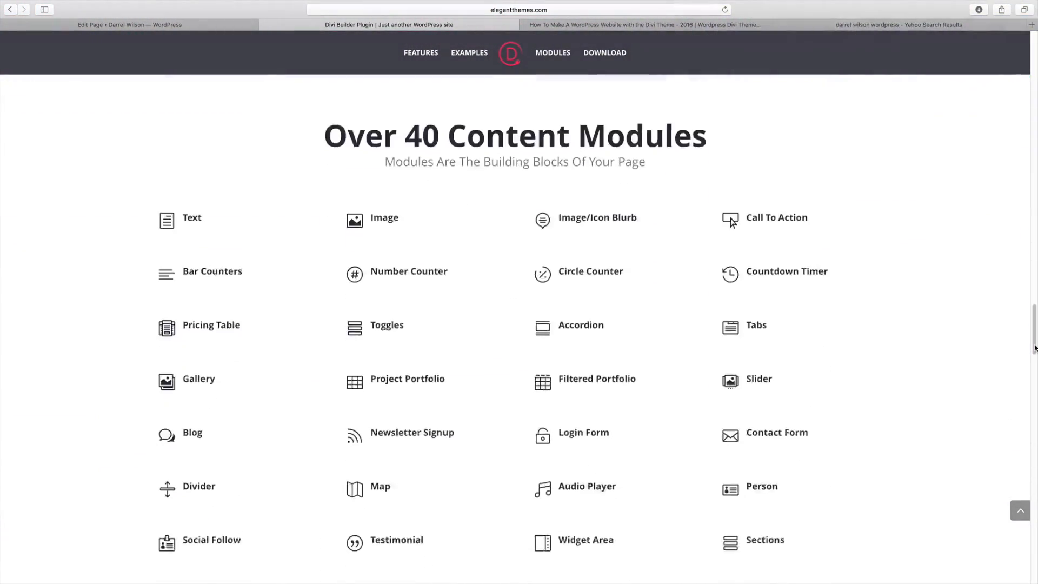
scroll(down, 3)
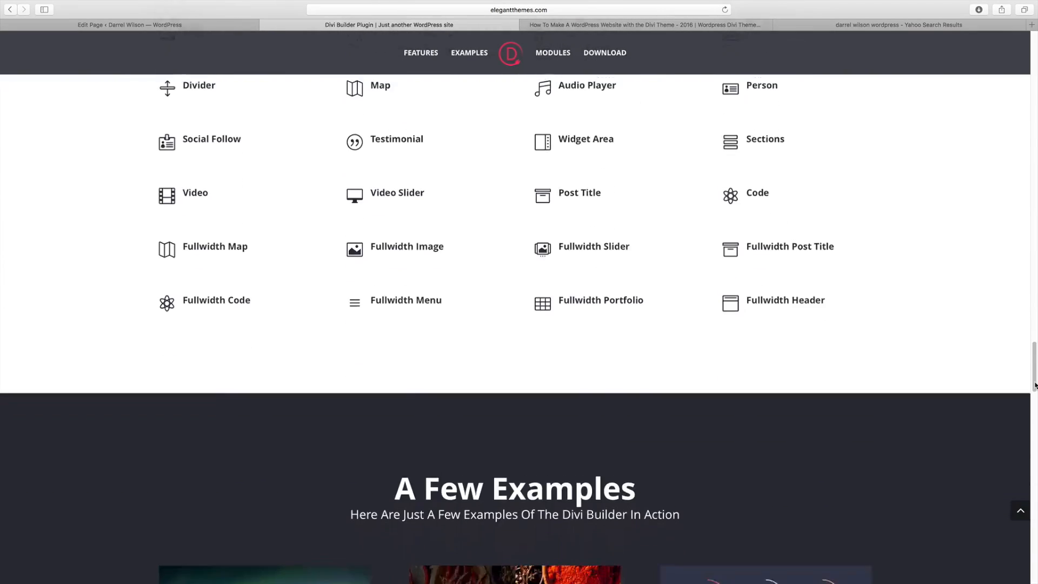
scroll(down, 3)
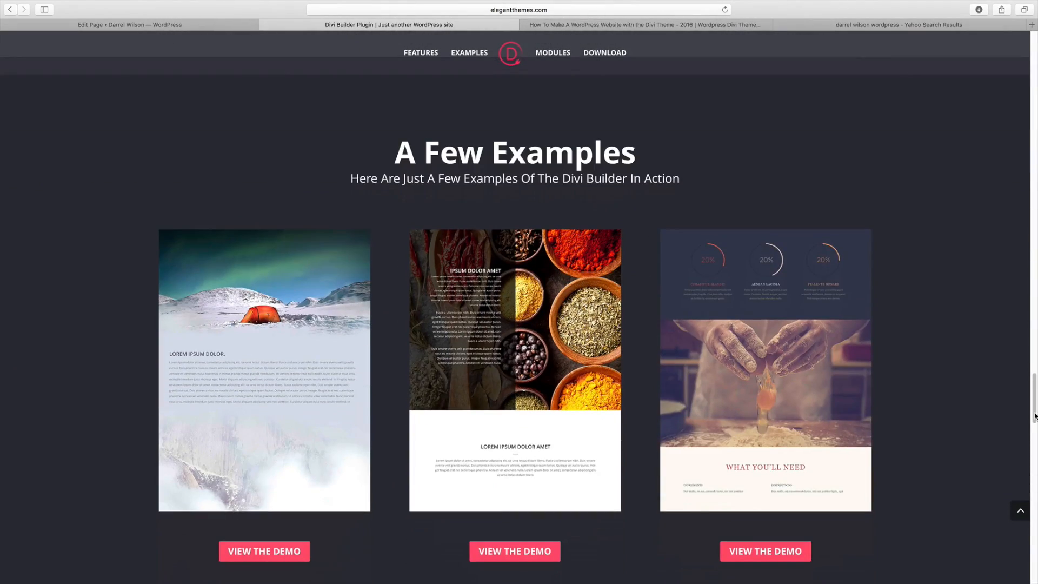
scroll(down, 3)
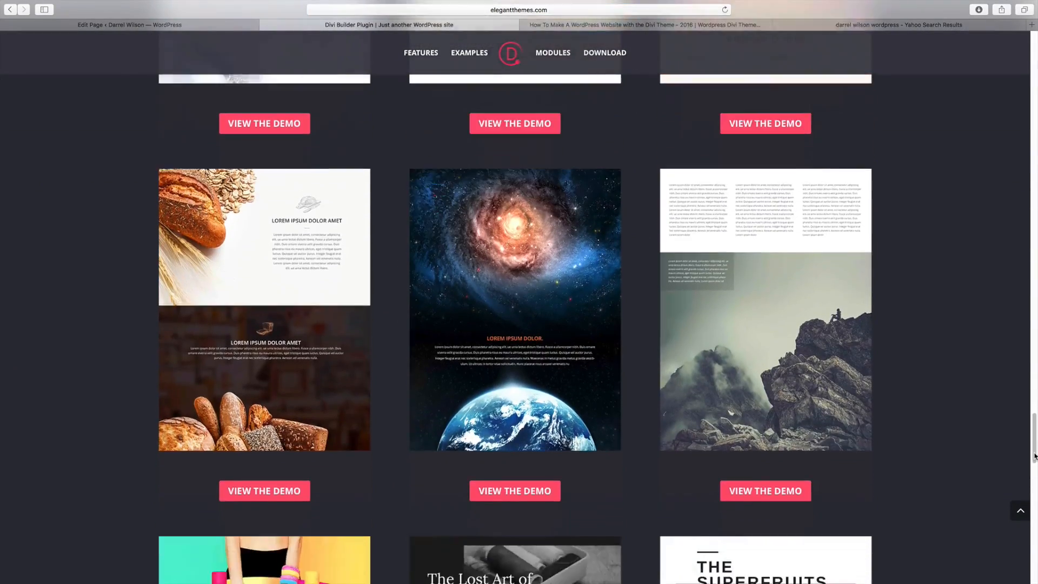
scroll(up, 3)
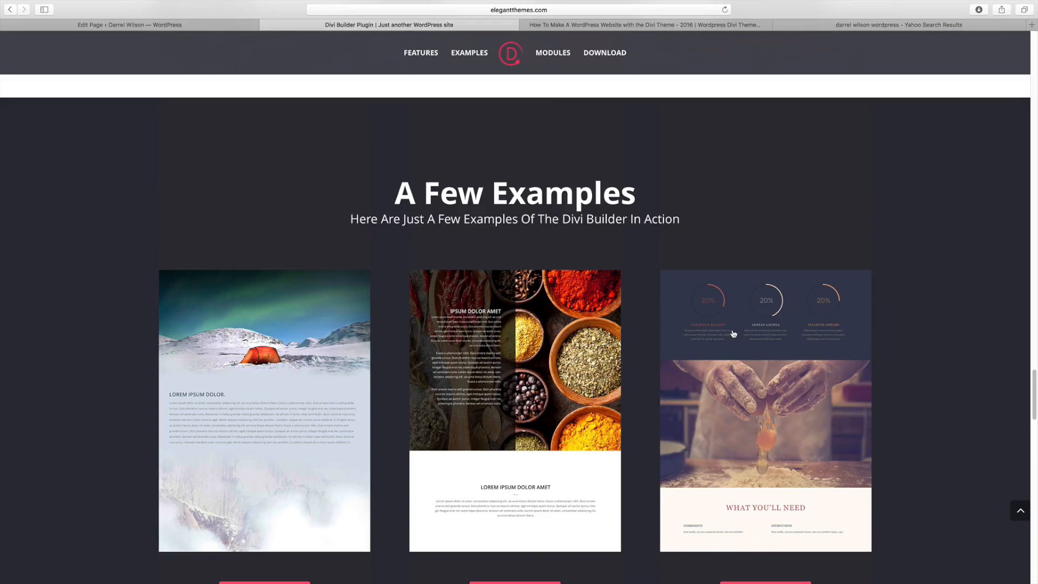
scroll(down, 3)
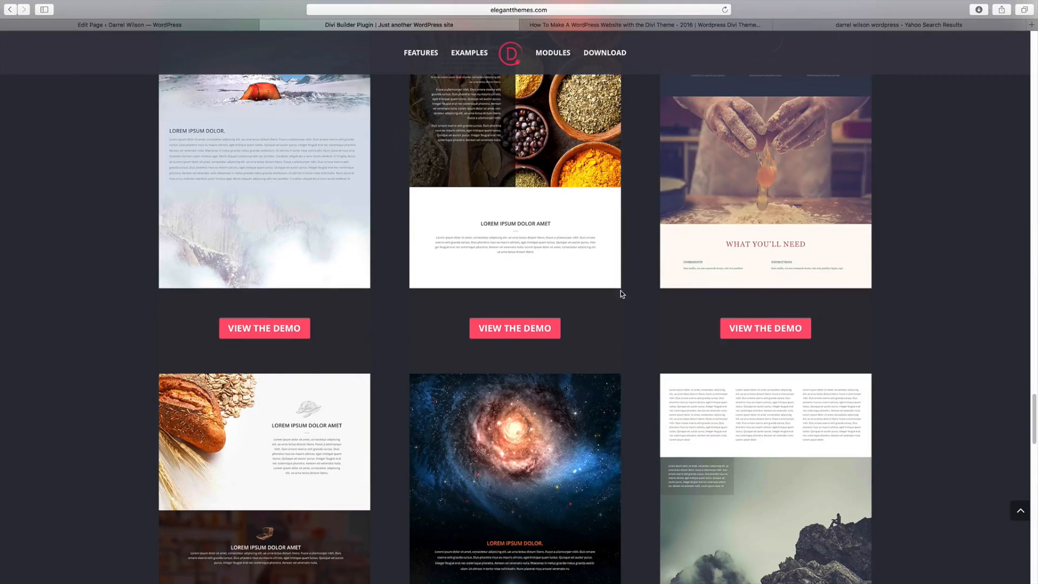
scroll(down, 3)
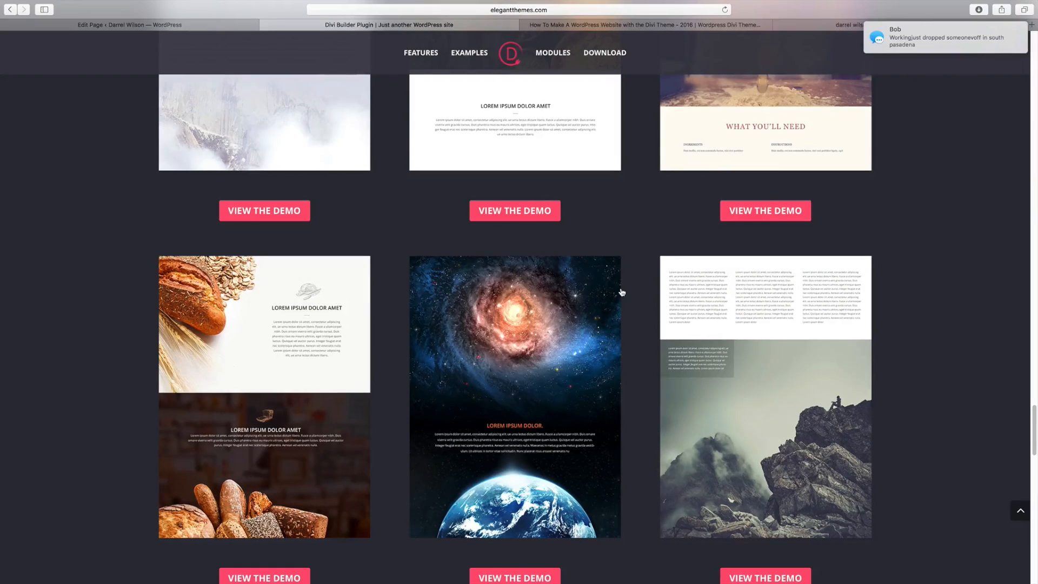
scroll(down, 3)
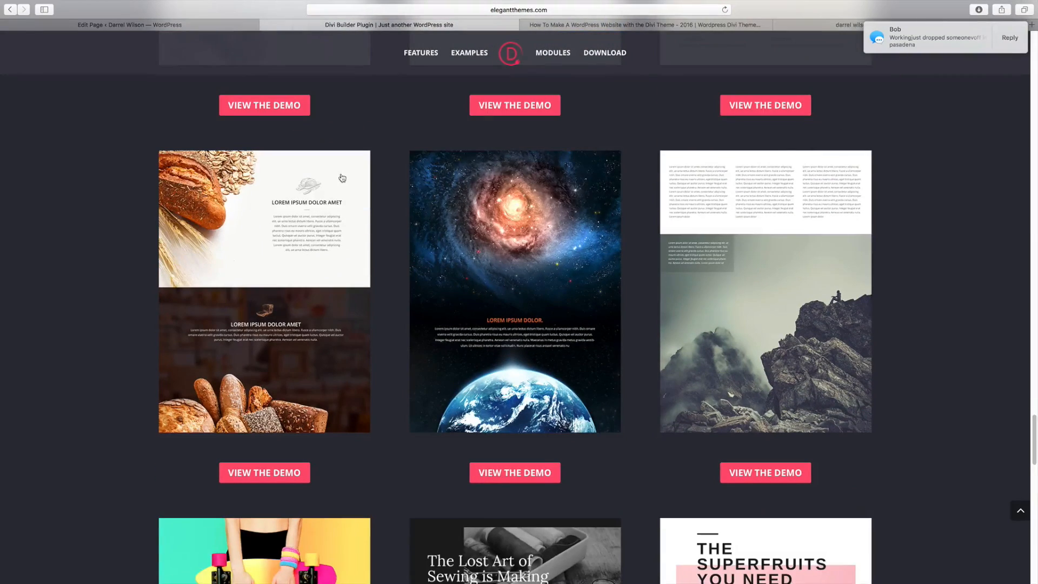
scroll(down, 3)
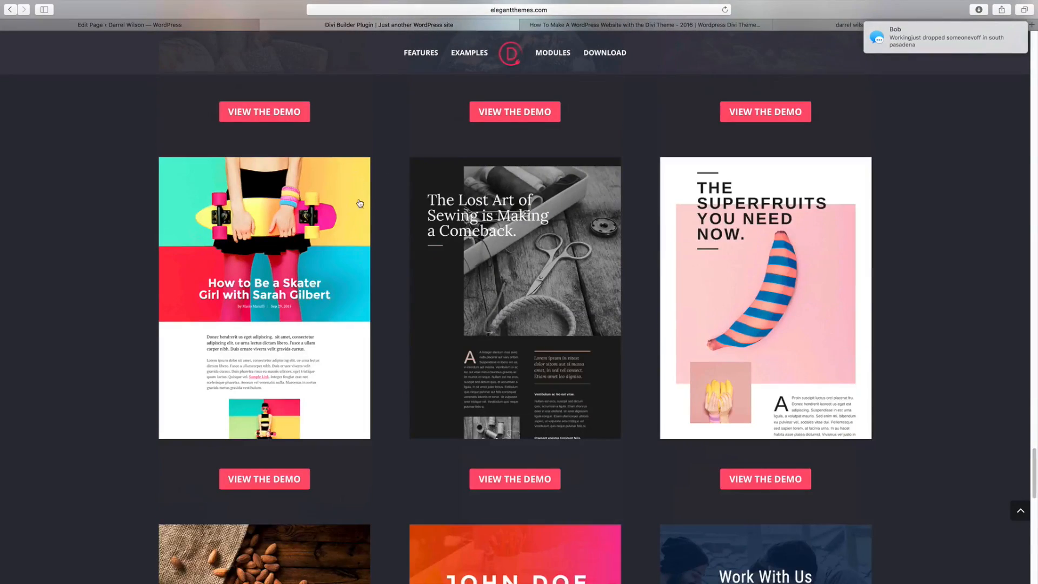
scroll(down, 3)
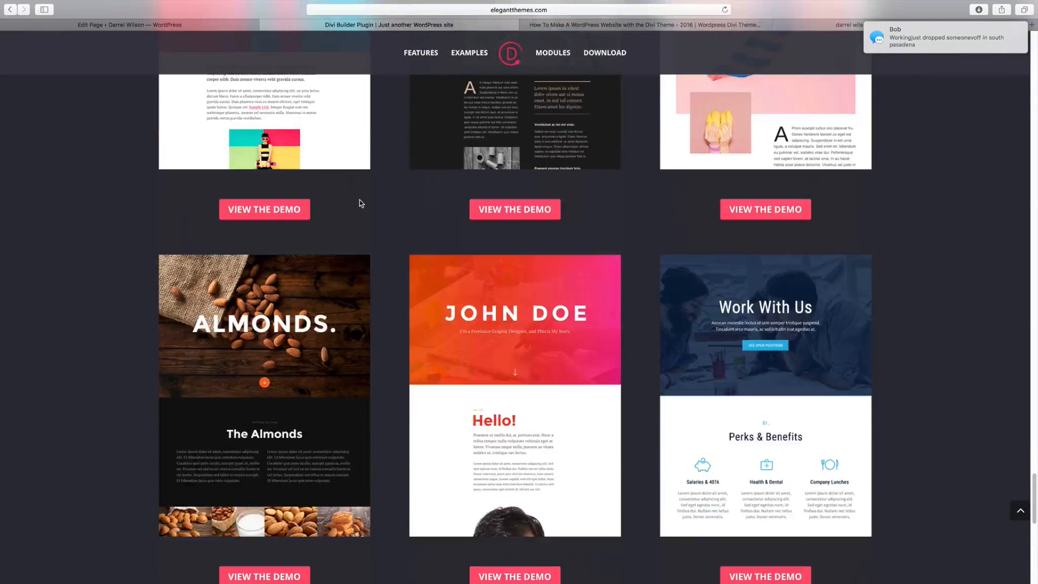
Look over the live darrelwilson.com homepage, then return to the Yahoo 'darrel wilson wordpress' results
click(130, 24)
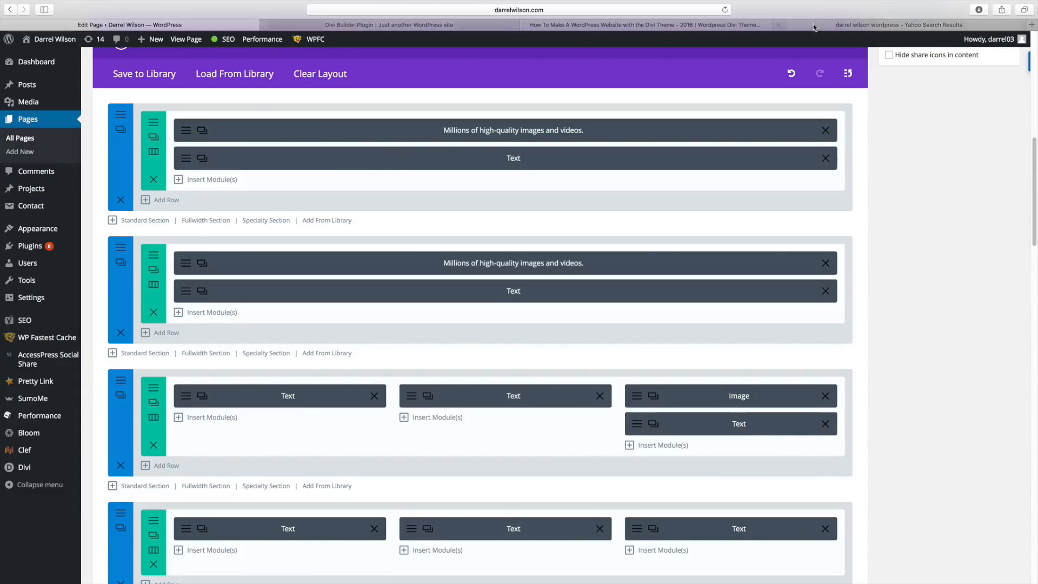
click(898, 25)
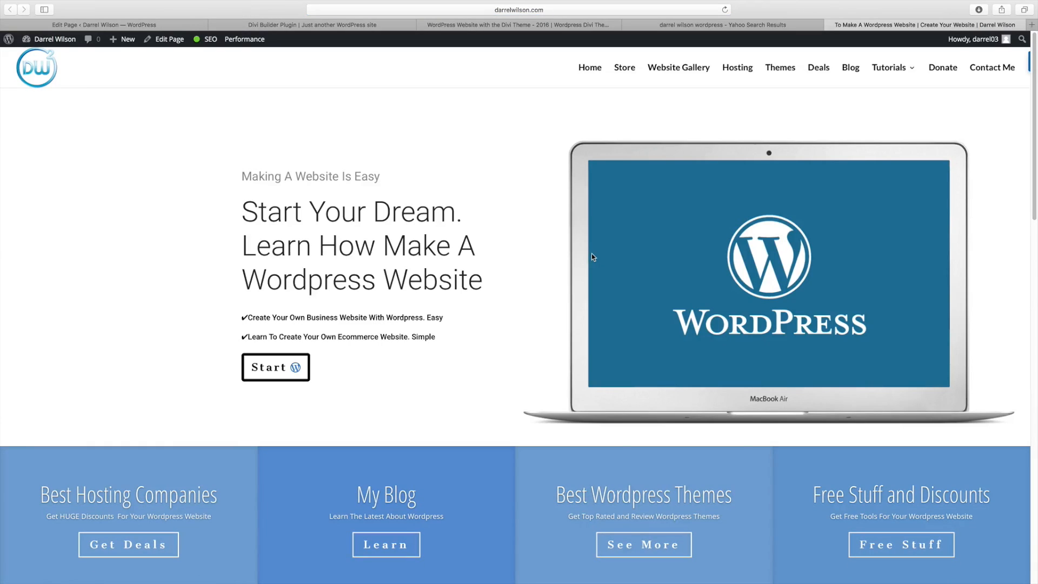
scroll(down, 3)
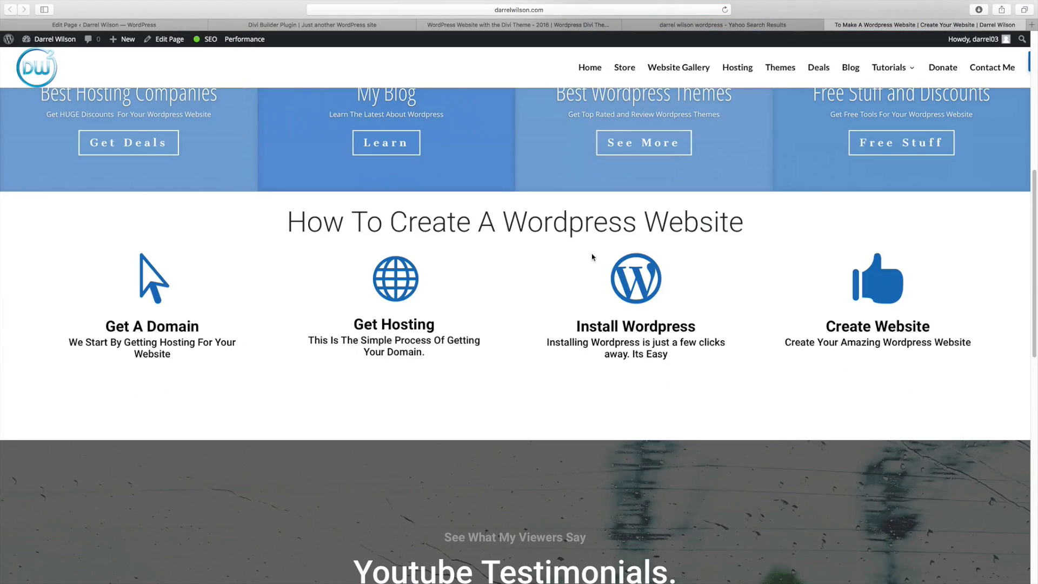
scroll(down, 3)
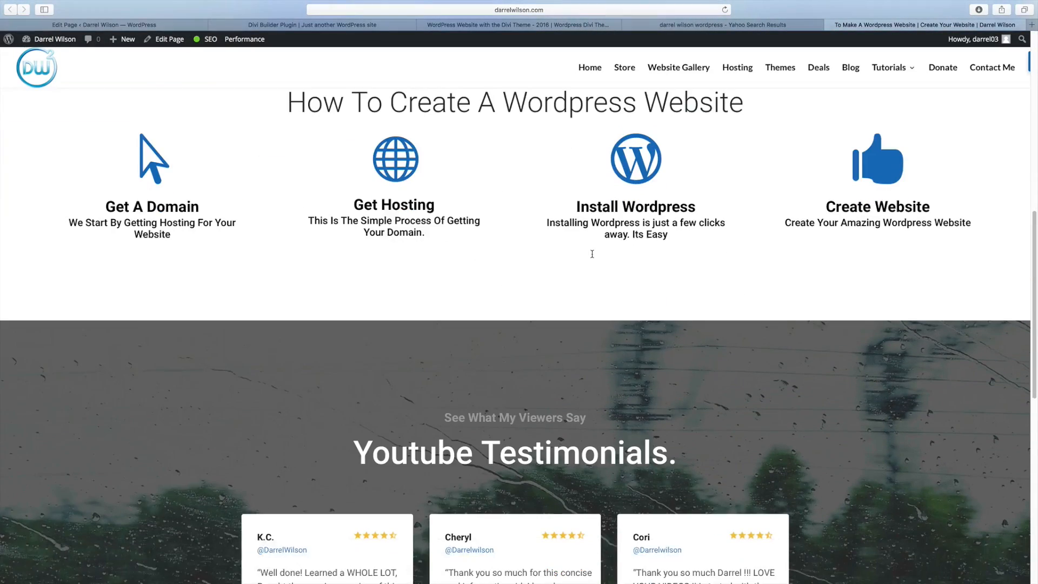
scroll(up, 3)
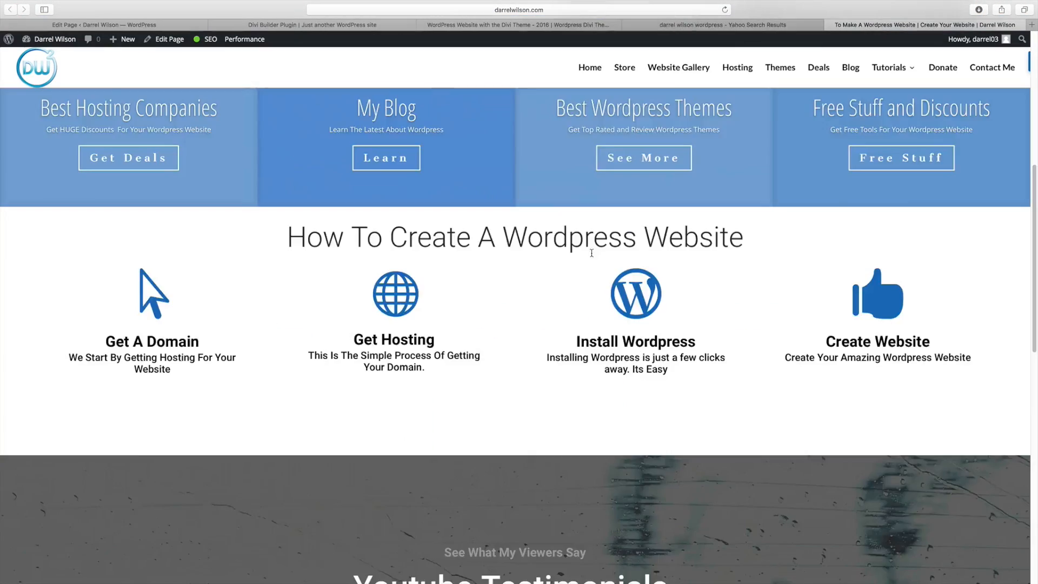
click(722, 24)
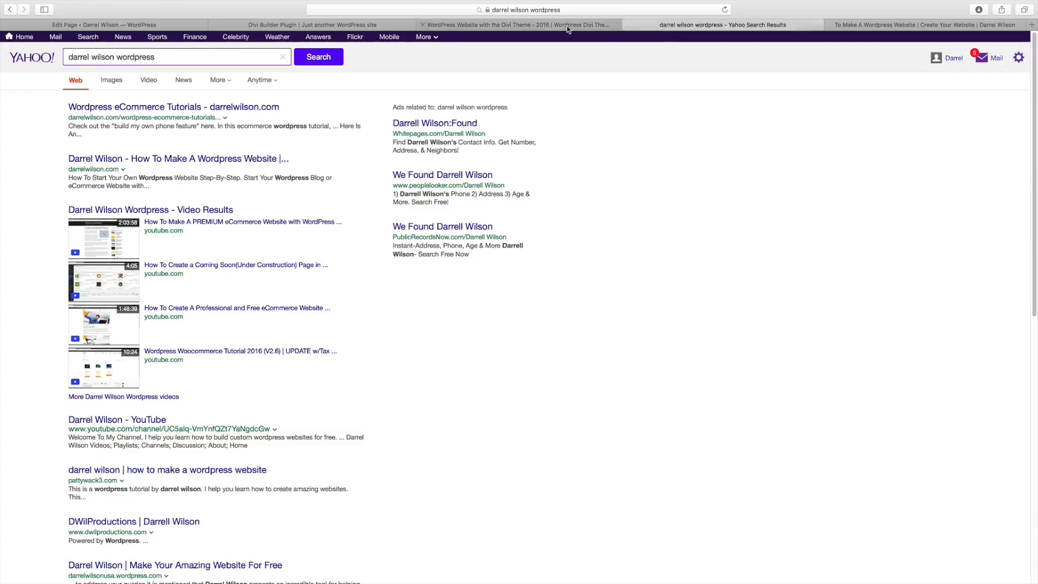
Pass through the YouTube tutorial to the top of the Divi Builder plugin page
click(493, 24)
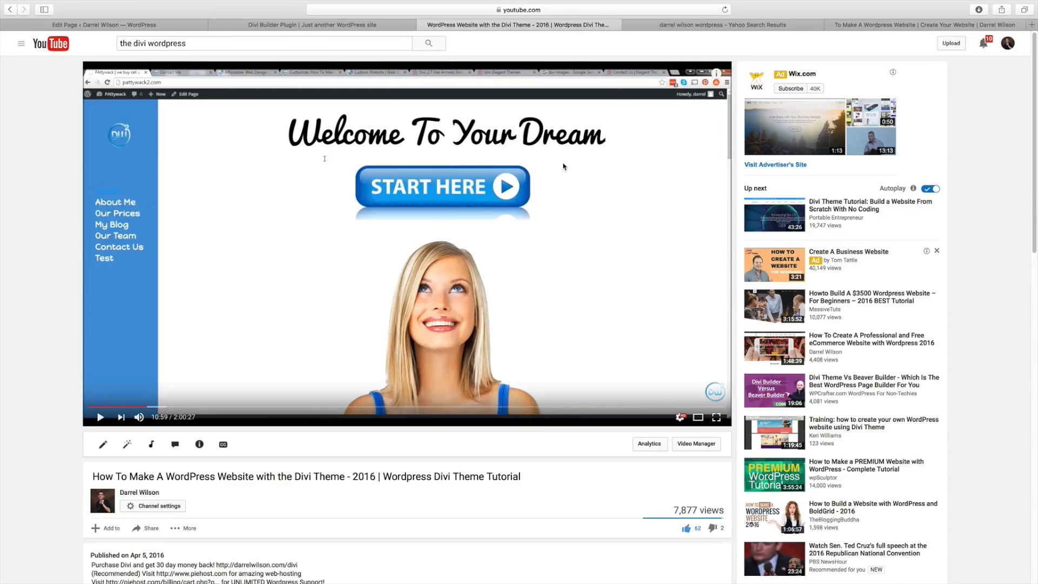
mouse_move(546, 159)
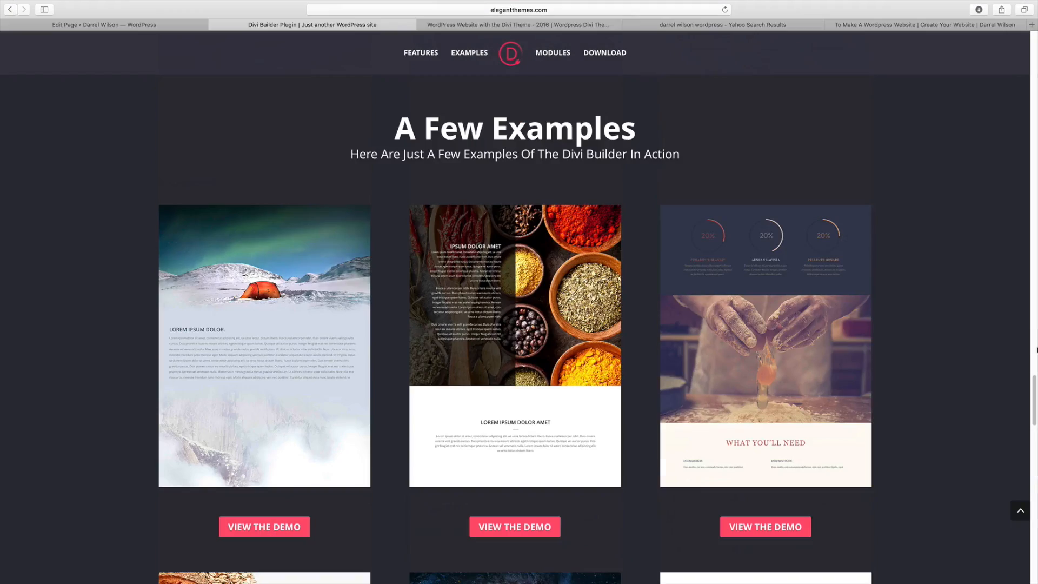
scroll(up, 3)
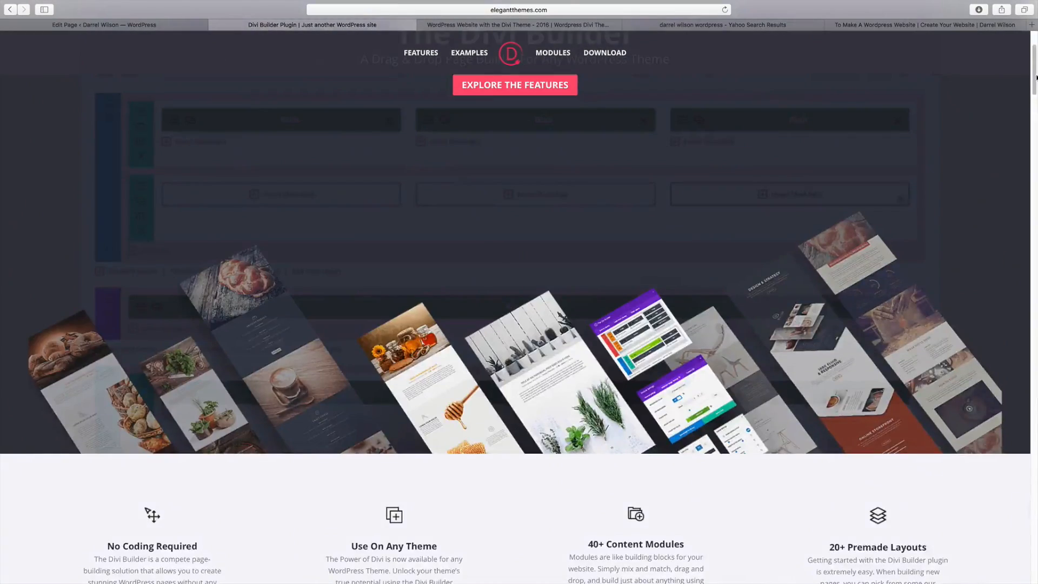
Submit the test email 'wefewfewf' in the Bloom demo's newsletter popup
click(519, 25)
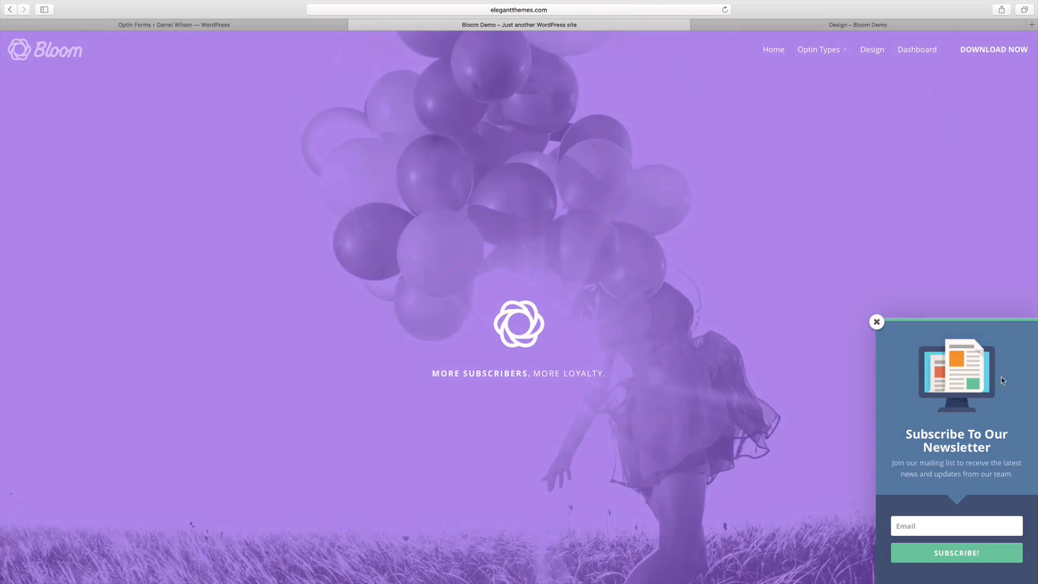
click(956, 526)
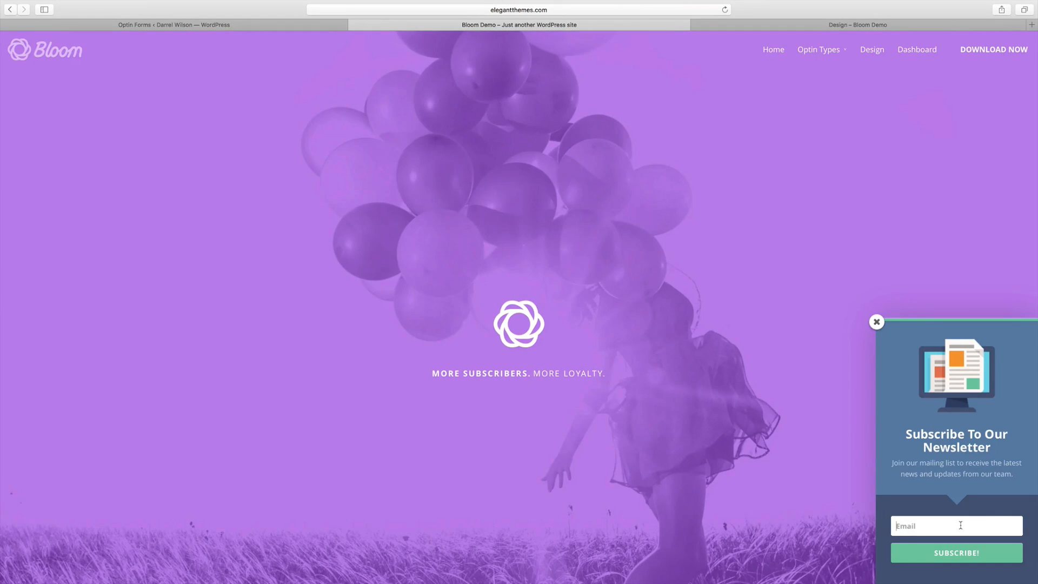
text(wefewfewf)
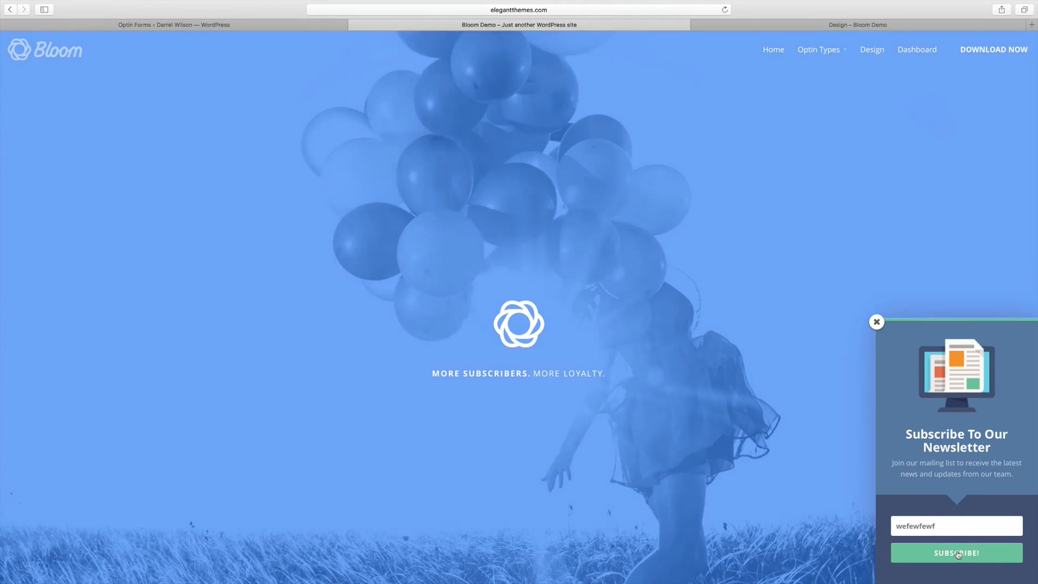
click(955, 552)
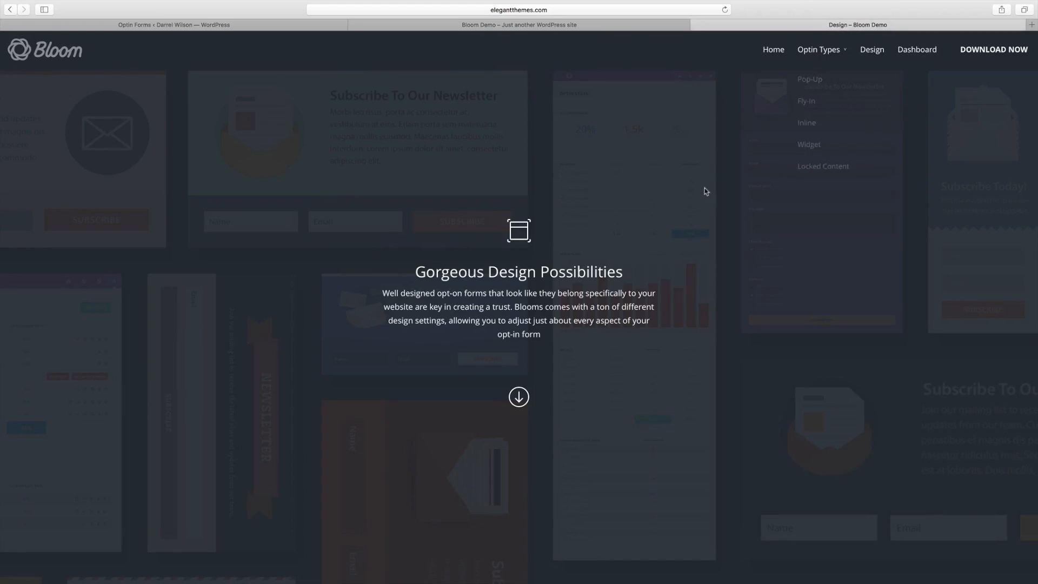
Browse Bloom's design features: form orientation, image placement, borders, edges and unlimited colors
scroll(down, 3)
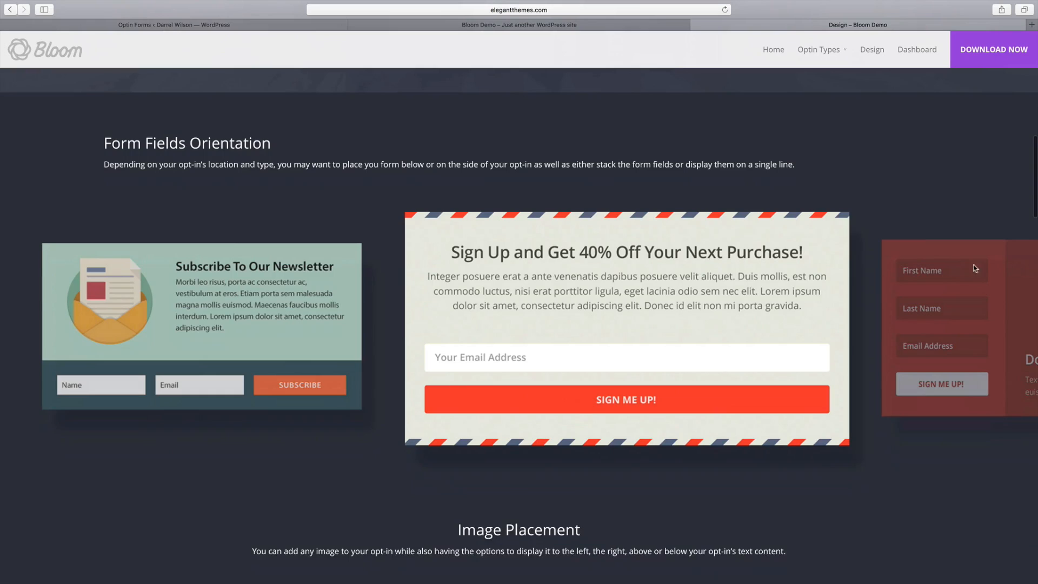
scroll(down, 3)
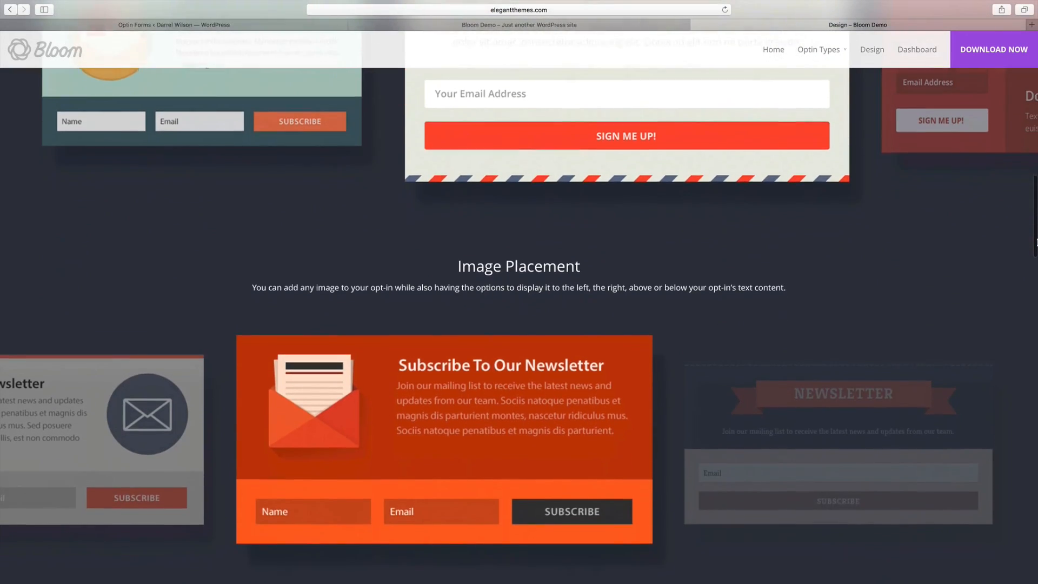
scroll(down, 3)
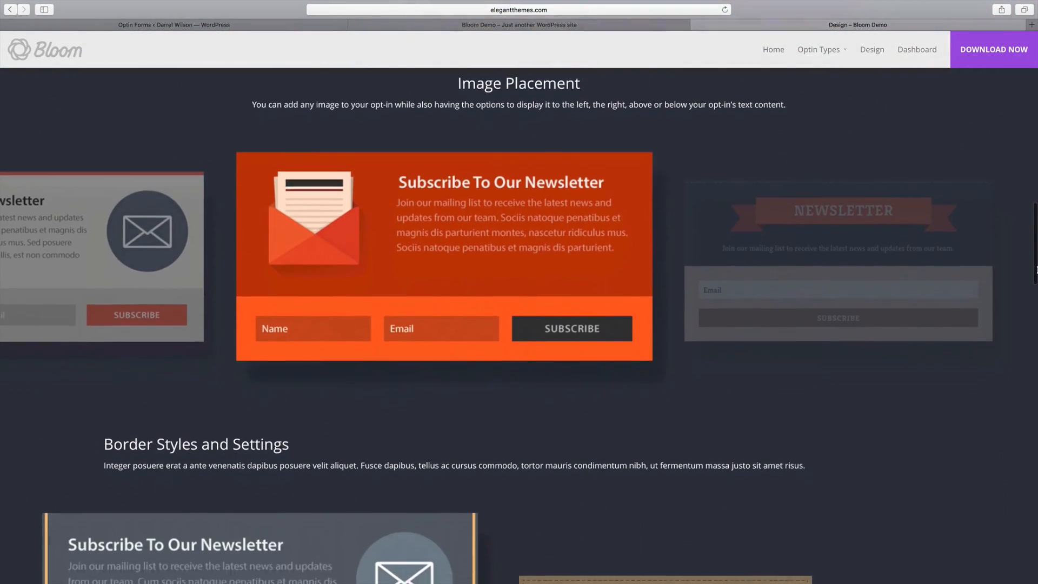
scroll(down, 3)
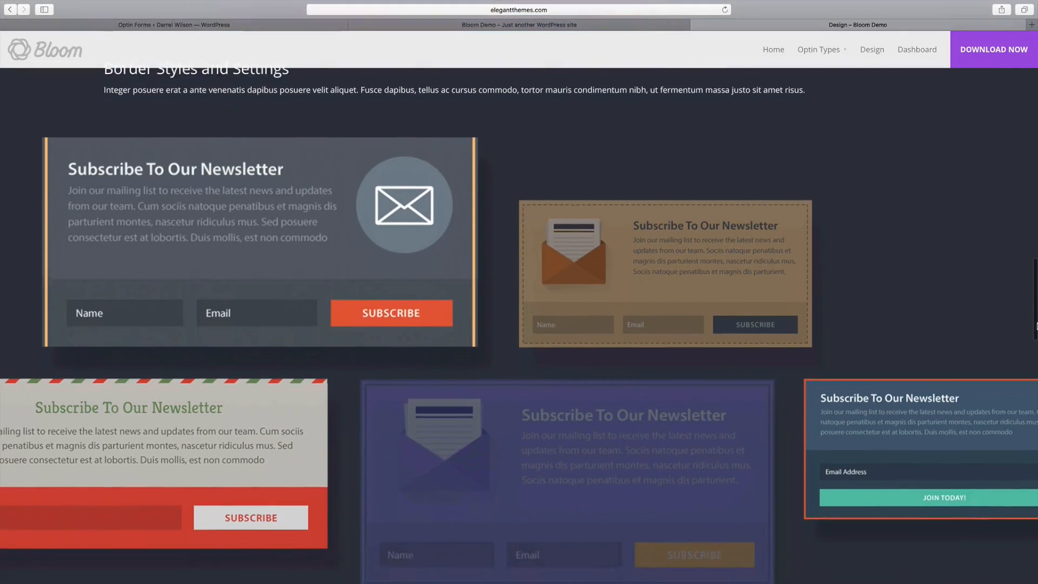
scroll(down, 3)
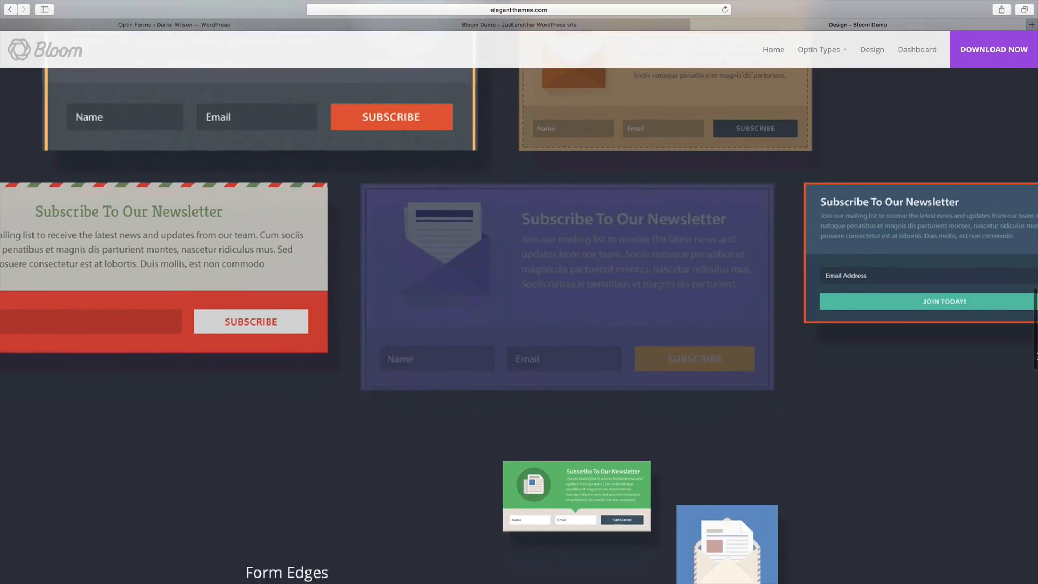
scroll(down, 3)
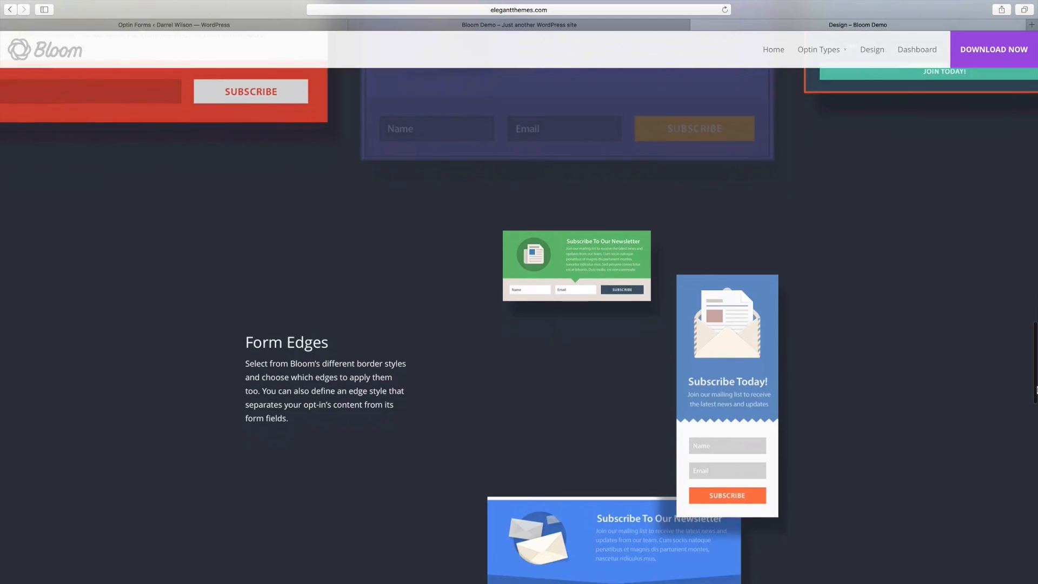
scroll(down, 3)
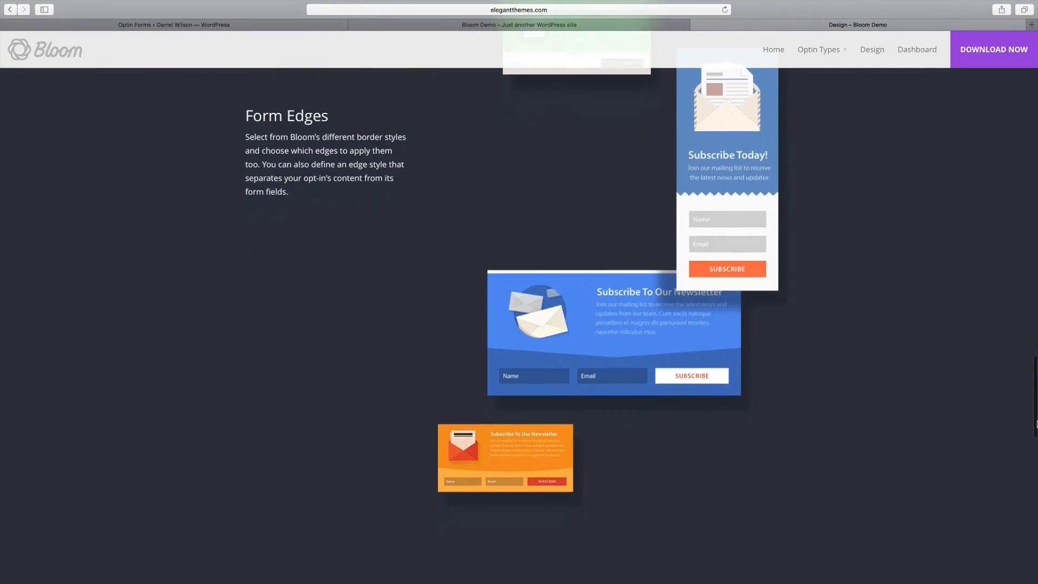
scroll(down, 3)
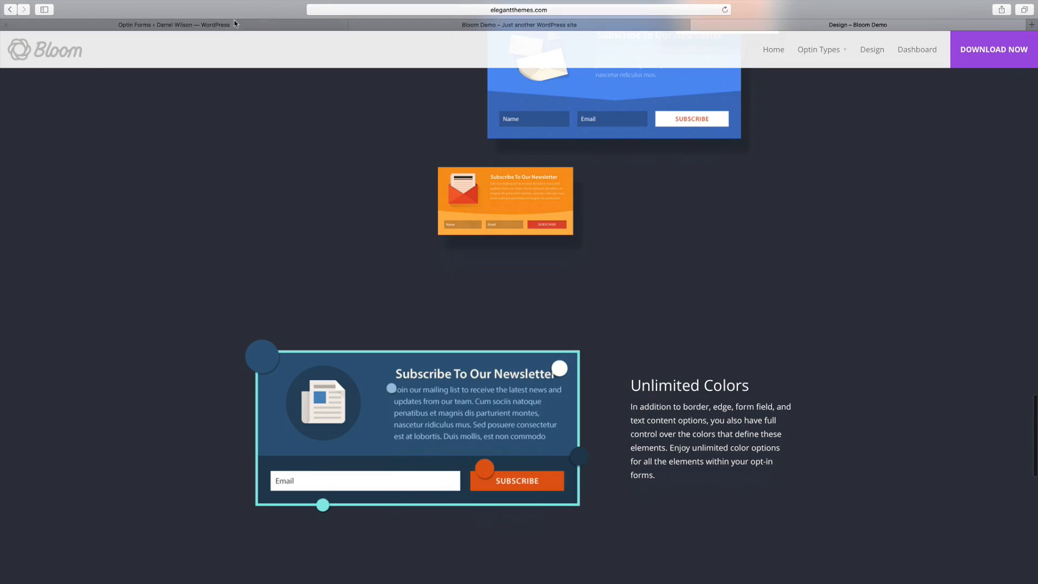
Open the 'New' optin's setup and expand the email provider list over MailChimp
click(174, 24)
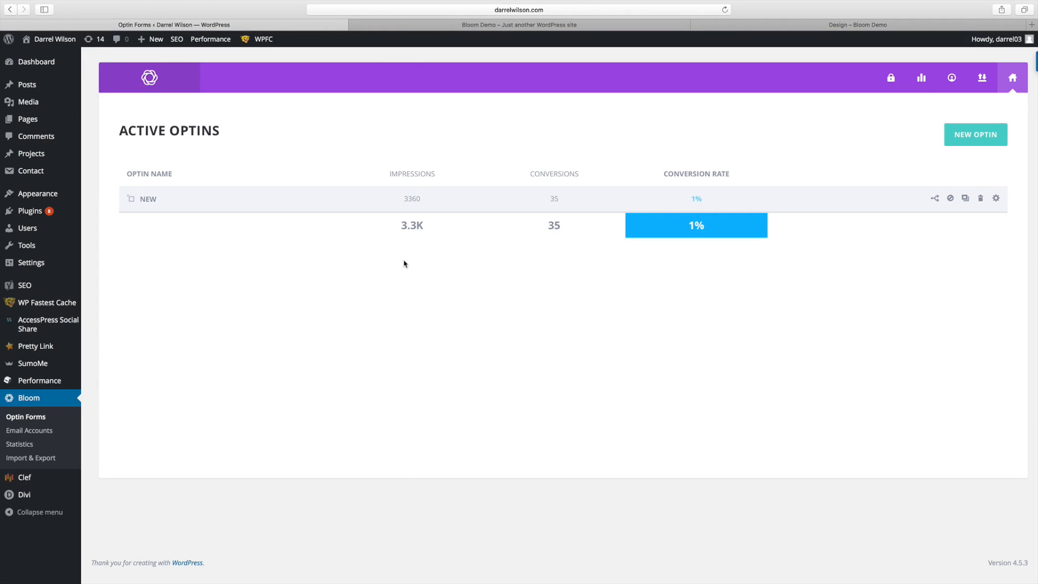
double_click(411, 198)
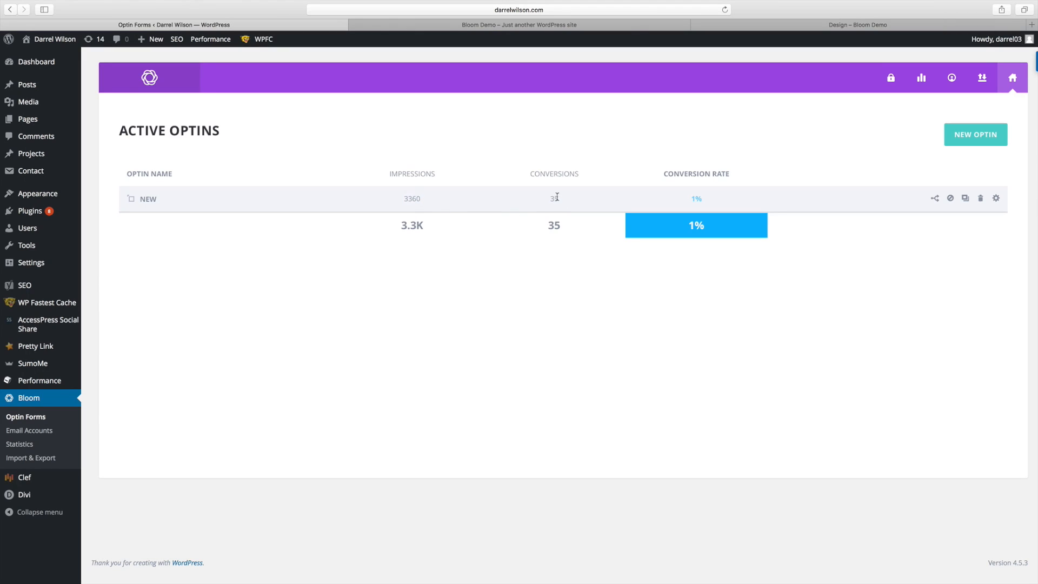
double_click(554, 198)
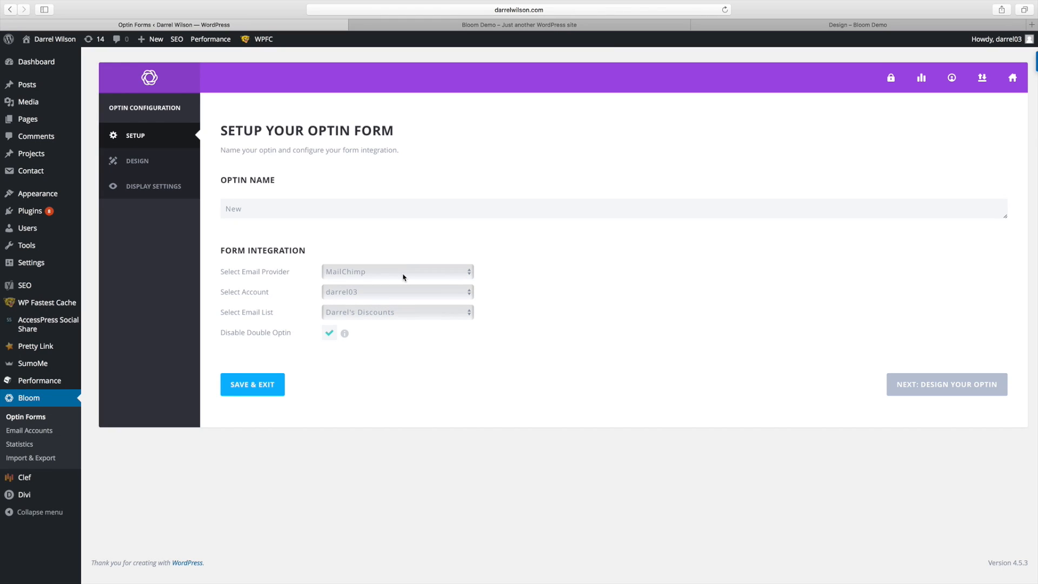
click(396, 271)
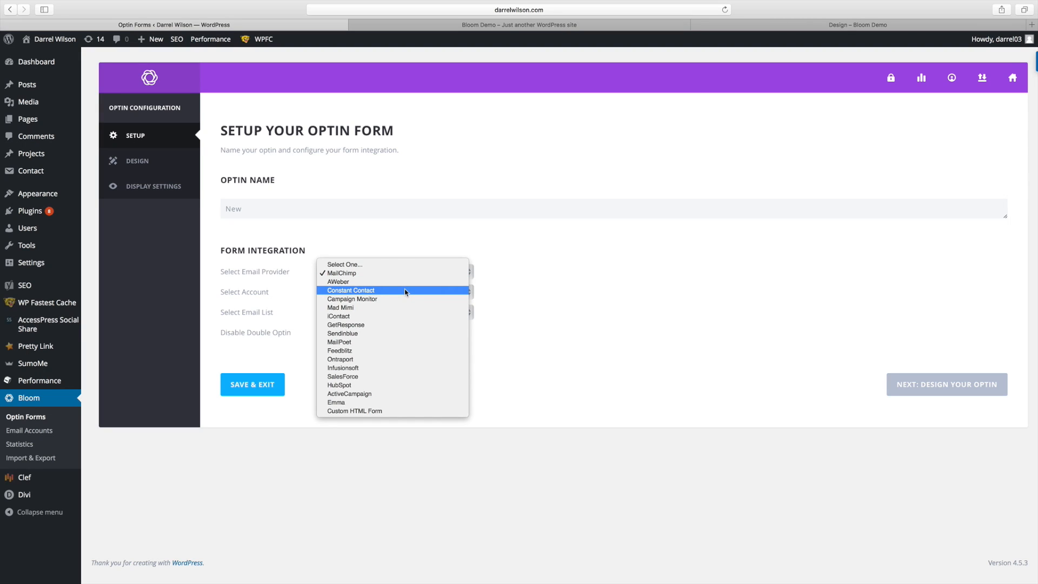
mouse_move(407, 393)
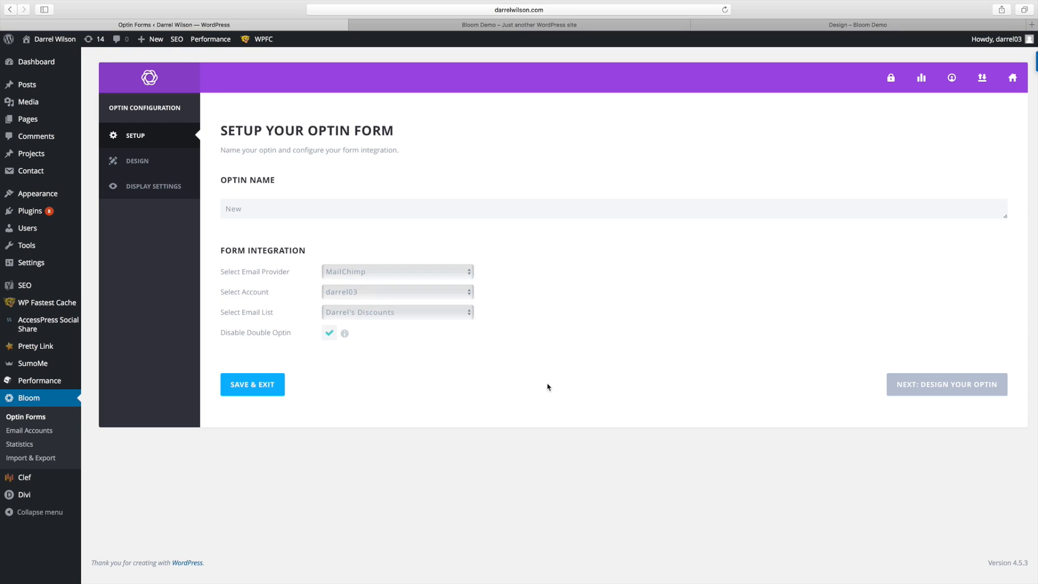
mouse_move(547, 313)
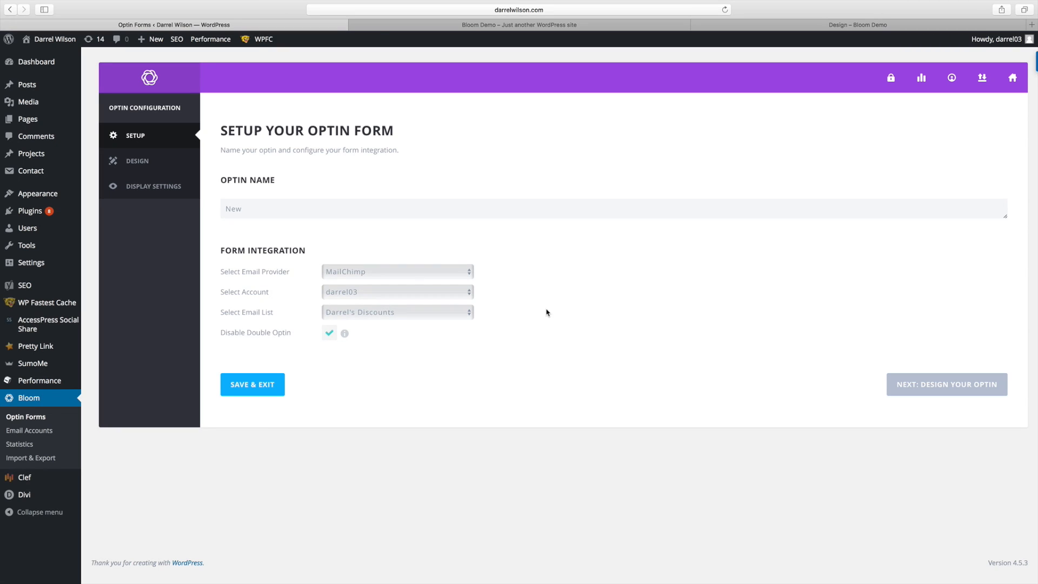
Review the design options of the 'Subscribe For FREE Offers And Discounts' optin
click(142, 161)
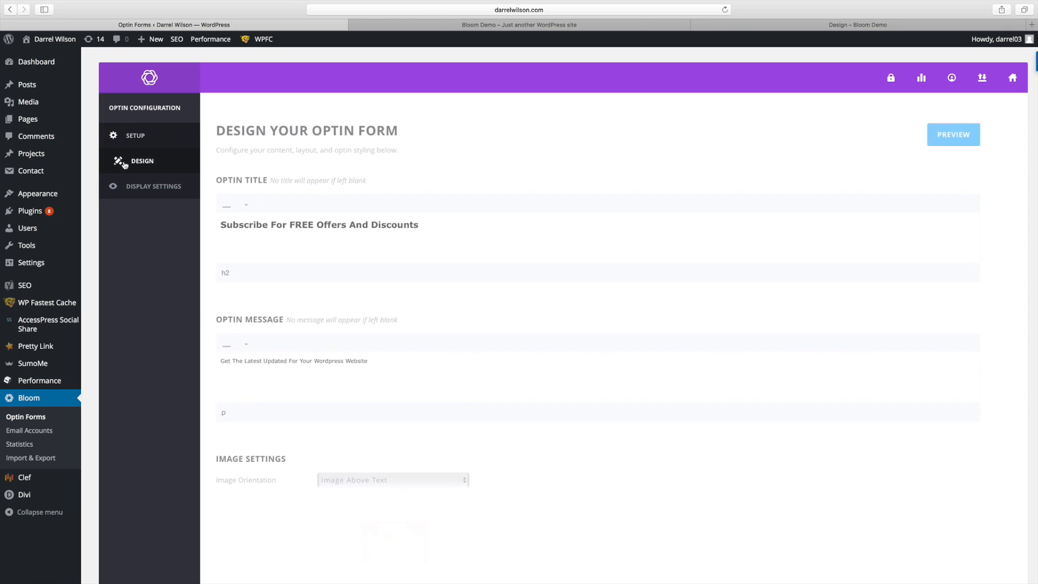
scroll(down, 3)
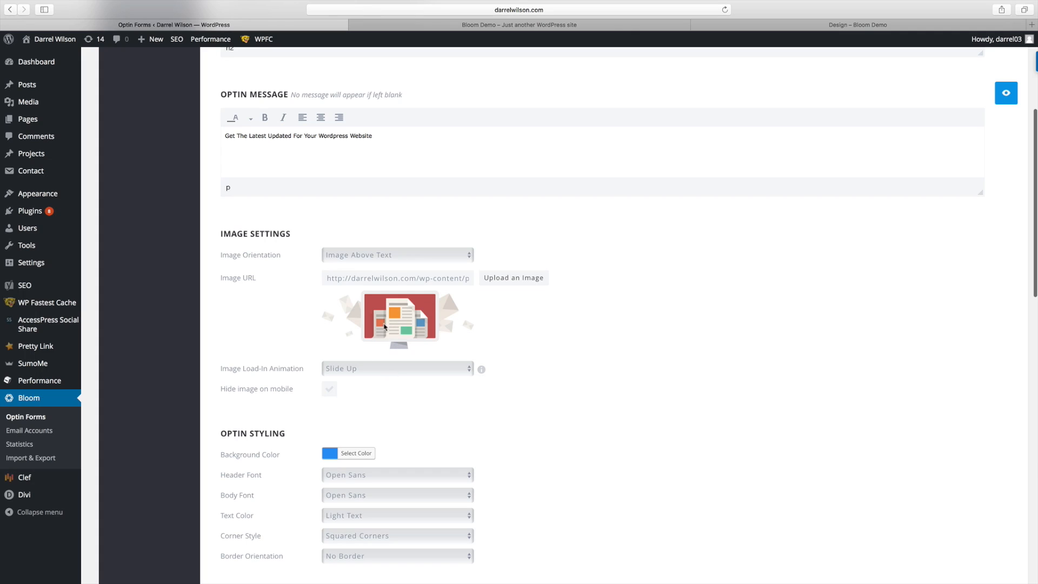
scroll(down, 3)
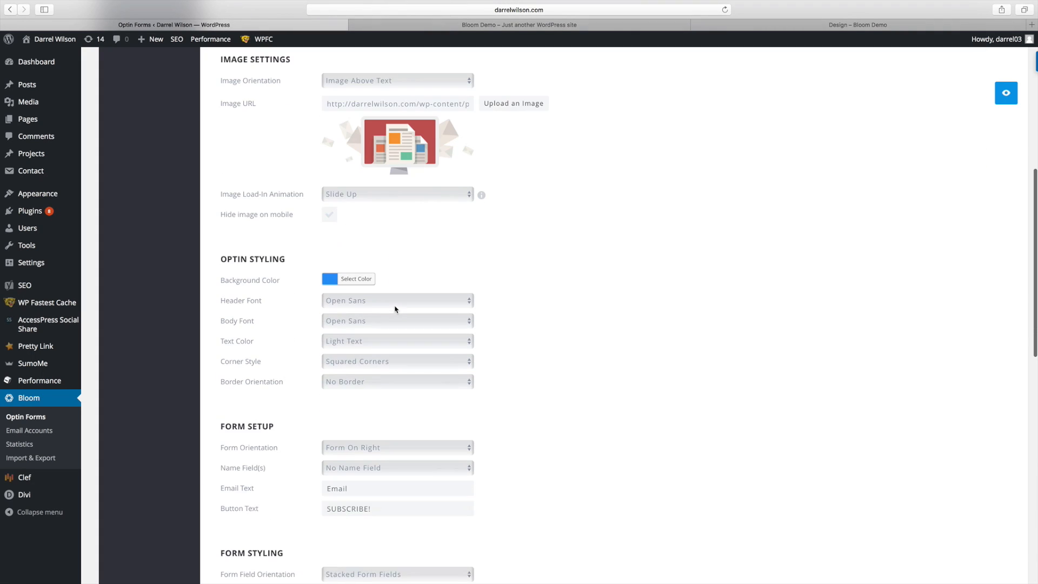
scroll(down, 3)
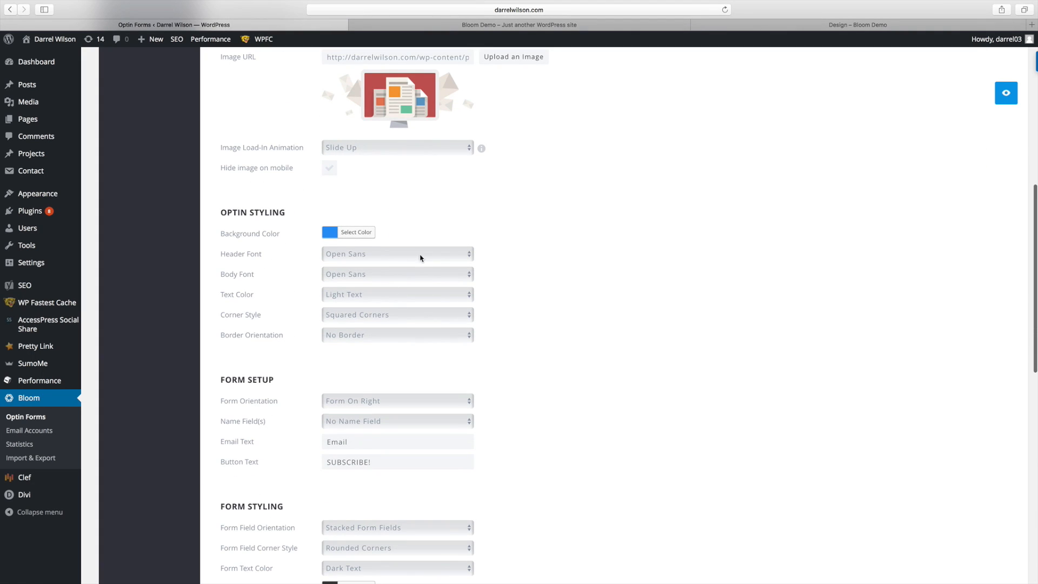
mouse_move(447, 306)
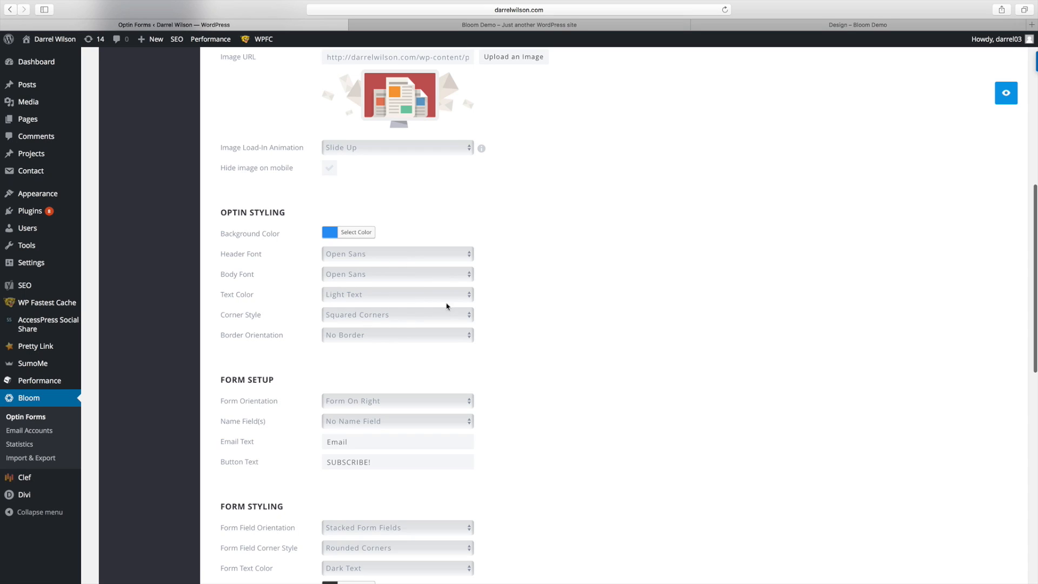
scroll(down, 3)
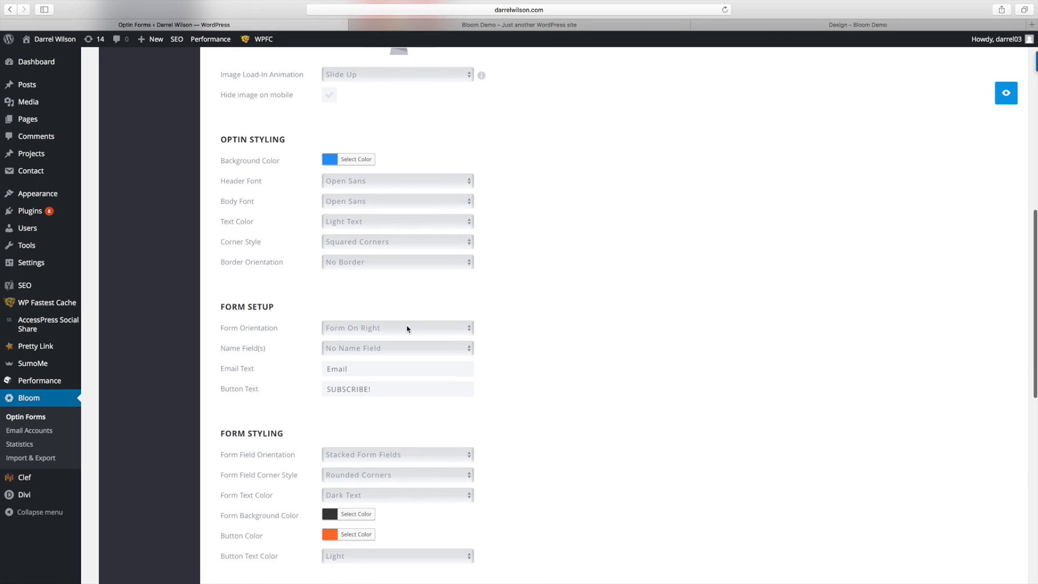
scroll(down, 3)
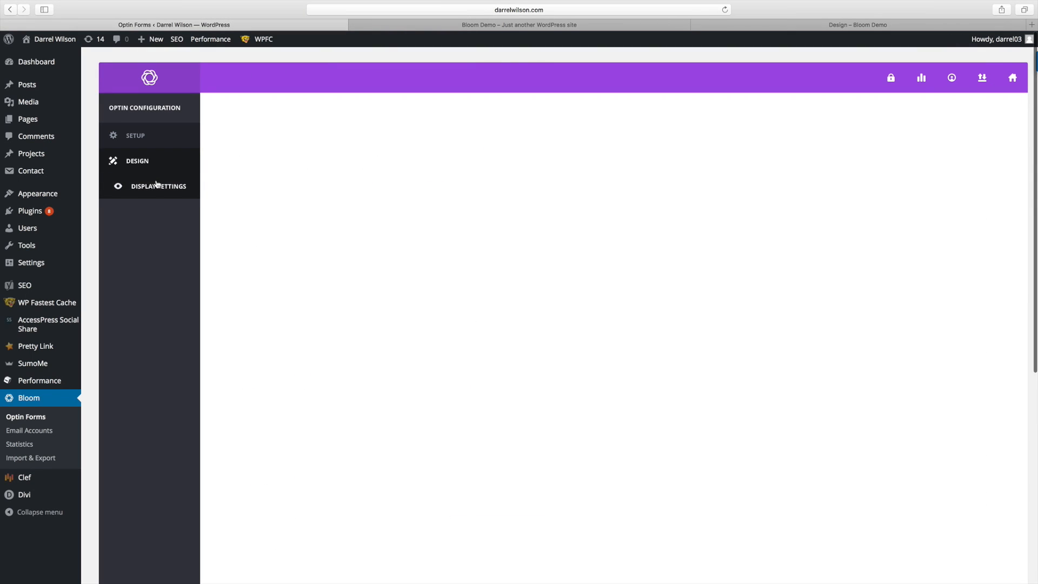
Open the optin's display settings and keep Slide Up as the intro animation
click(158, 187)
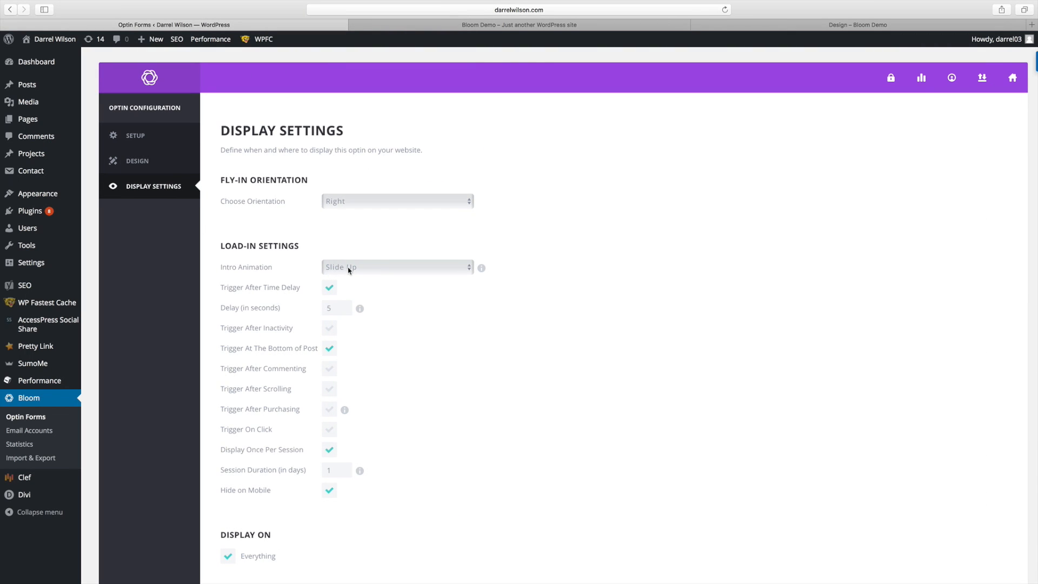
click(396, 266)
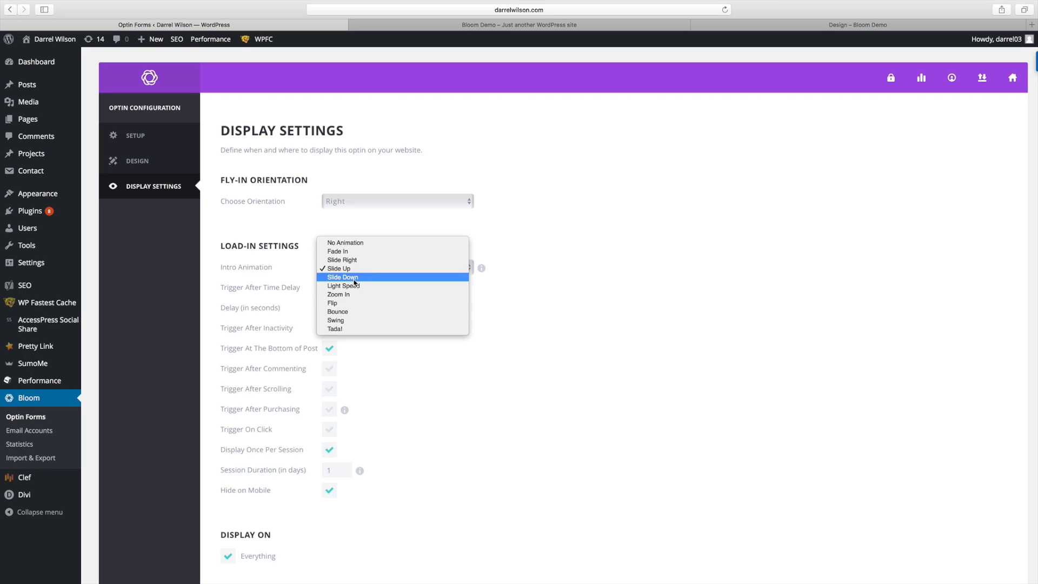
click(339, 268)
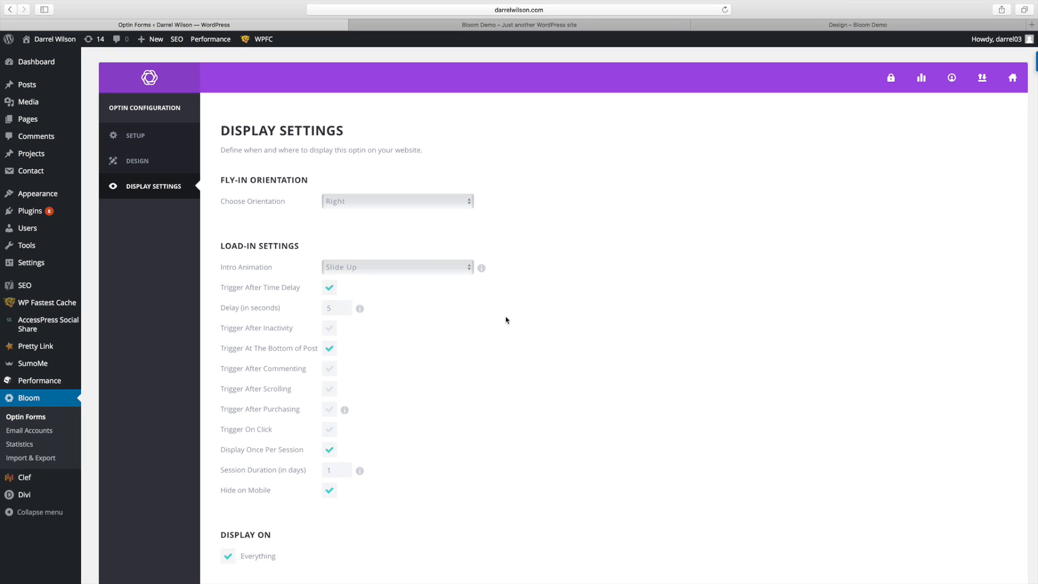
mouse_move(512, 322)
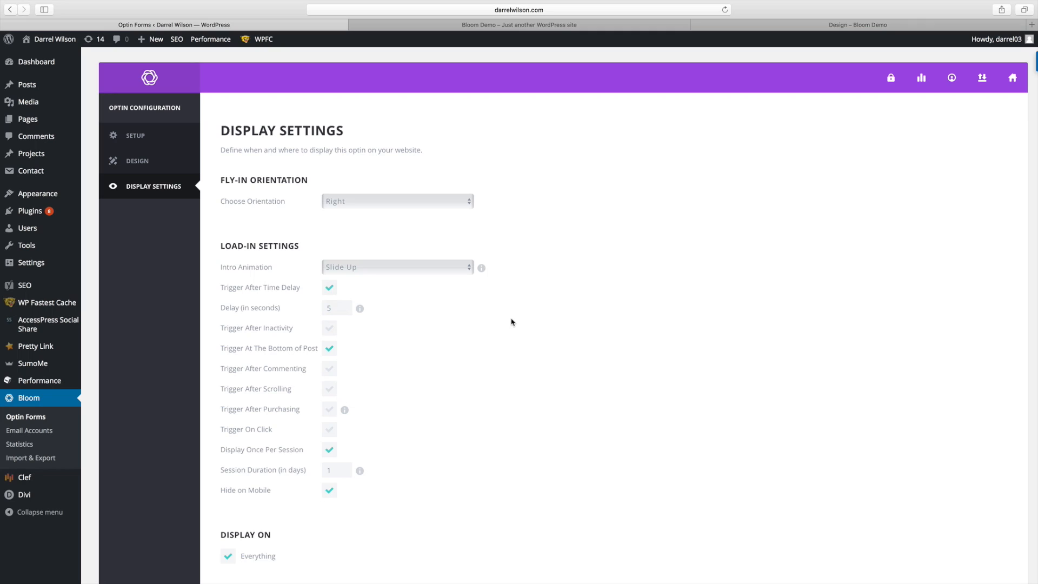
Uncheck Everything under Display On, then review the category, page and post targeting
scroll(down, 3)
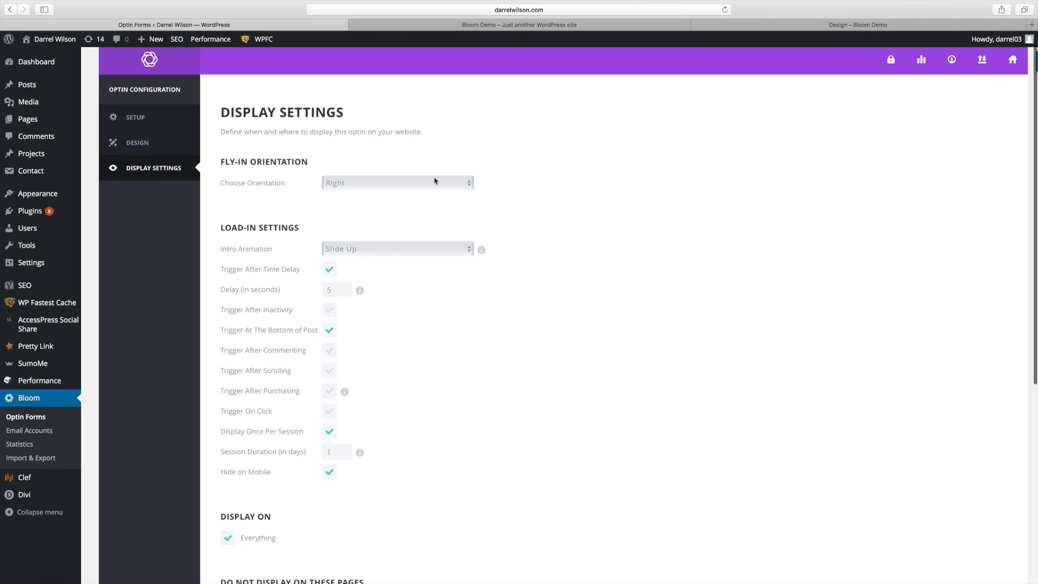
scroll(down, 3)
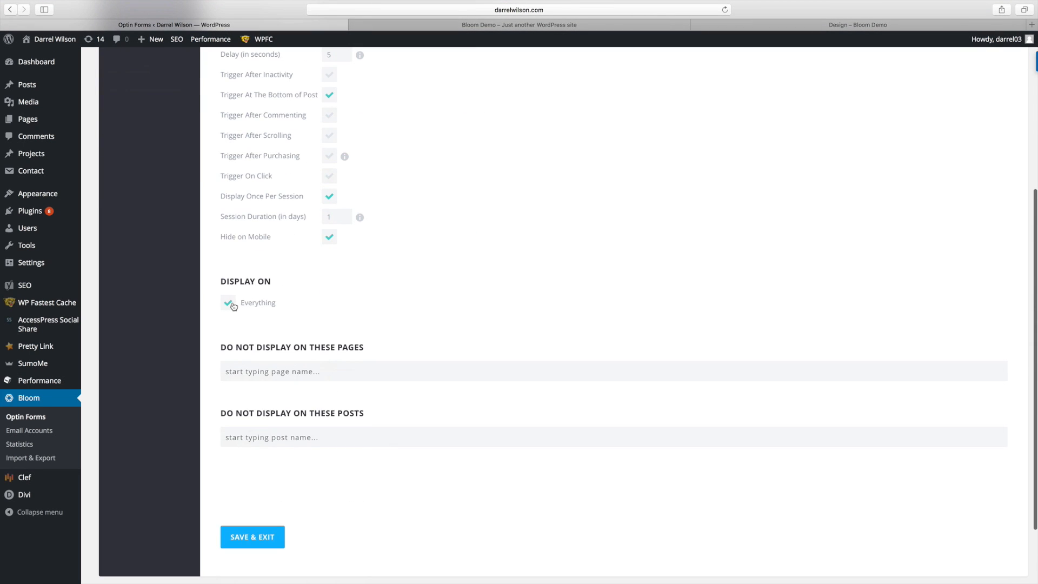
click(228, 302)
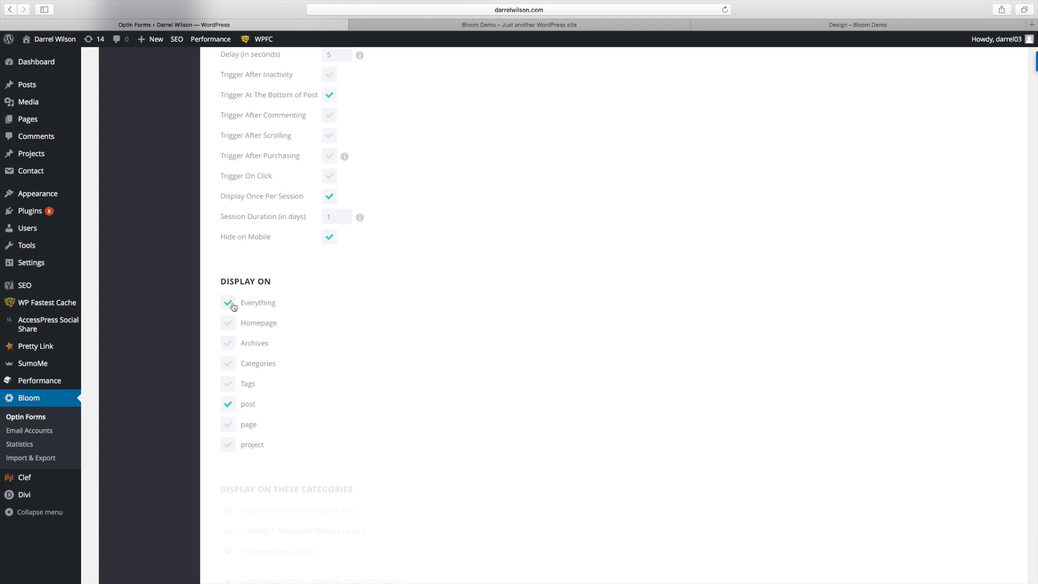
click(228, 303)
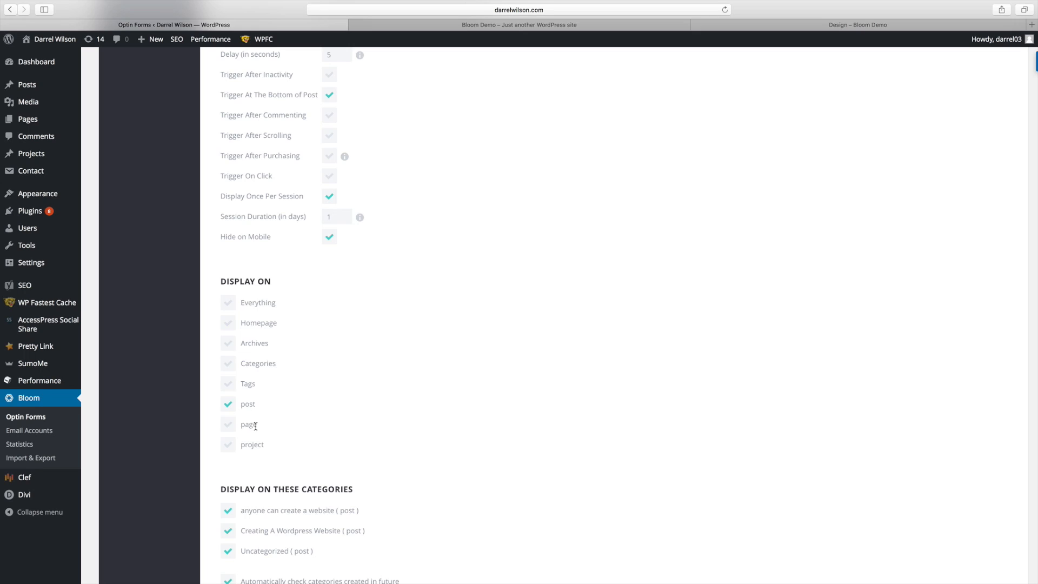
scroll(down, 3)
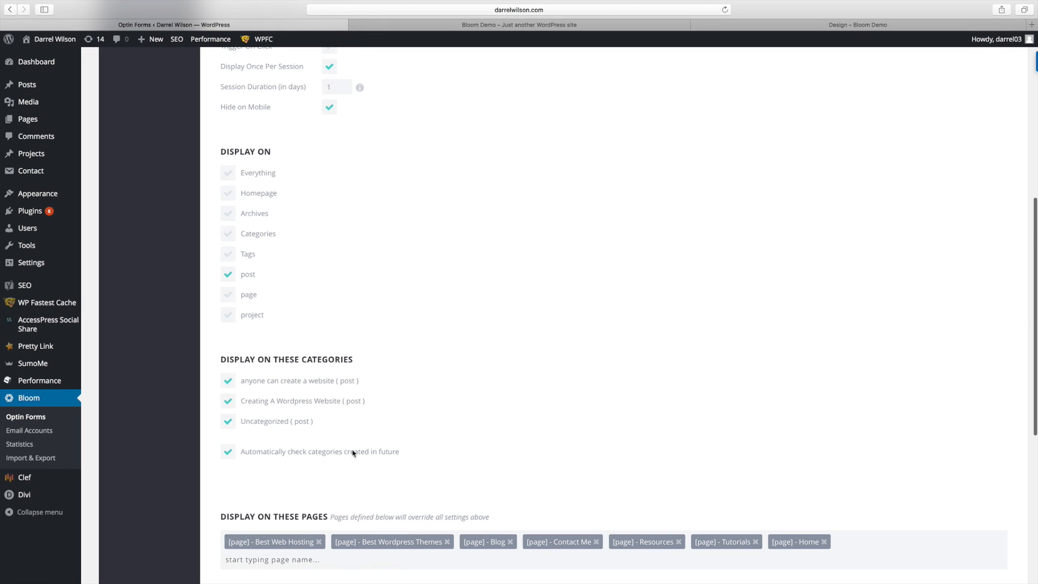
scroll(down, 3)
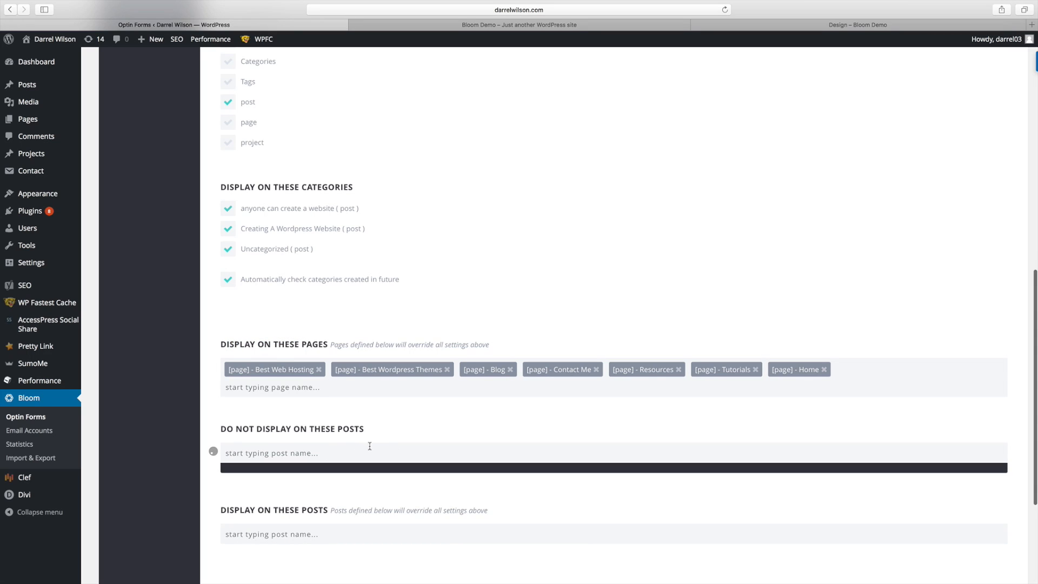
click(298, 454)
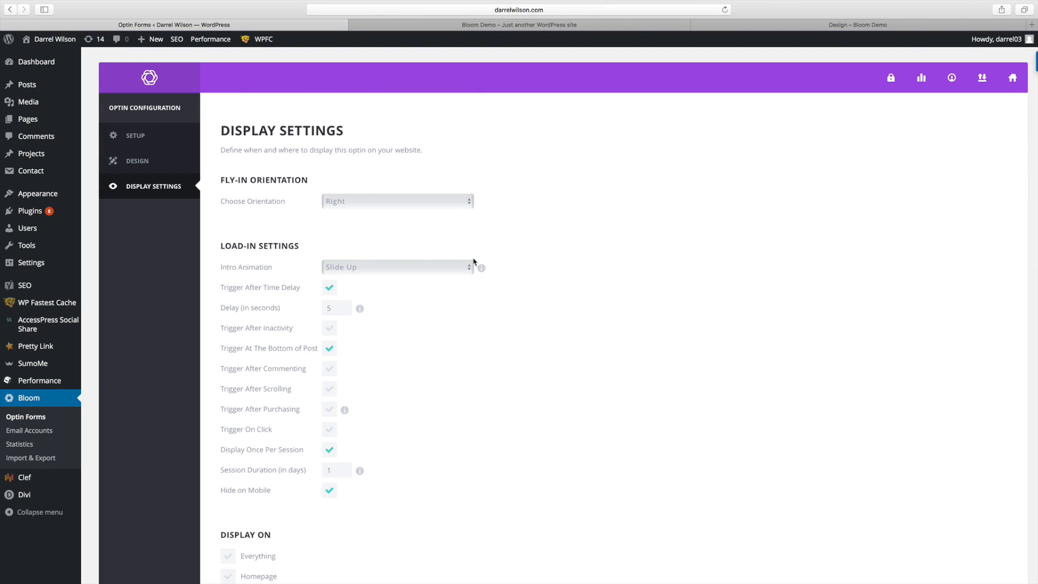
mouse_move(471, 67)
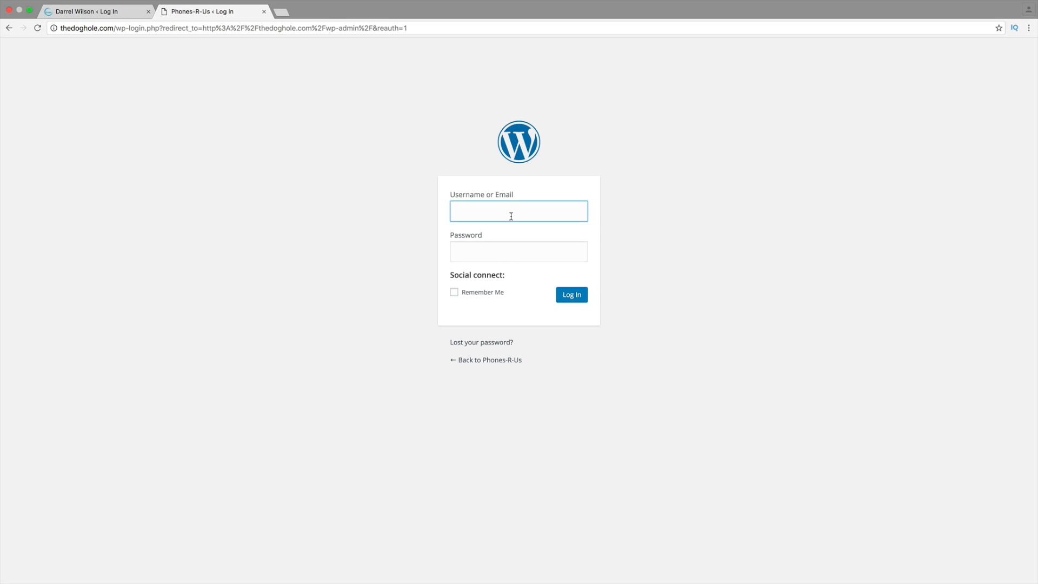
Switch to the other site's login page showing the Clef wave login form
click(519, 250)
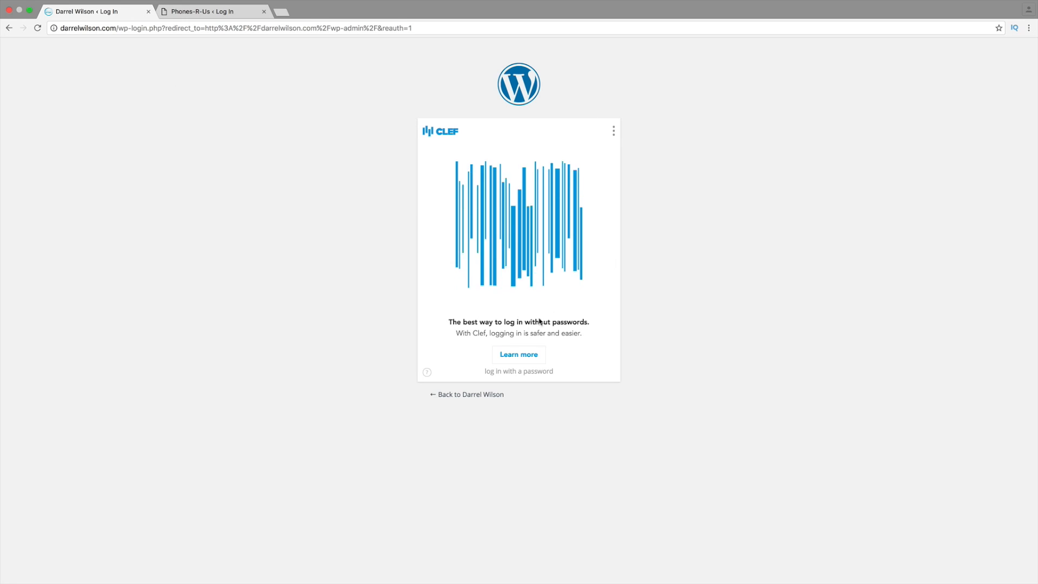
click(518, 353)
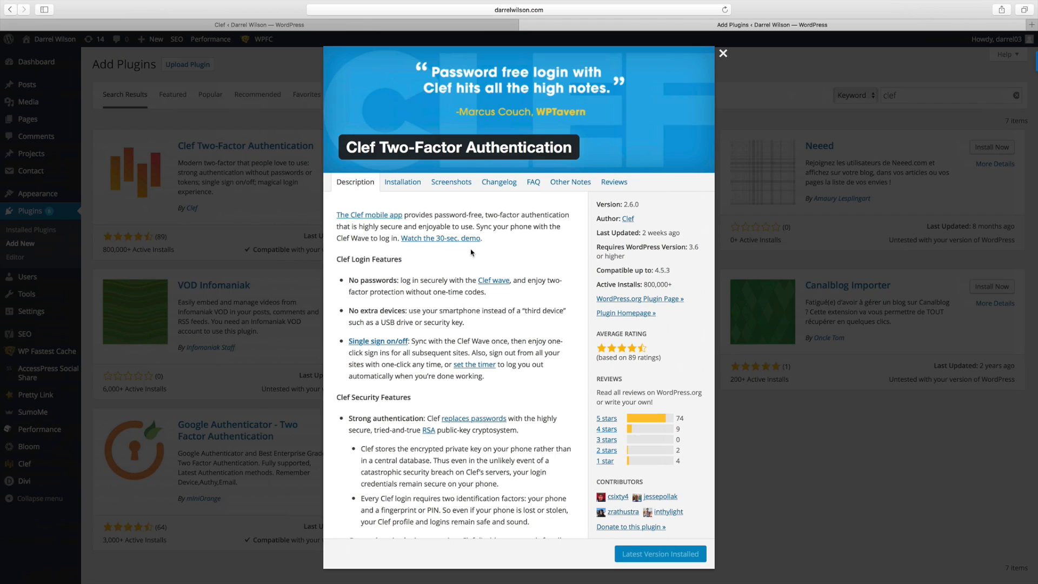
mouse_move(587, 146)
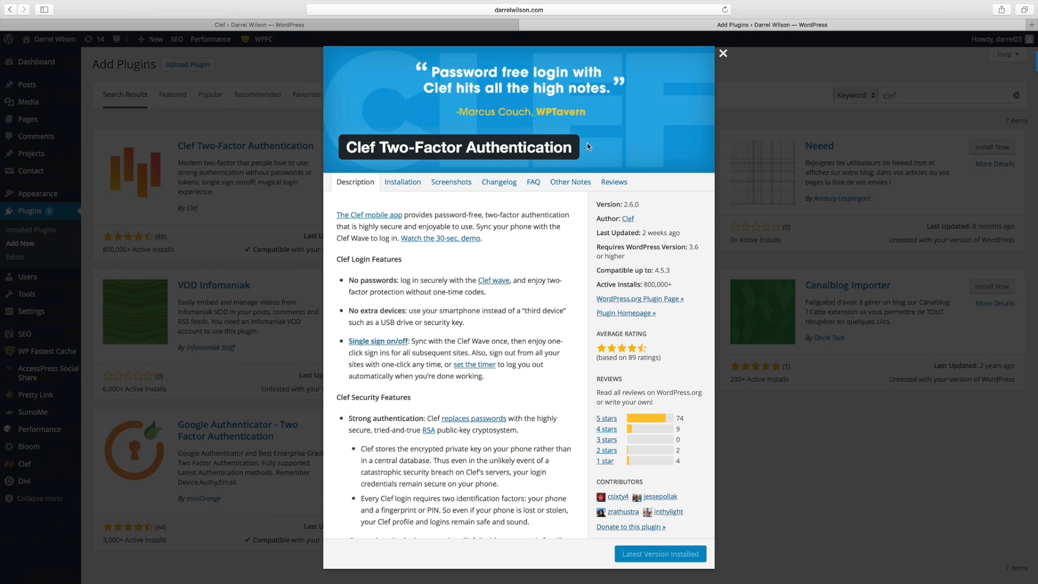
mouse_move(693, 77)
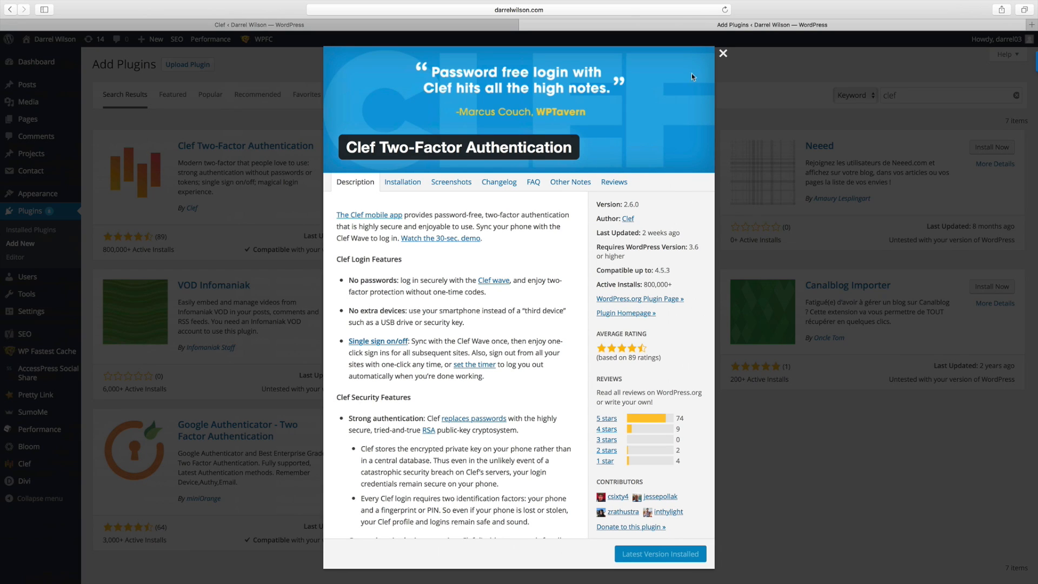
Close the Clef Two-Factor Authentication details and go to the Clef settings page
click(723, 53)
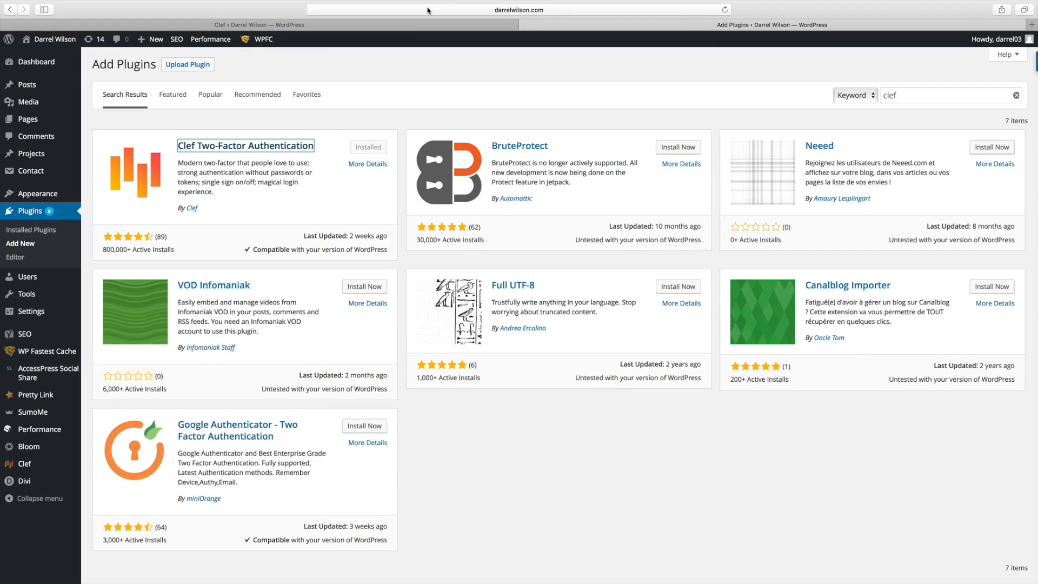
click(21, 463)
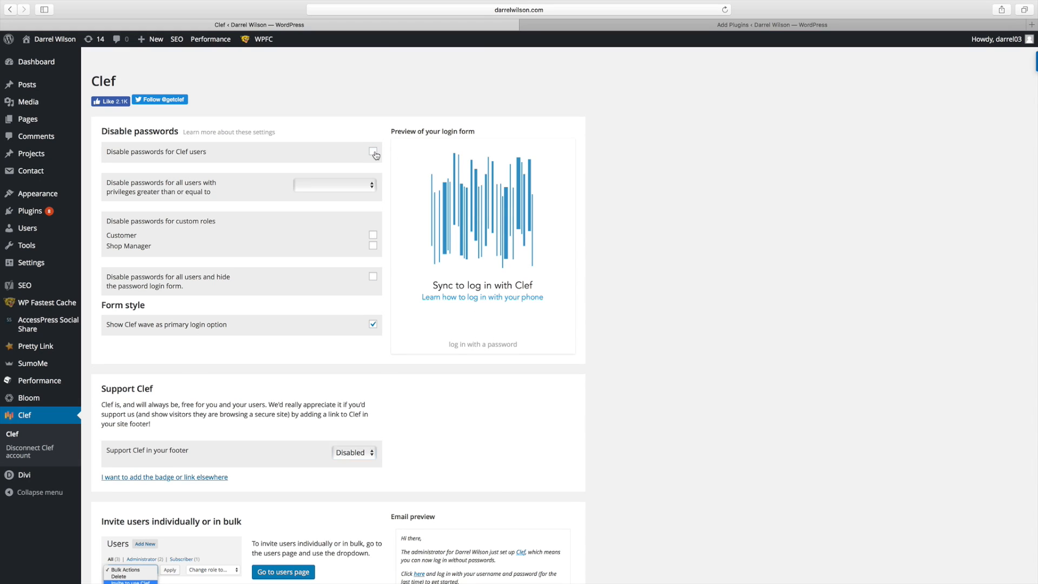
Check 'Disable passwords for Clef users' to reveal the emergency Override URL
click(373, 152)
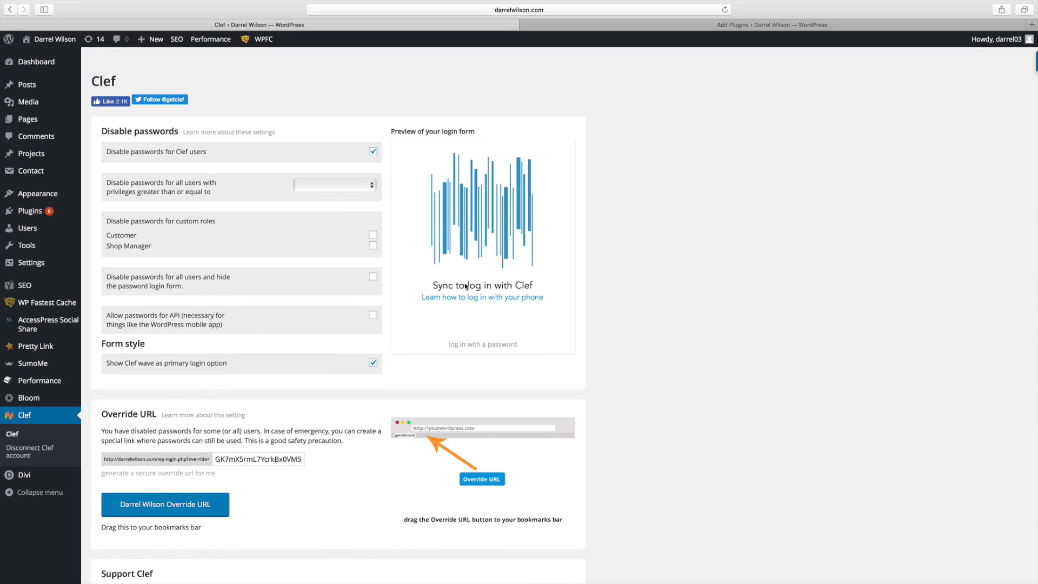
mouse_move(467, 215)
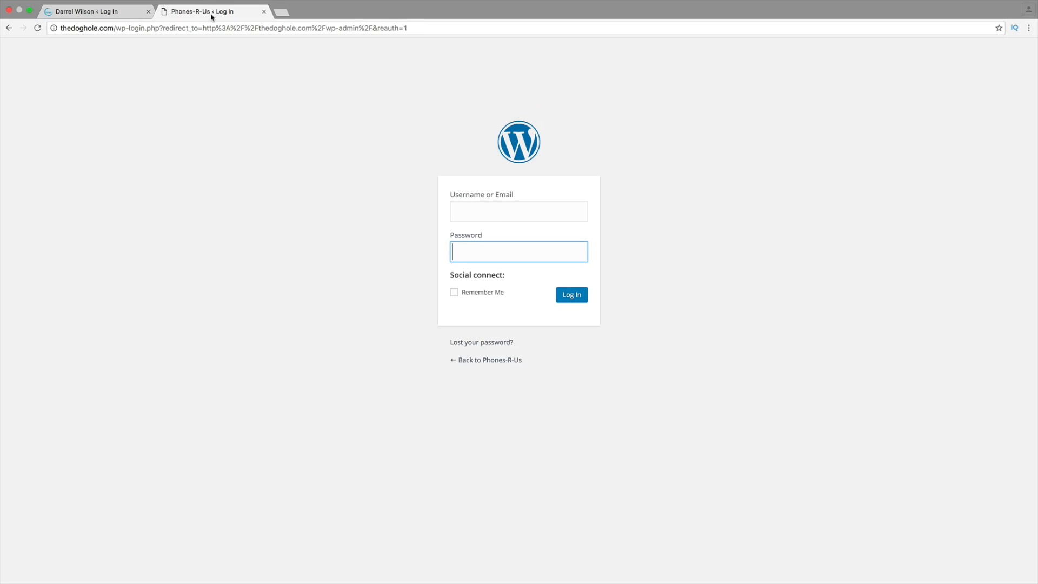
Switch to the Phones-R-Us login page with its plain username and password form
click(519, 210)
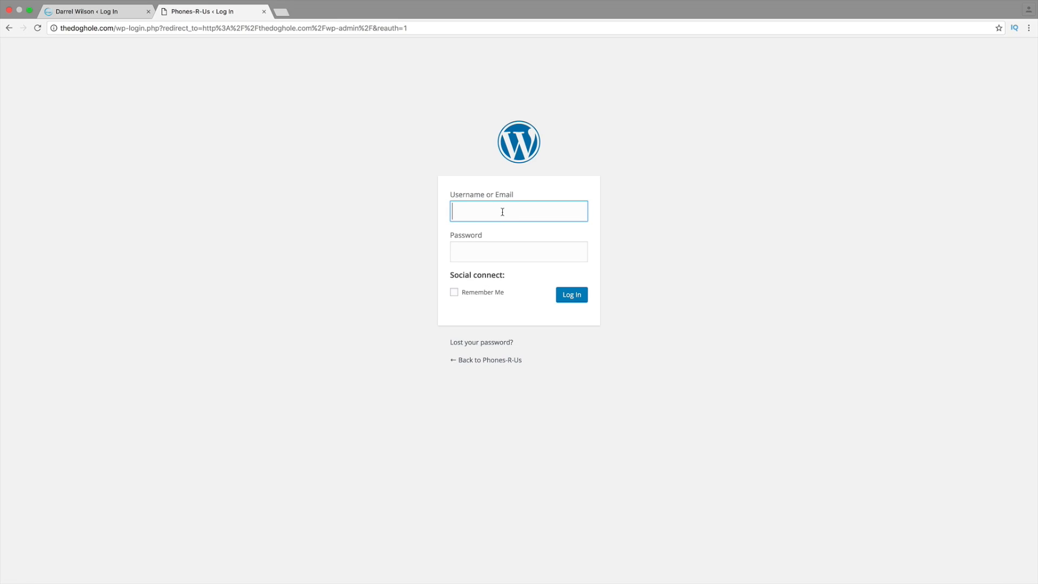
mouse_move(489, 235)
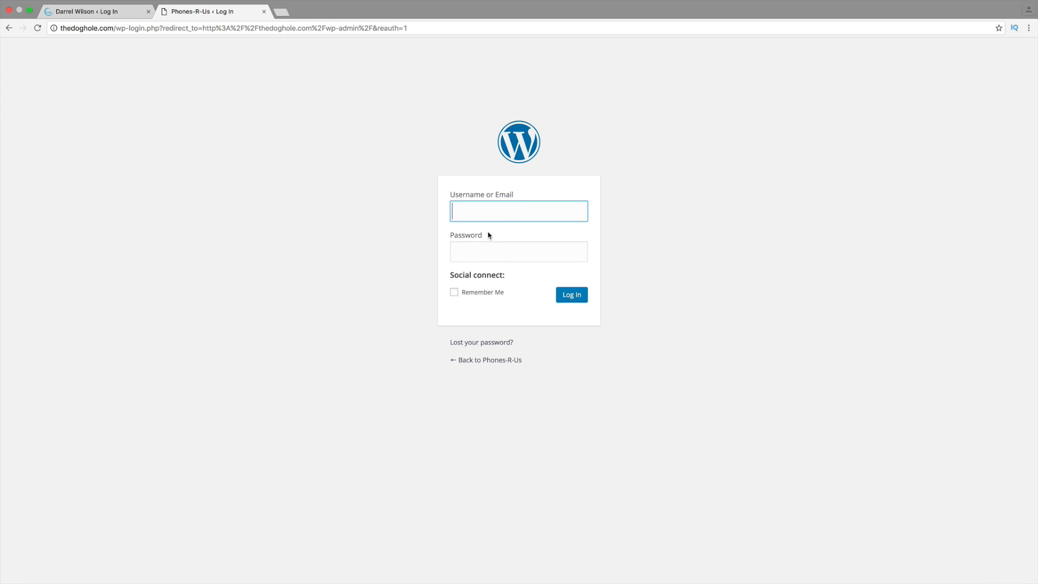